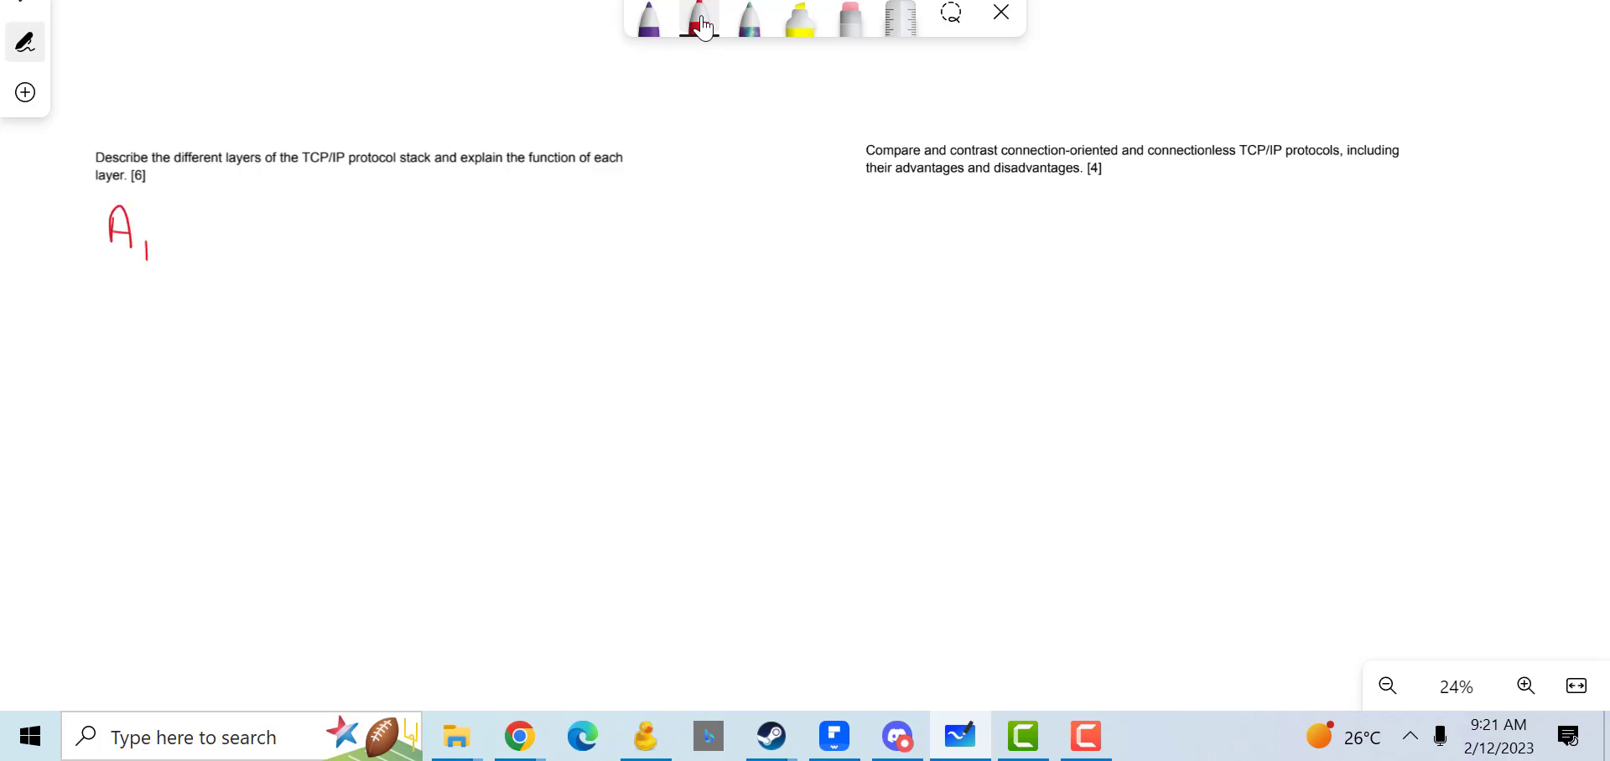
Step: Handwrite red layer names Application, Transport, Network and Link layer under question one
{"action": "left_click_drag", "start_coordinate": [138, 231], "coordinate": [221, 231]}
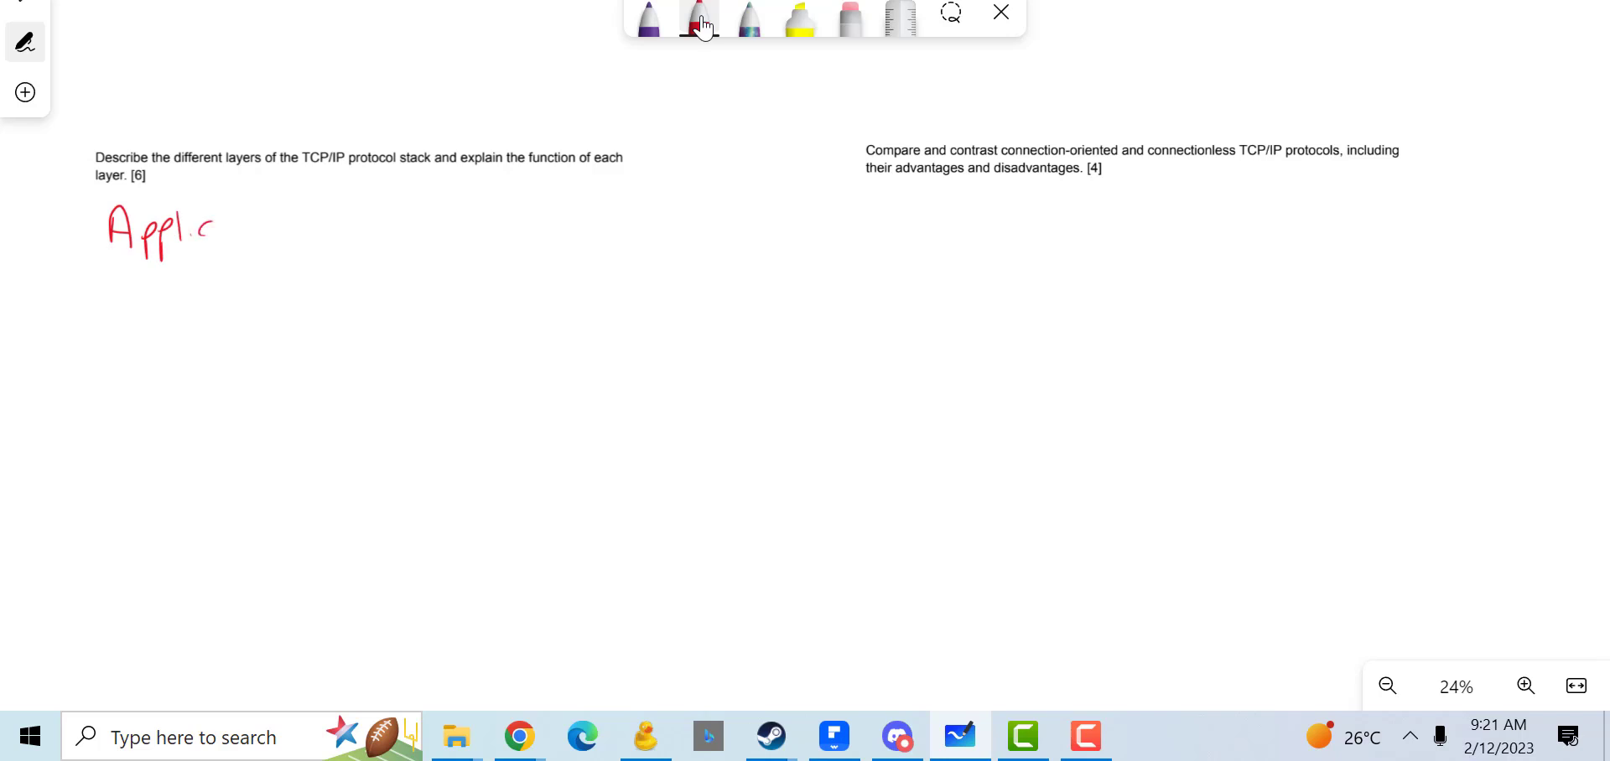
{"action": "left_click_drag", "start_coordinate": [215, 228], "coordinate": [285, 228]}
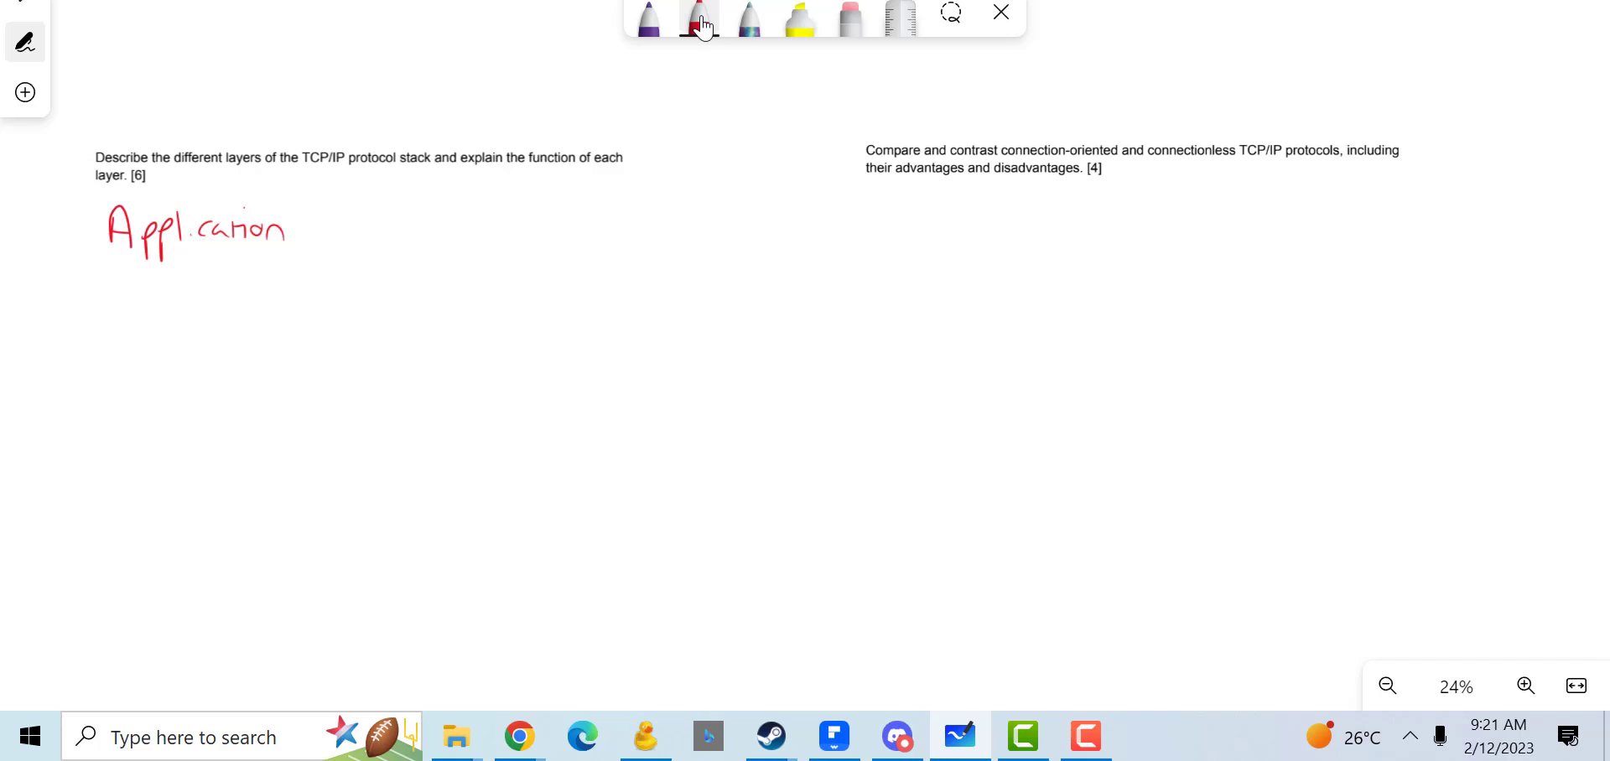
{"action": "left_click_drag", "start_coordinate": [98, 364], "coordinate": [168, 400]}
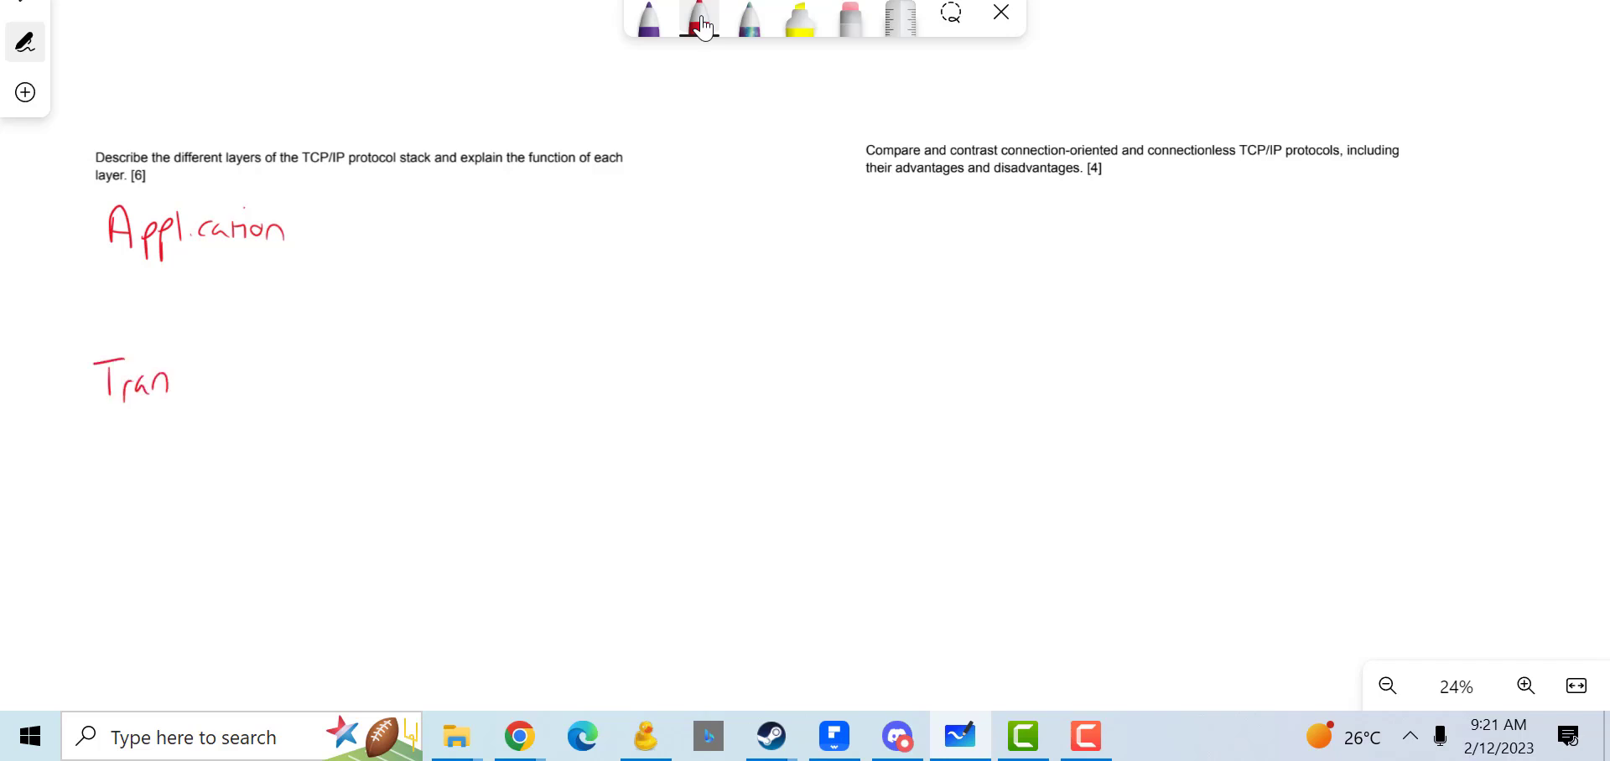
{"action": "left_click_drag", "start_coordinate": [179, 385], "coordinate": [262, 370]}
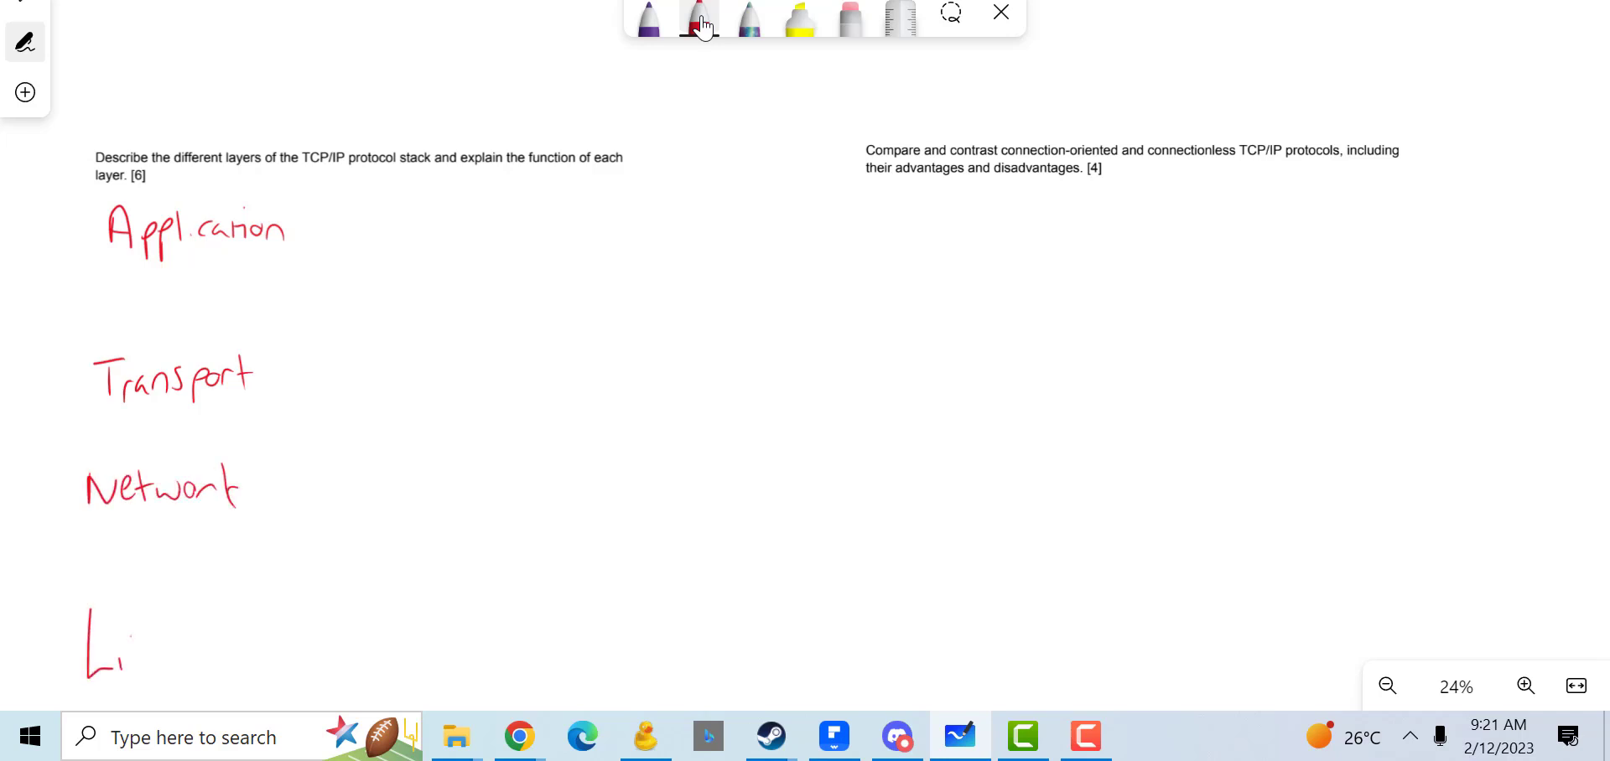
{"action": "type", "text": "ink lo"}
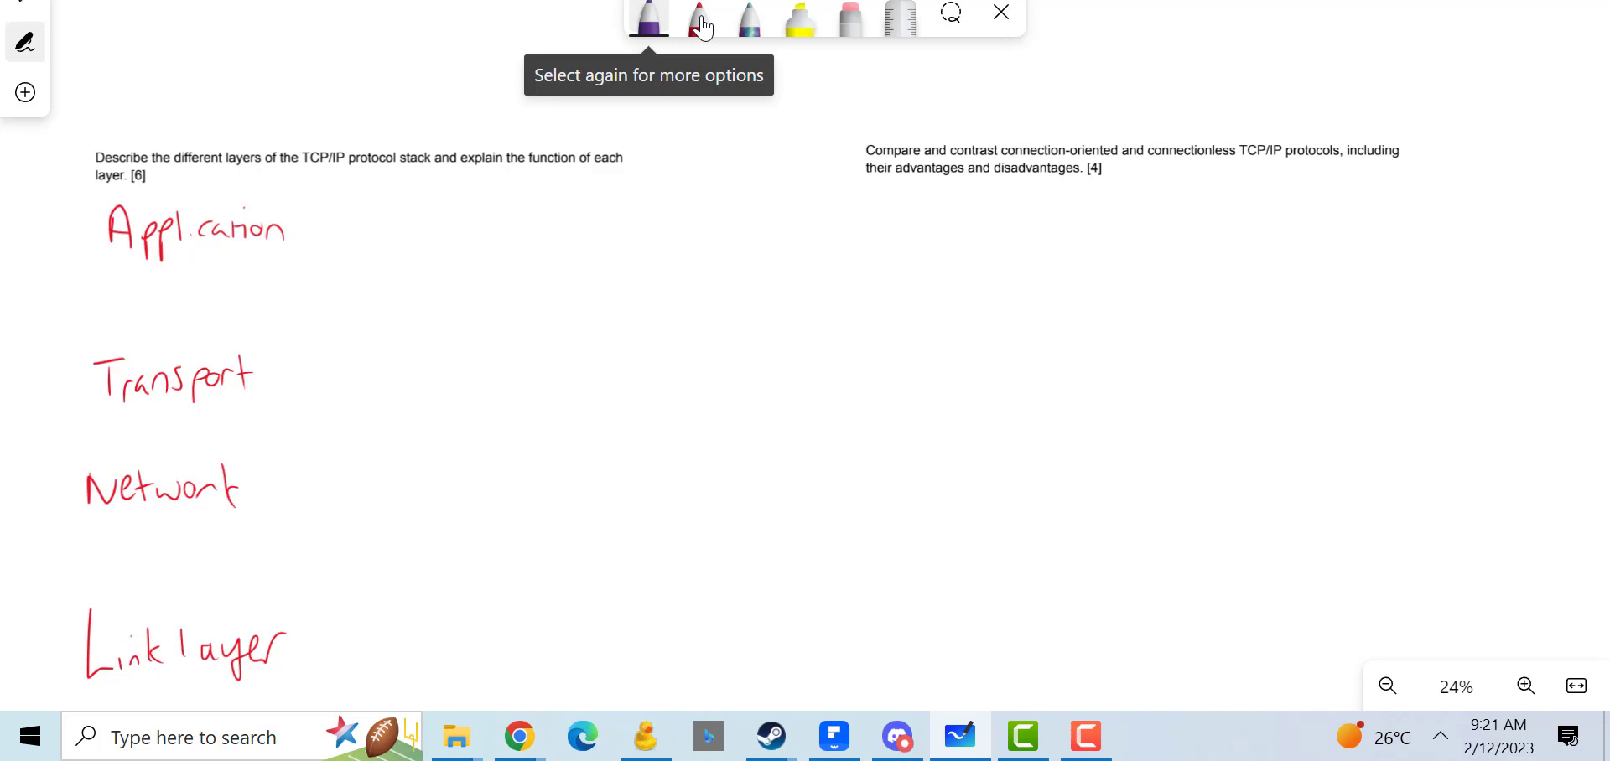
Step: Write purple Application layer notes on app-level services and data format conversion
{"action": "left_click_drag", "start_coordinate": [303, 228], "coordinate": [347, 238]}
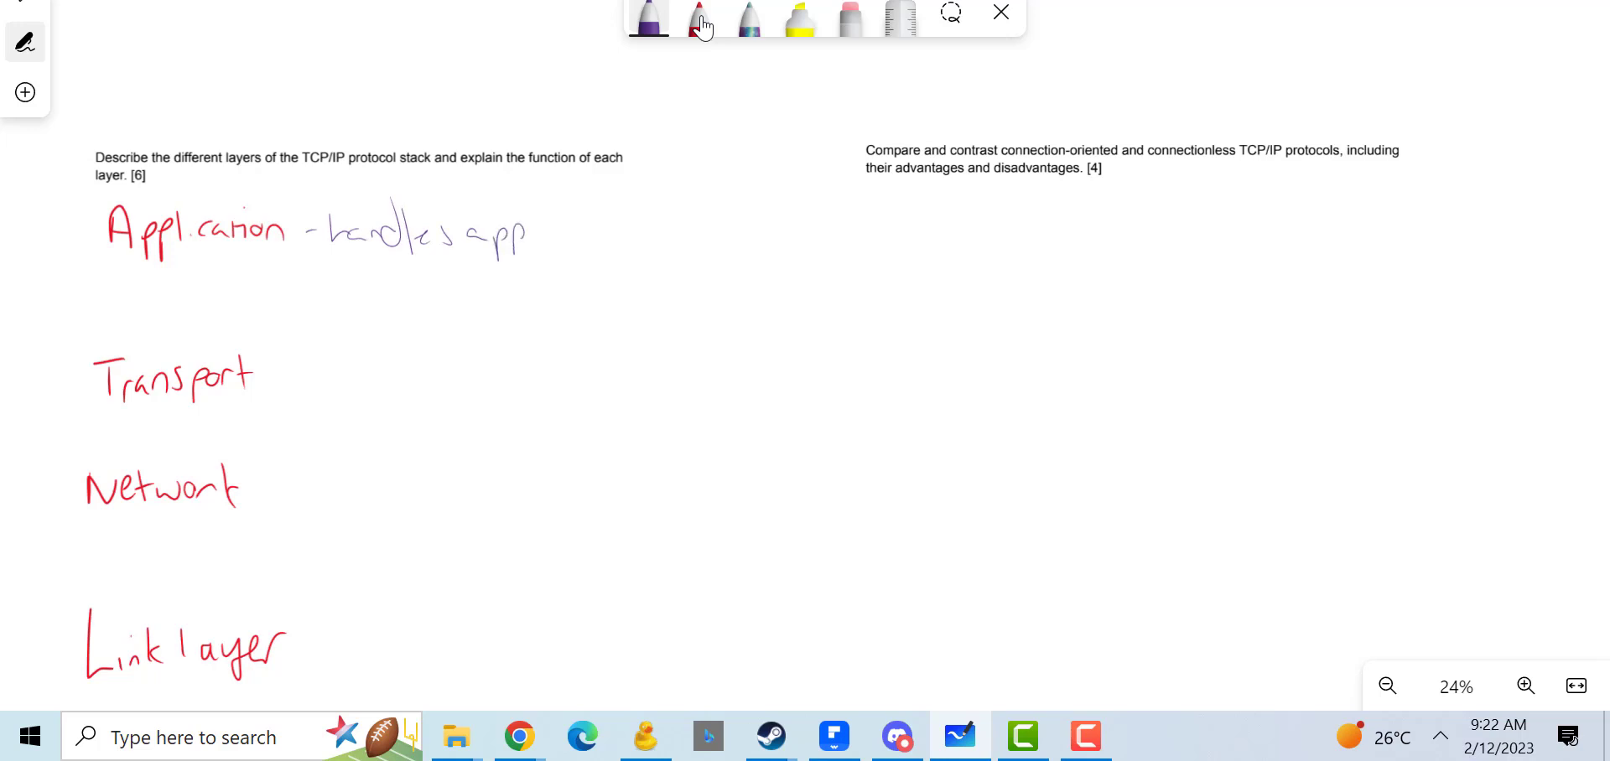
{"action": "left_click_drag", "start_coordinate": [534, 231], "coordinate": [636, 231]}
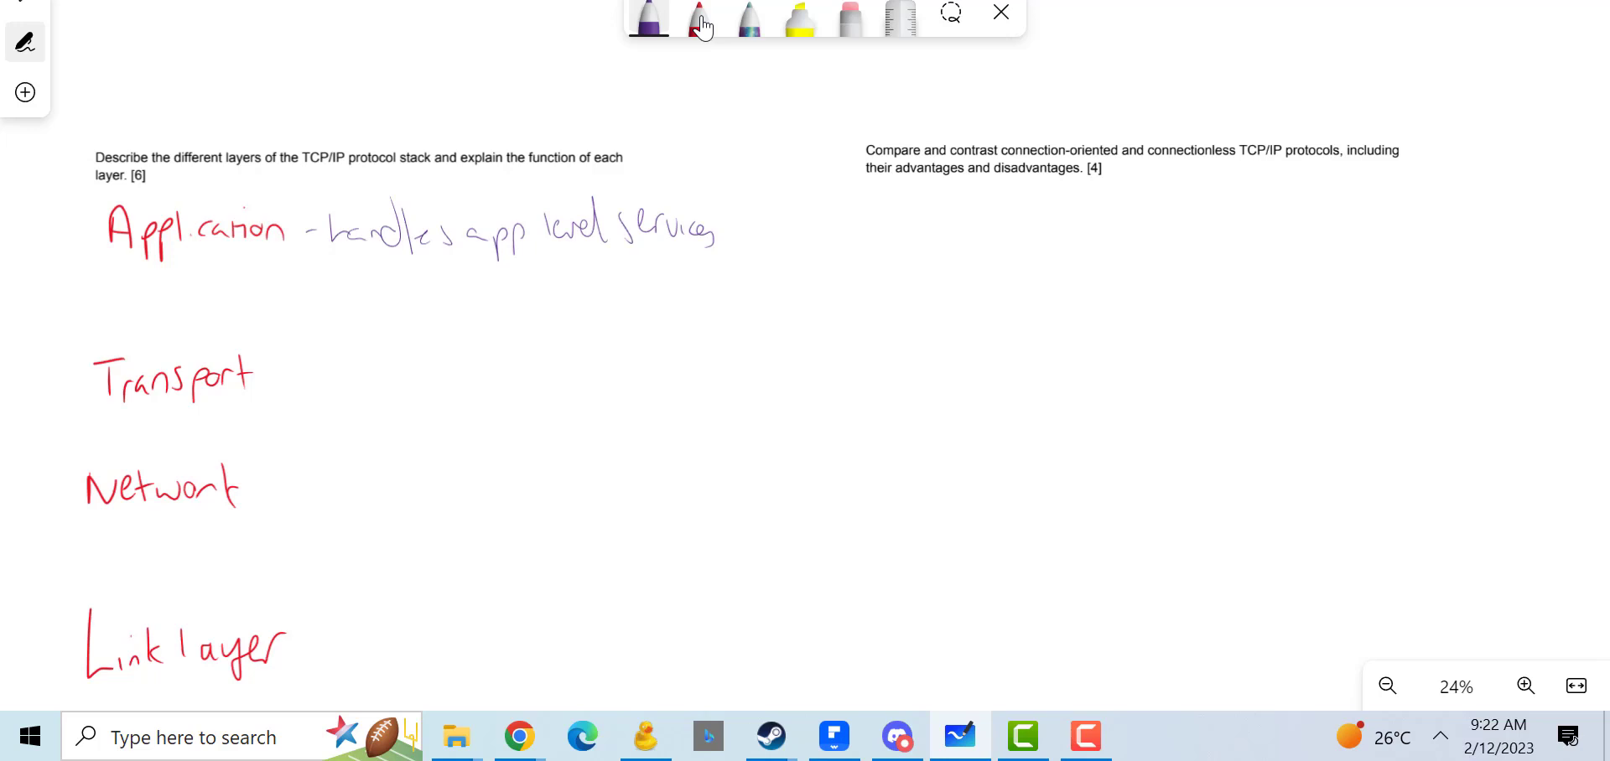
{"action": "left_click_drag", "start_coordinate": [319, 277], "coordinate": [411, 277]}
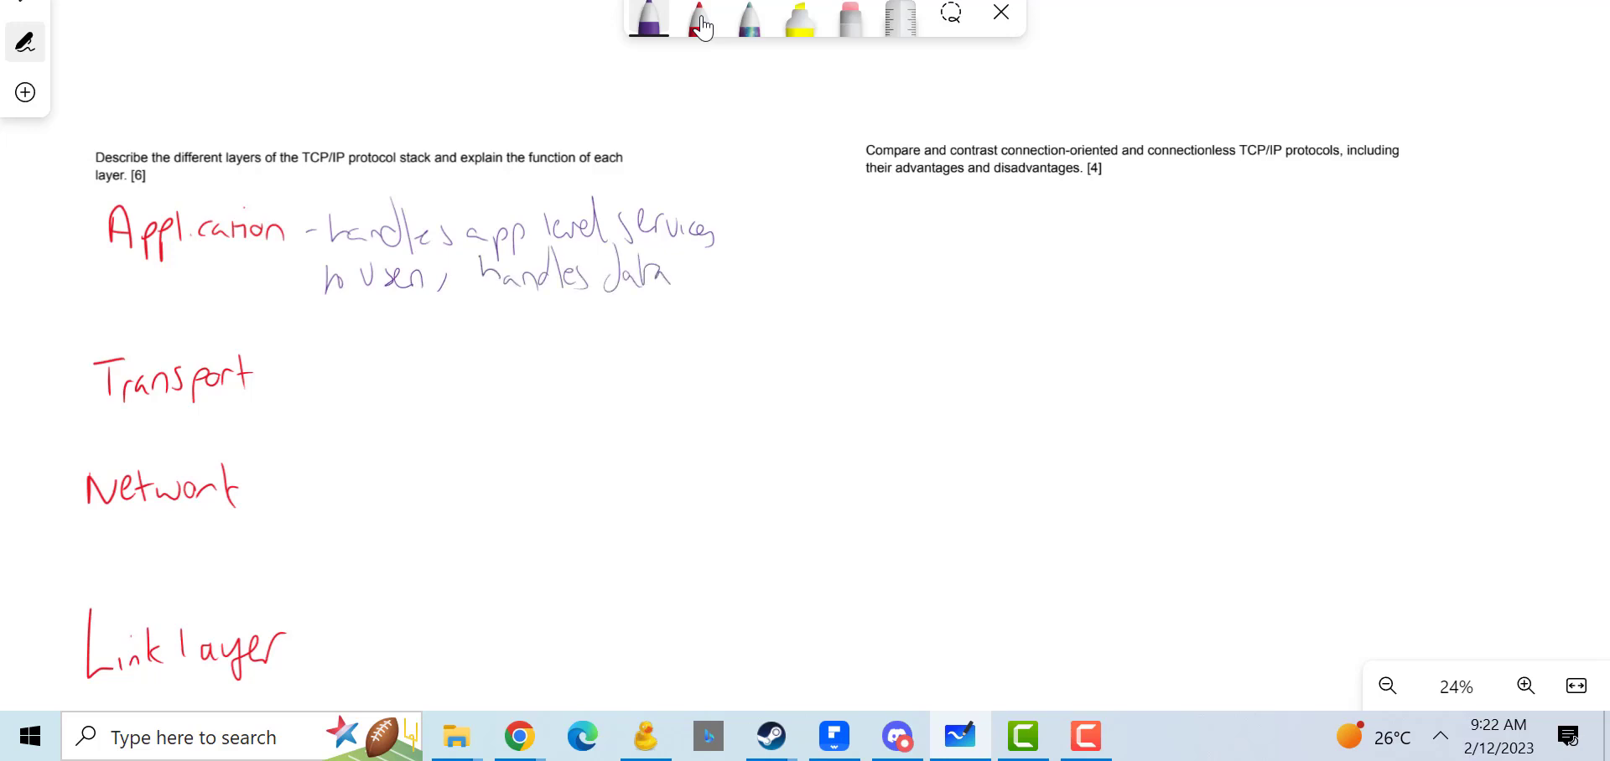
{"action": "left_click_drag", "start_coordinate": [673, 276], "coordinate": [729, 277]}
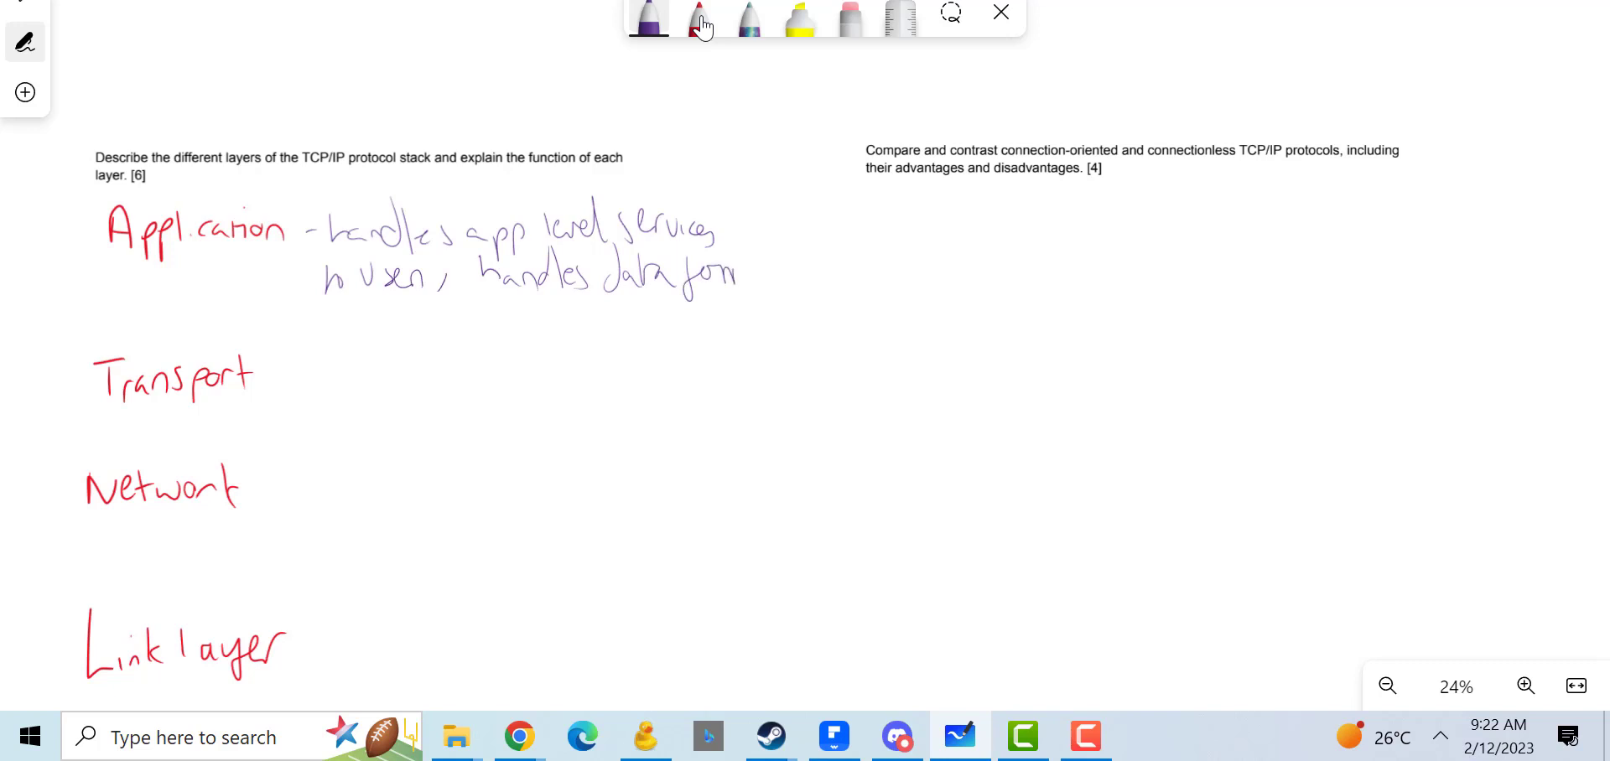
{"action": "left_click_drag", "start_coordinate": [719, 277], "coordinate": [781, 276]}
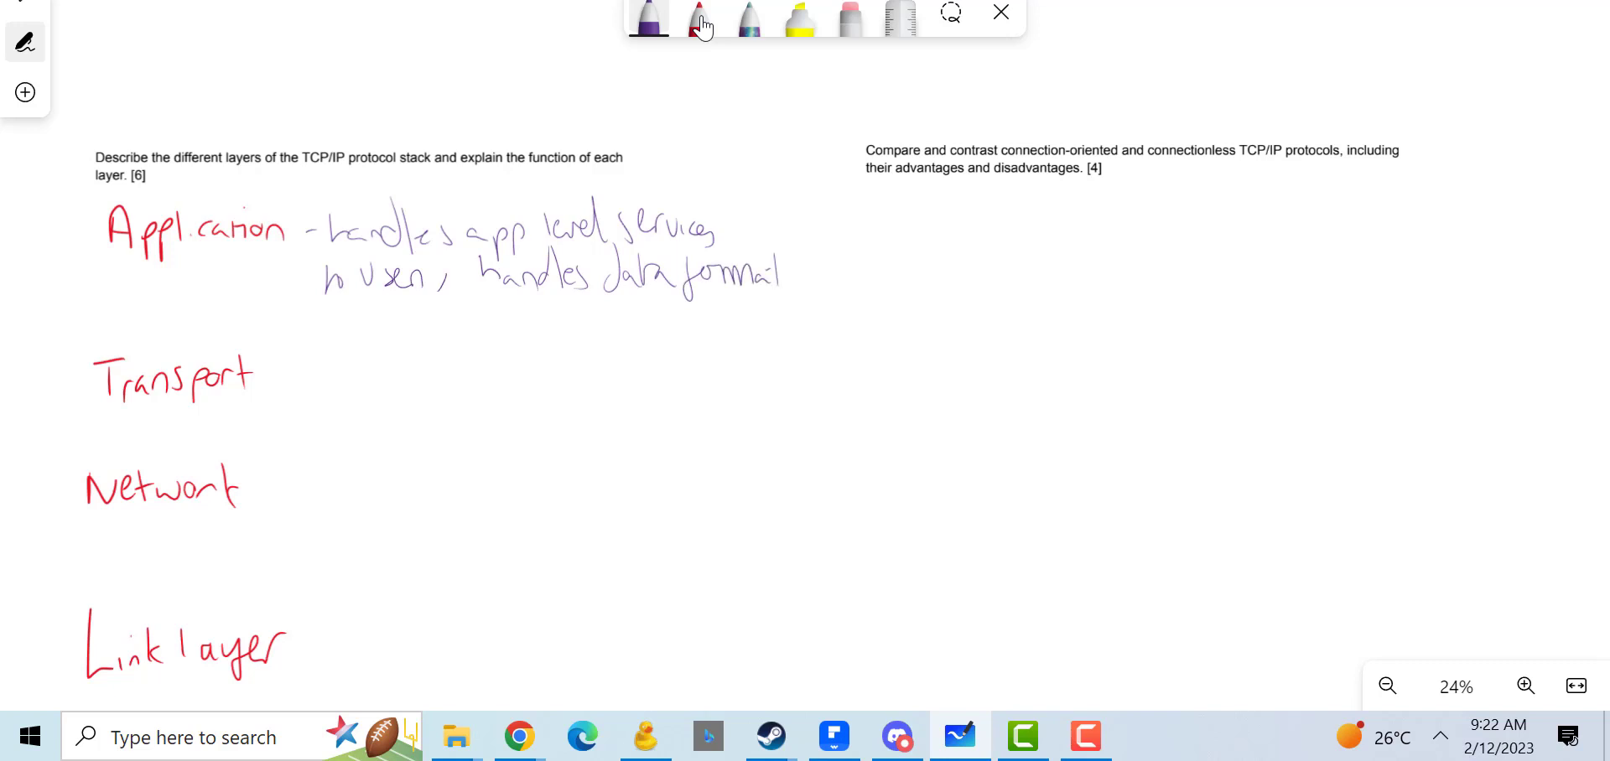
{"action": "left_click_drag", "start_coordinate": [349, 308], "coordinate": [365, 329]}
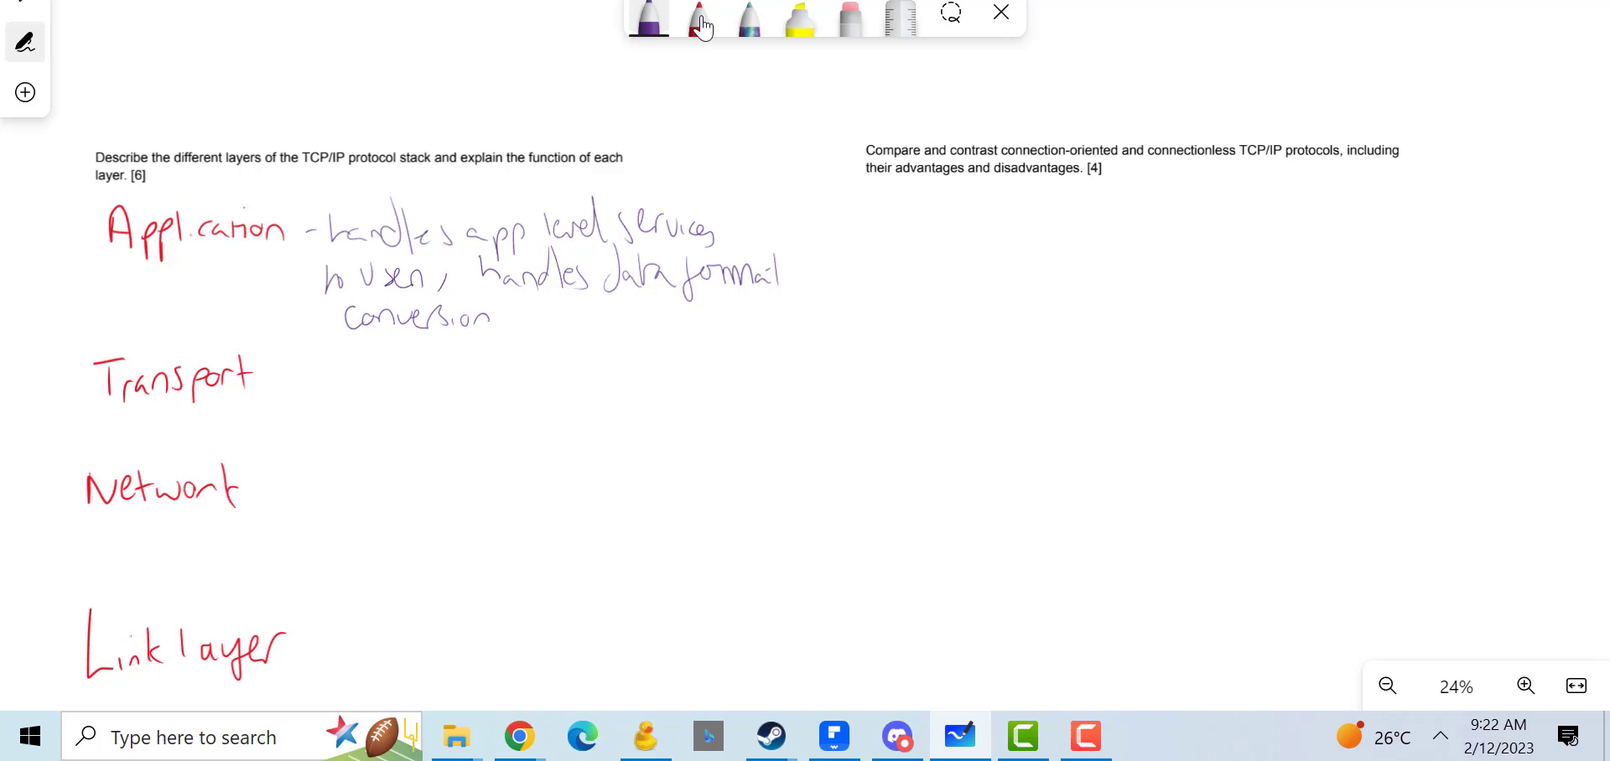
{"action": "left_click_drag", "start_coordinate": [513, 317], "coordinate": [631, 316]}
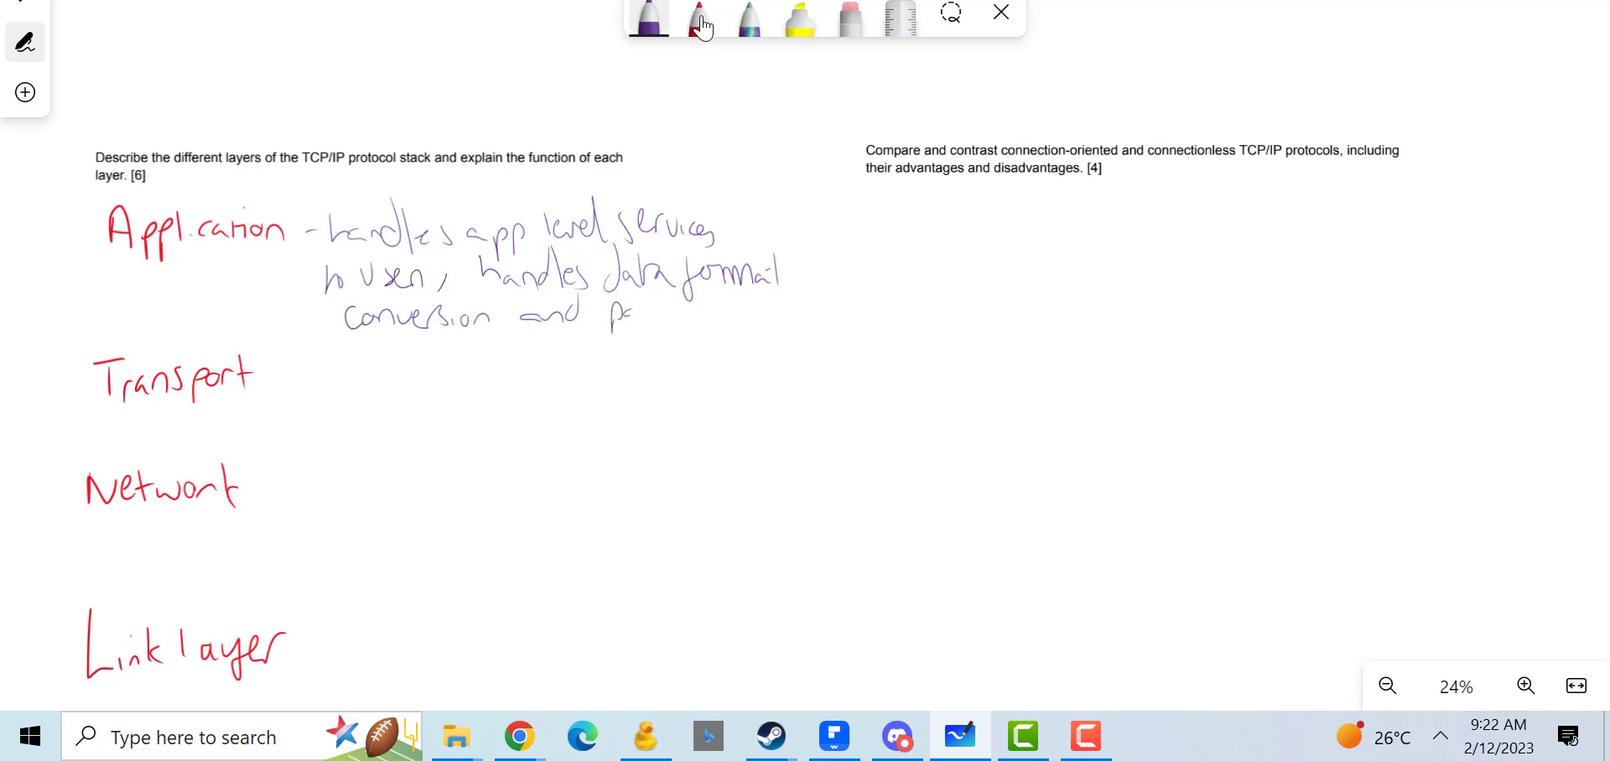
{"action": "left_click_drag", "start_coordinate": [617, 312], "coordinate": [688, 313]}
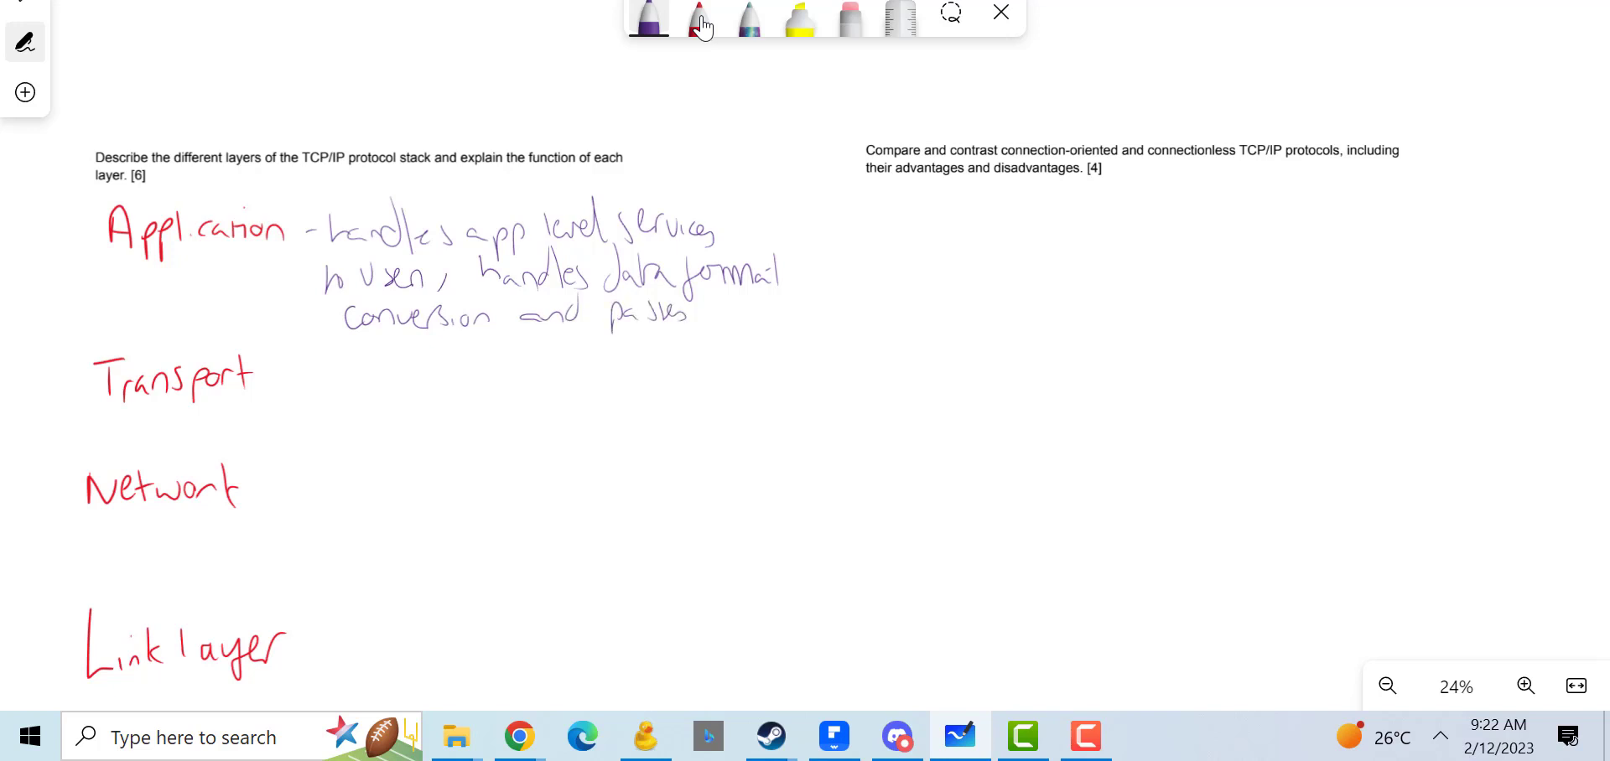
Step: Write Transport notes: end-to-end data transport, error detection & correction, flow control
{"action": "left_click_drag", "start_coordinate": [699, 315], "coordinate": [764, 313]}
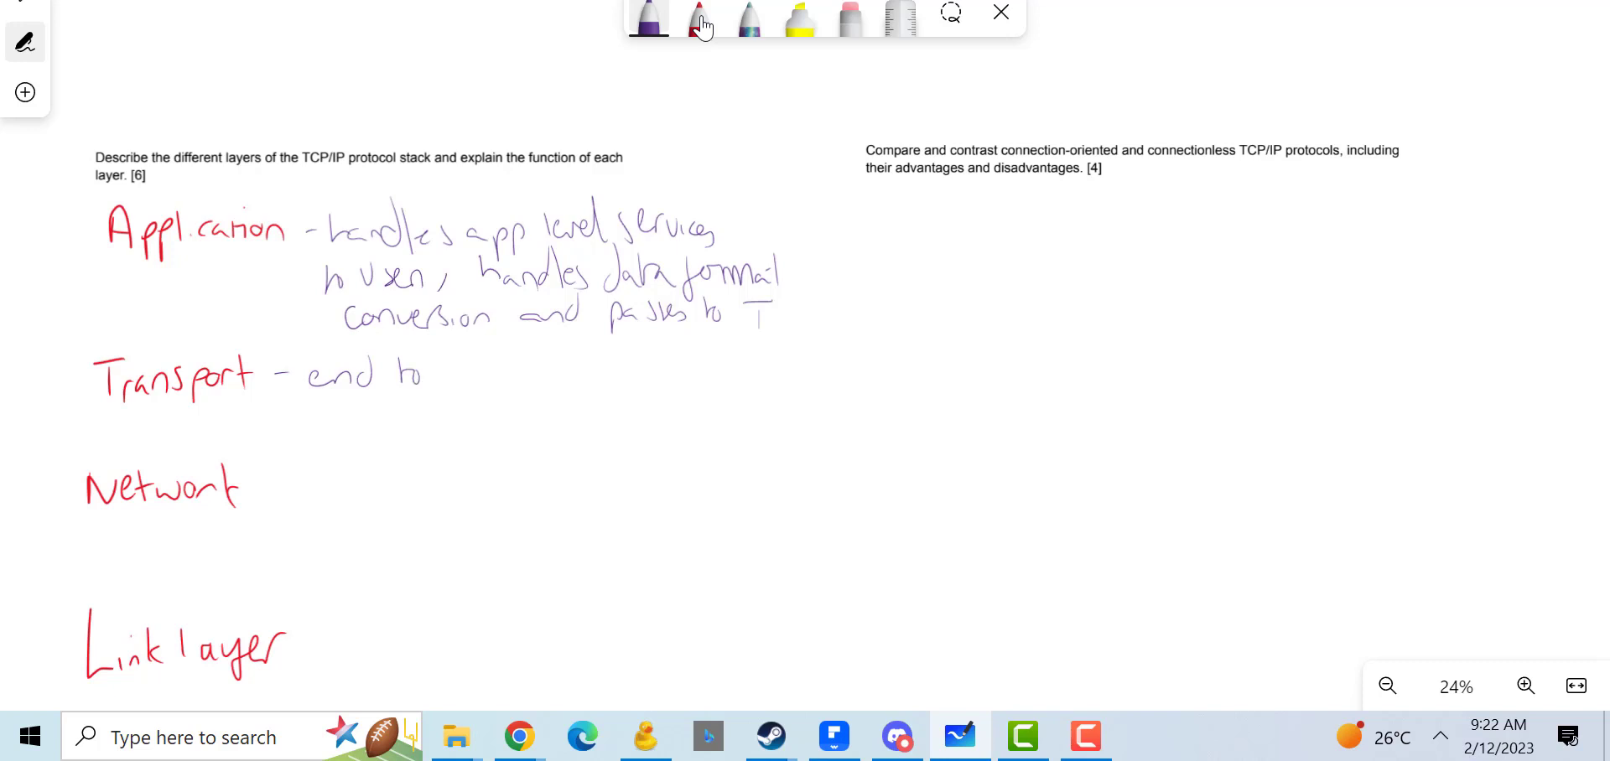
{"action": "left_click_drag", "start_coordinate": [431, 374], "coordinate": [493, 375]}
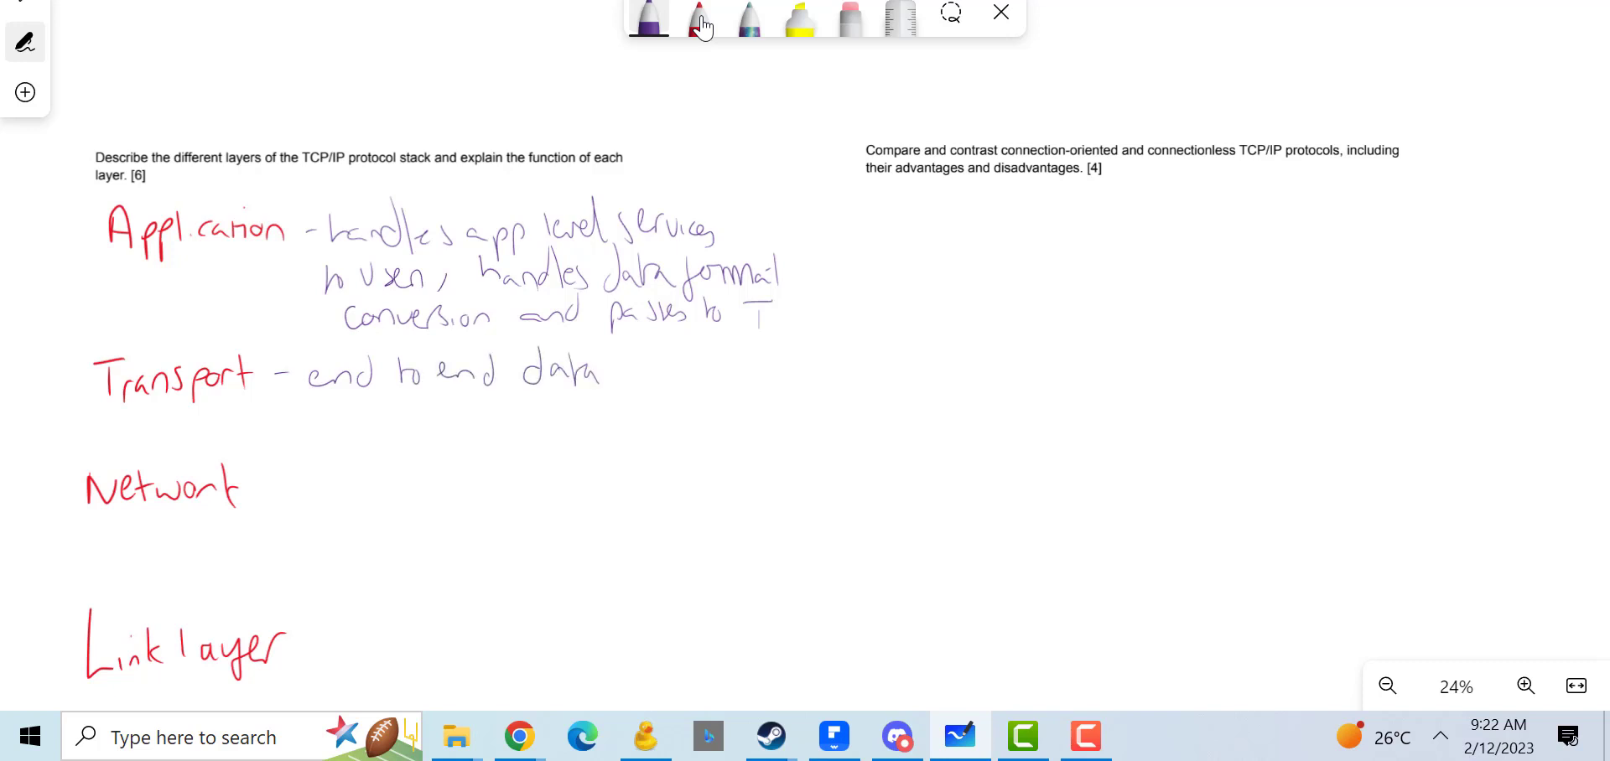
{"action": "left_click_drag", "start_coordinate": [606, 371], "coordinate": [694, 375]}
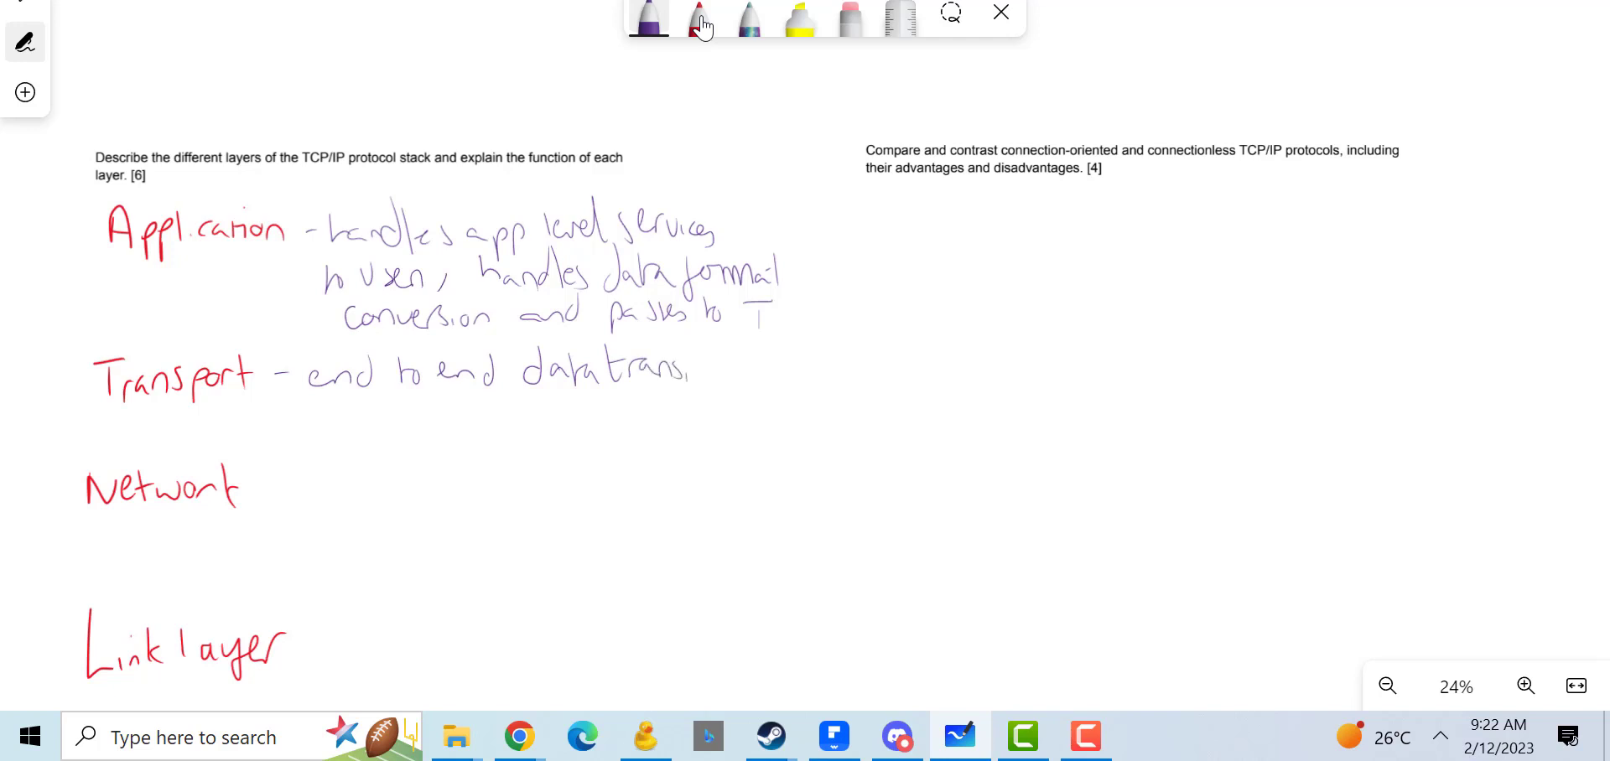
{"action": "left_click_drag", "start_coordinate": [677, 372], "coordinate": [729, 377]}
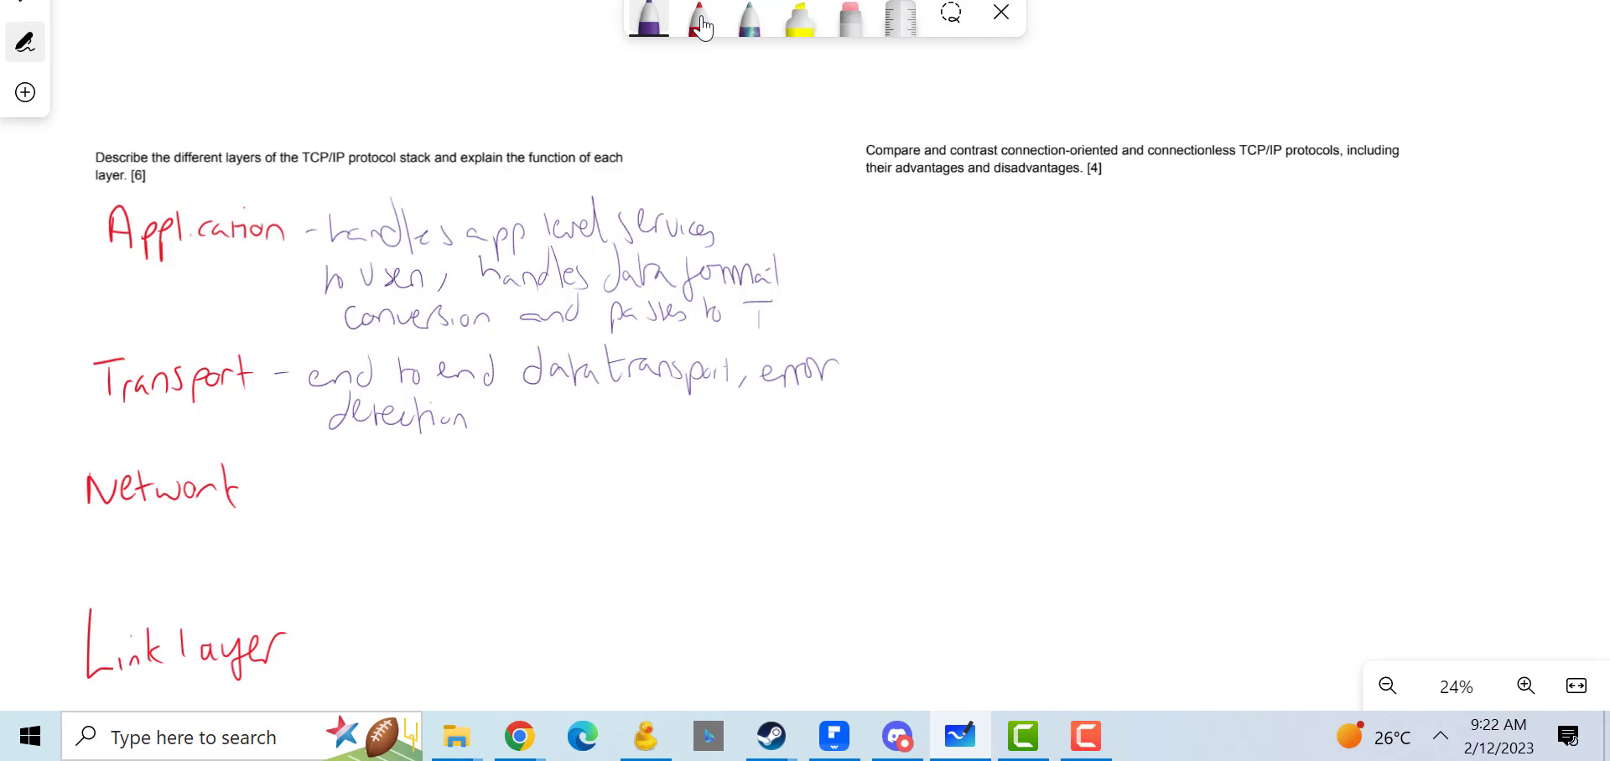
{"action": "left_click_drag", "start_coordinate": [488, 410], "coordinate": [503, 420]}
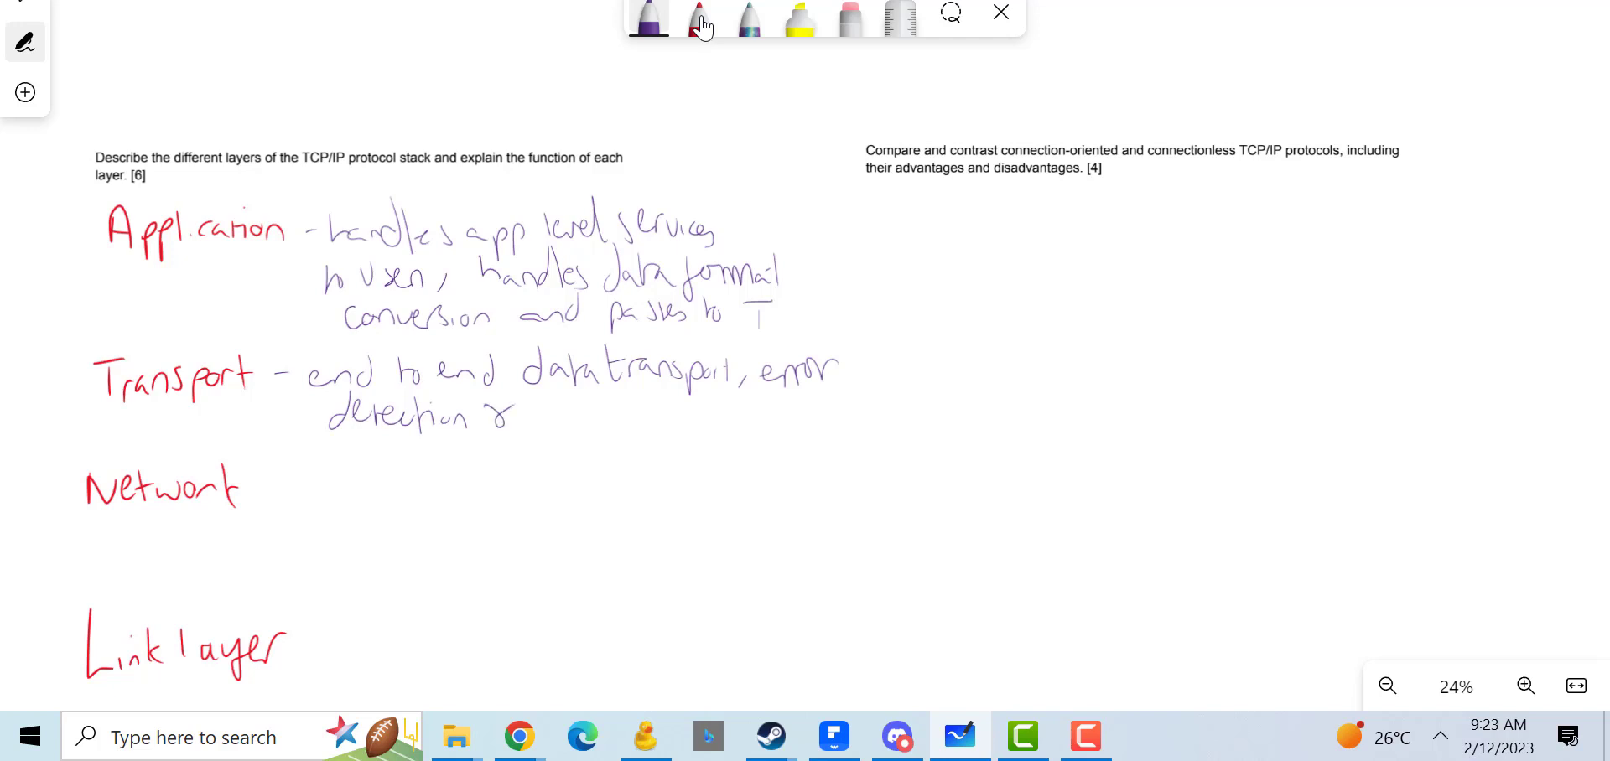
{"action": "left_click_drag", "start_coordinate": [524, 416], "coordinate": [637, 421]}
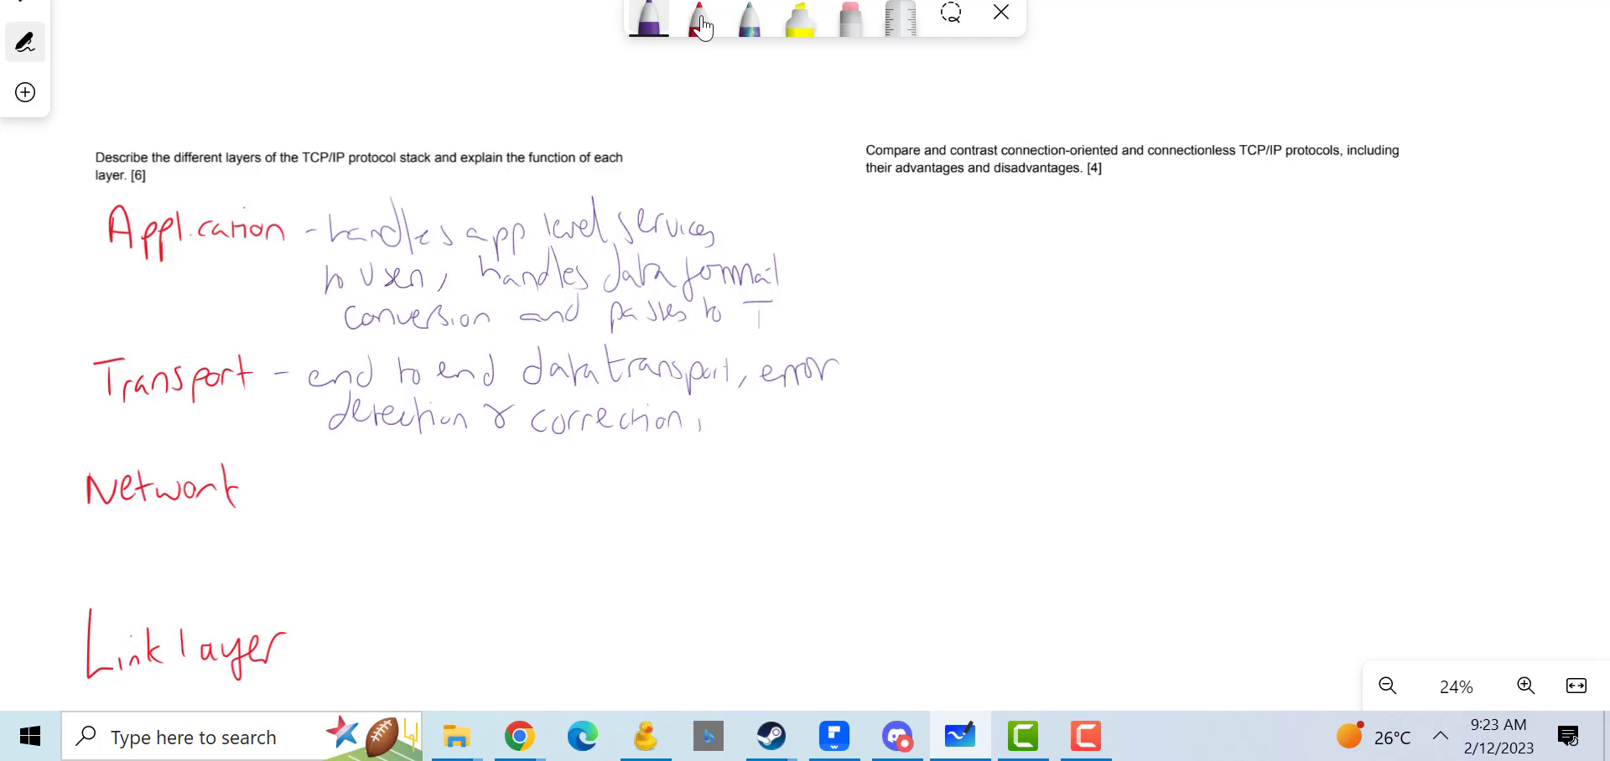
{"action": "left_click_drag", "start_coordinate": [709, 416], "coordinate": [841, 421]}
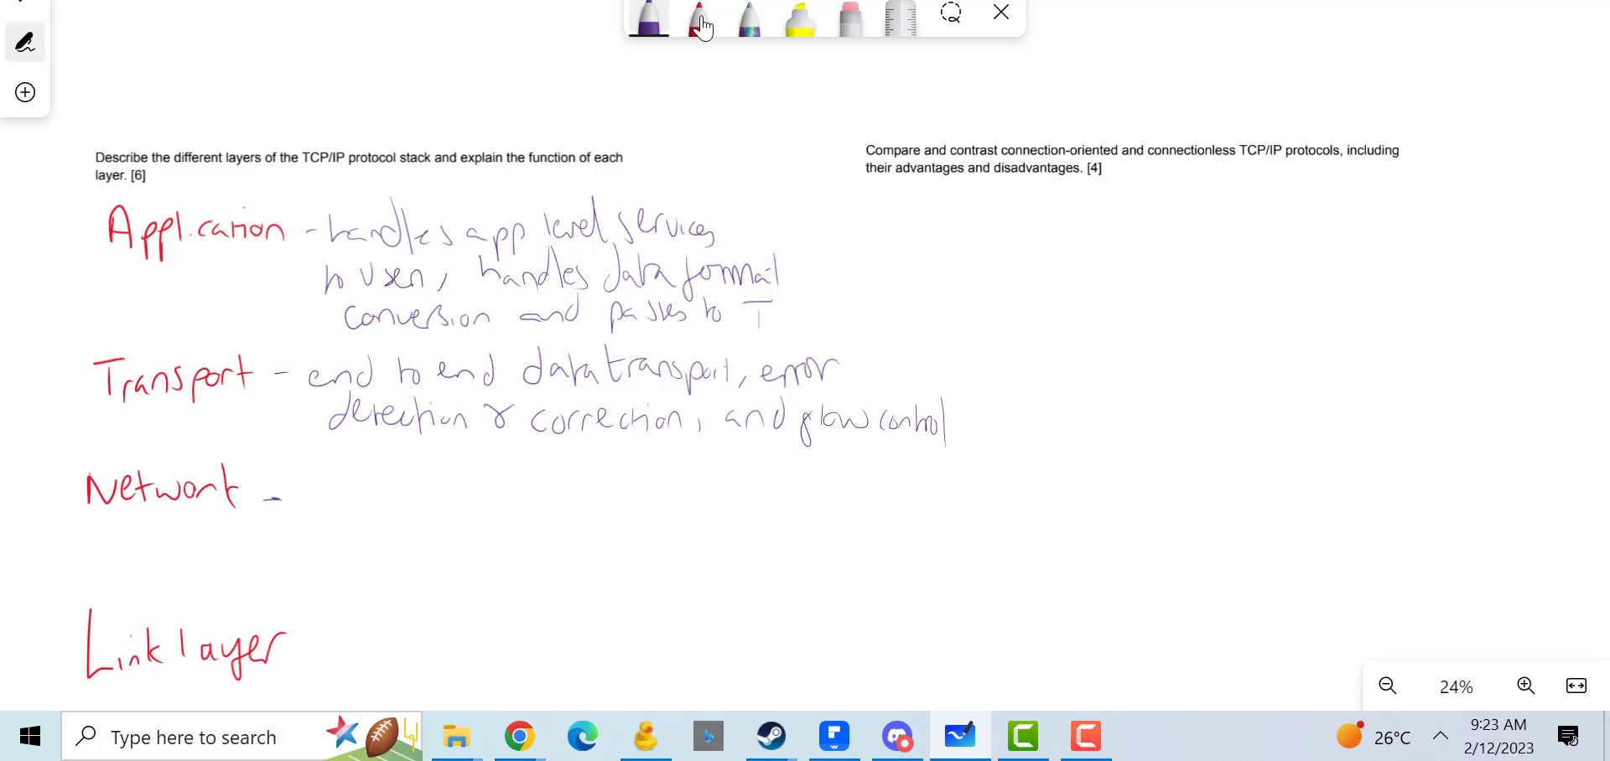
Step: Note the Network layer's logical addressing, routing and congestion control in purple
{"action": "left_click_drag", "start_coordinate": [339, 503], "coordinate": [447, 503]}
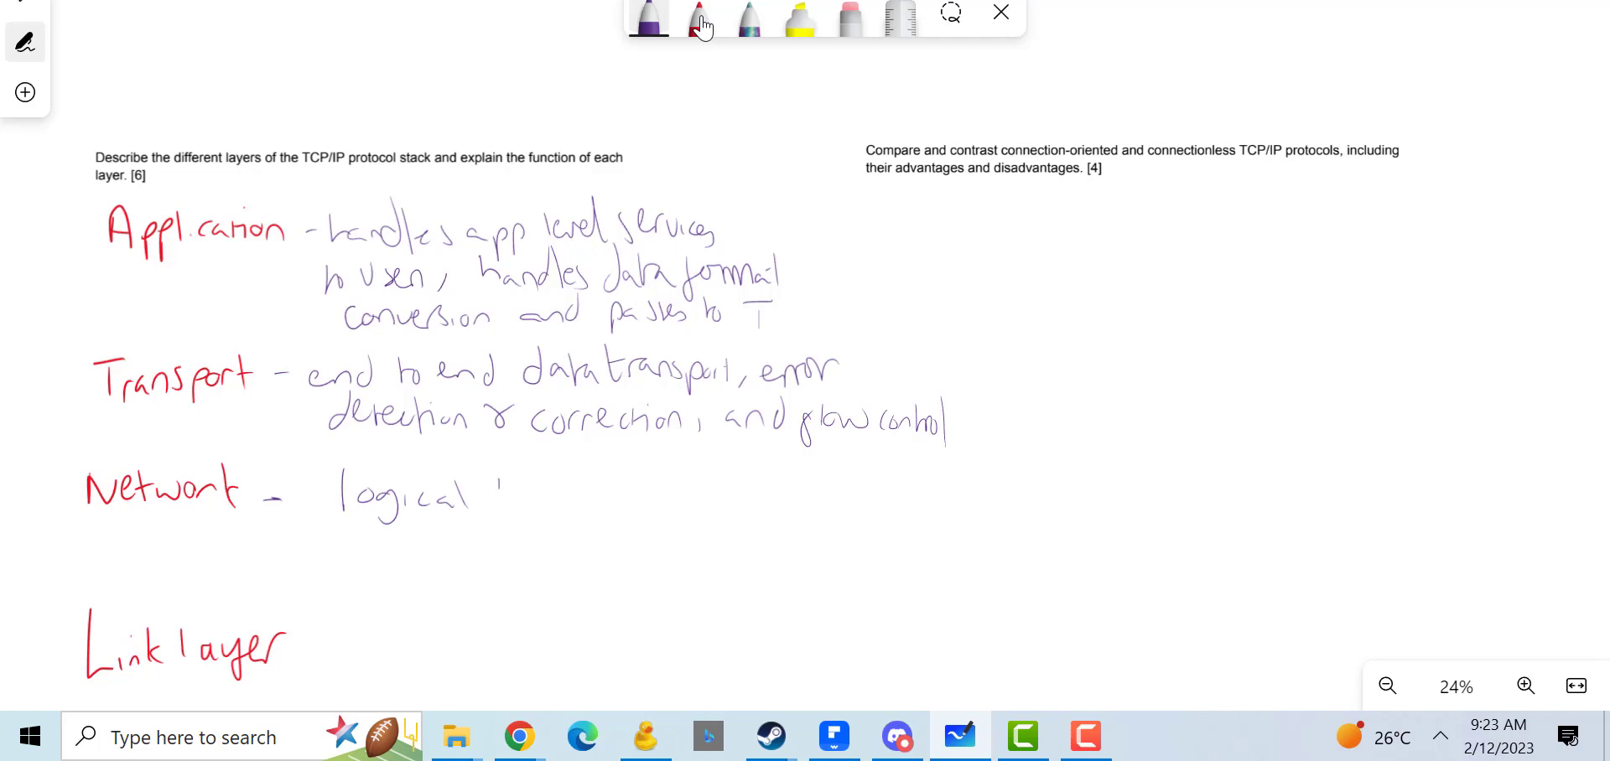
{"action": "left_click_drag", "start_coordinate": [488, 492], "coordinate": [539, 504]}
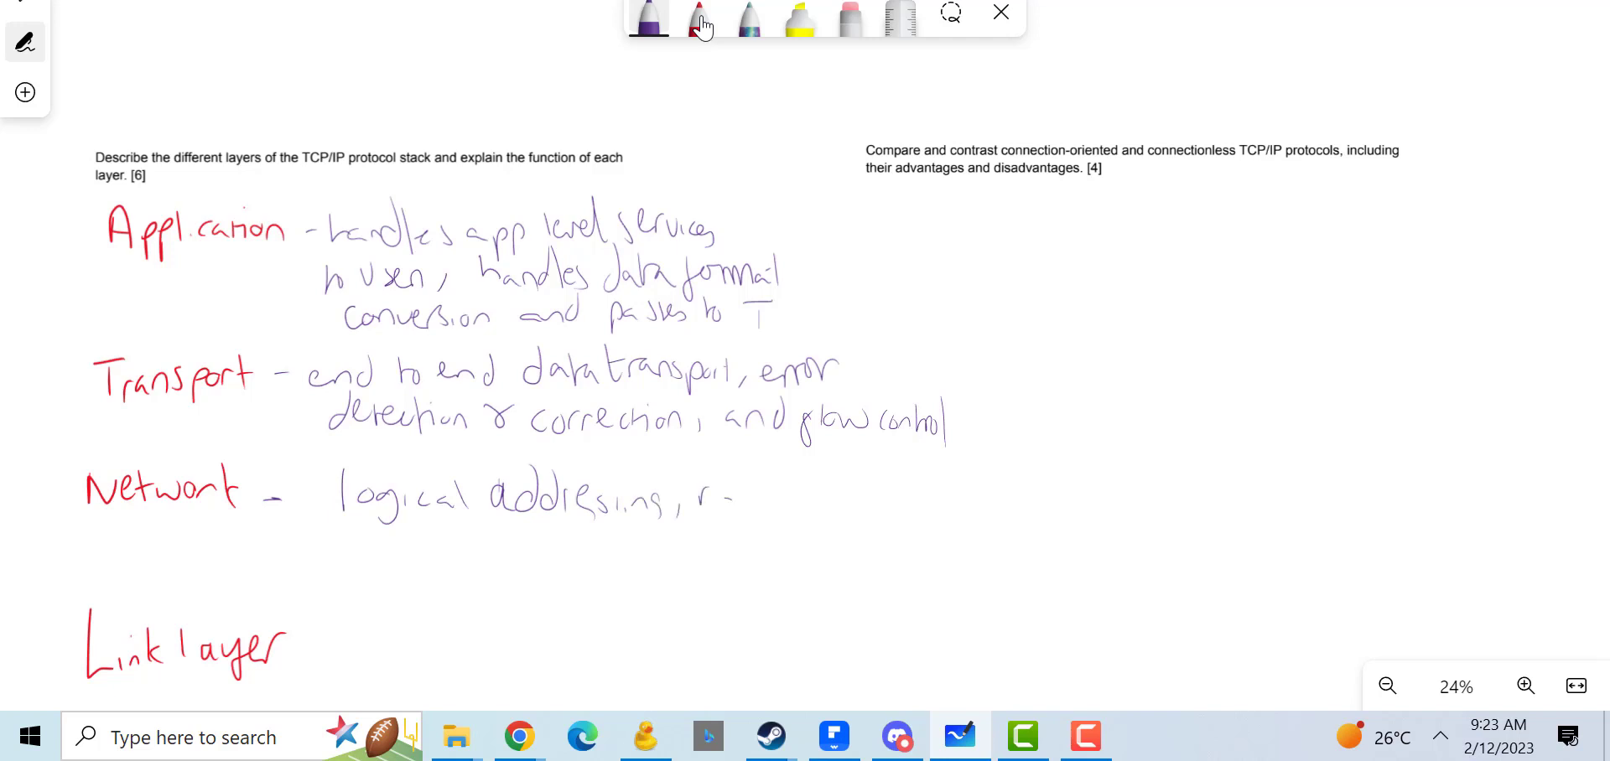
{"action": "left_click_drag", "start_coordinate": [698, 482], "coordinate": [832, 514]}
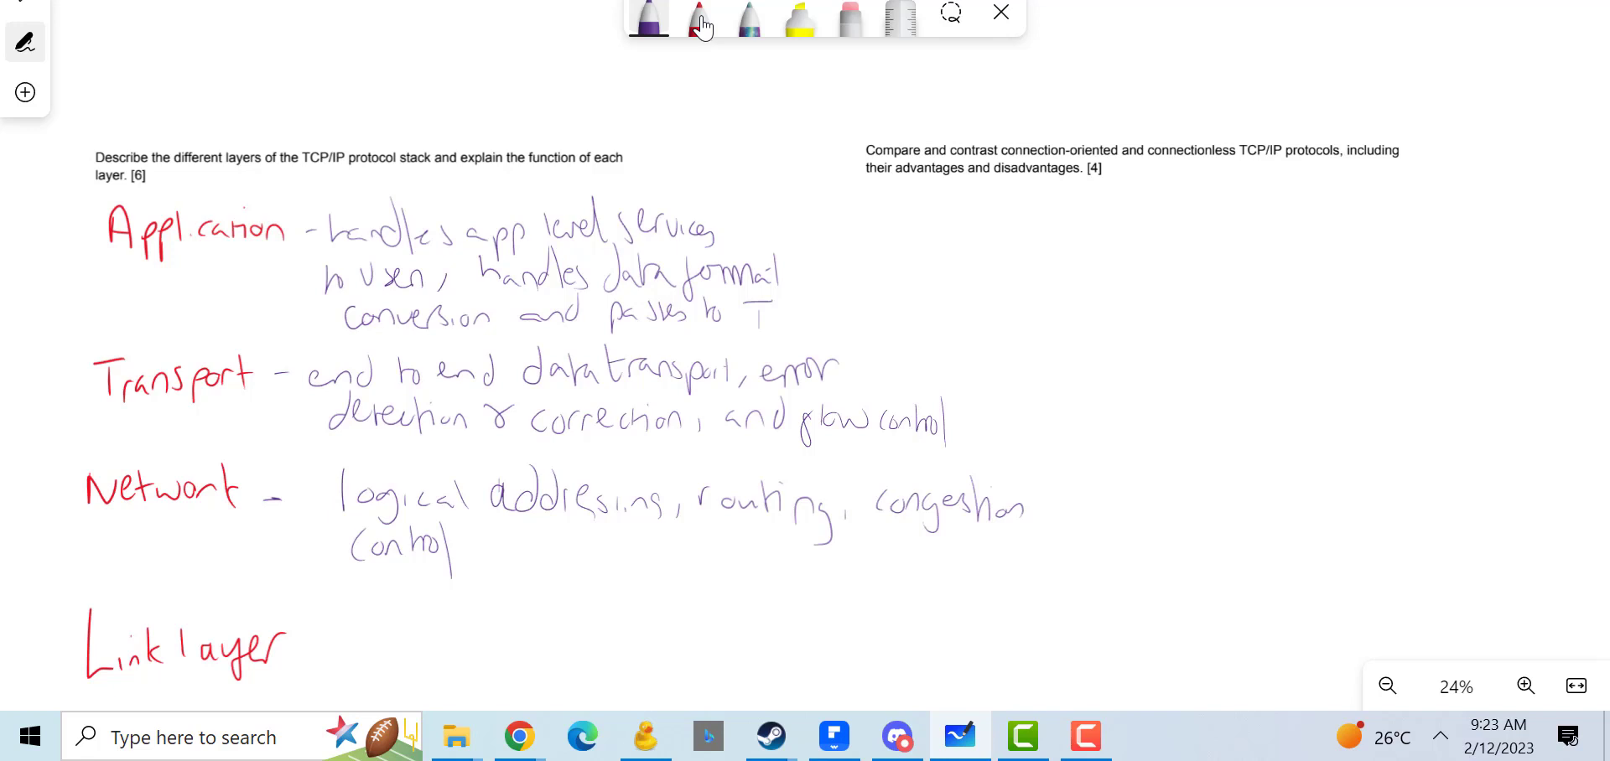
Step: Note the Link layer's physical addressing and media access control
{"action": "left_click_drag", "start_coordinate": [308, 625], "coordinate": [389, 637]}
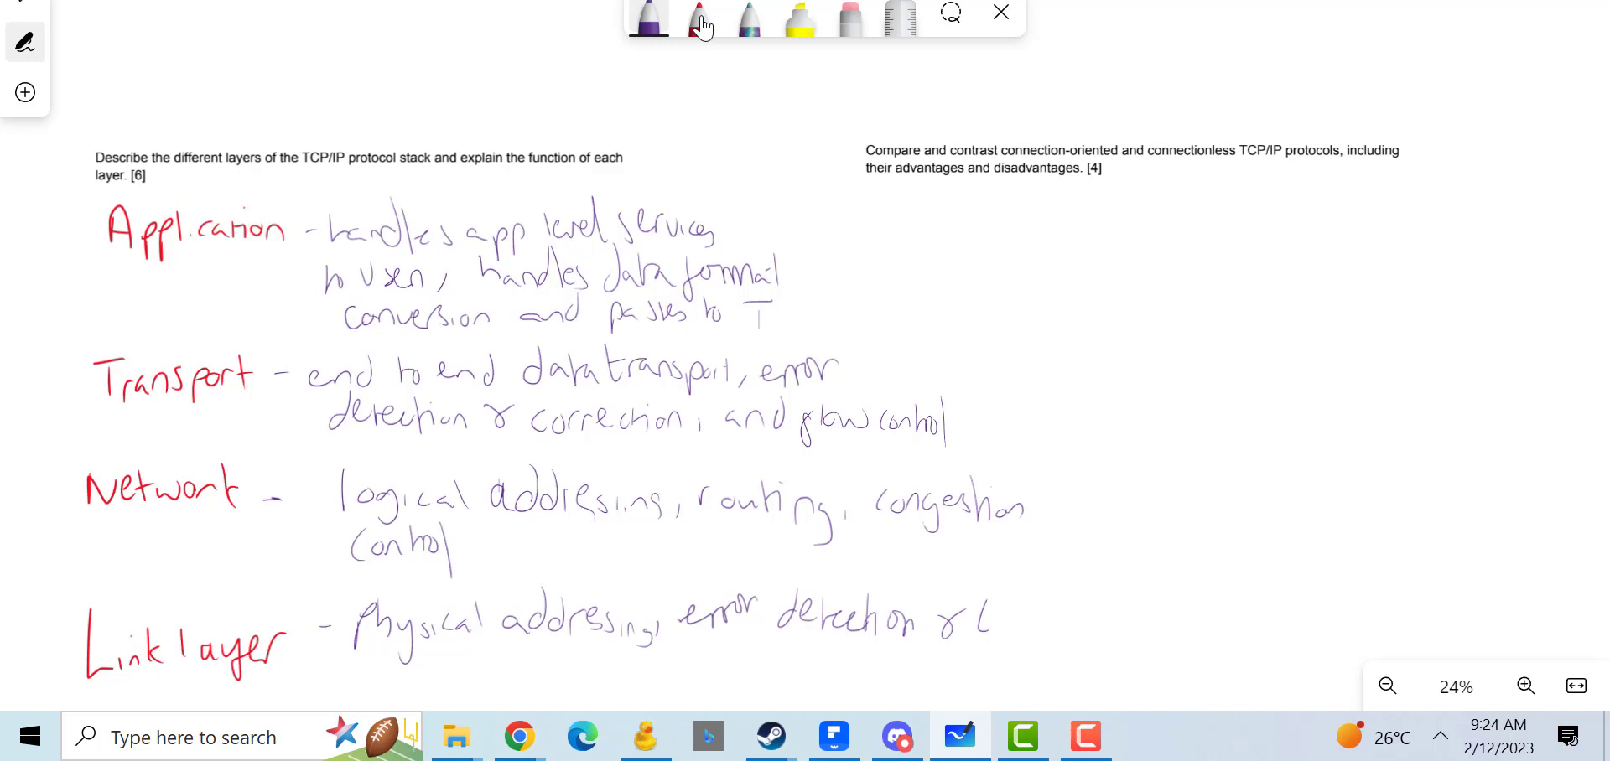
{"action": "left_click_drag", "start_coordinate": [1001, 636], "coordinate": [1016, 621]}
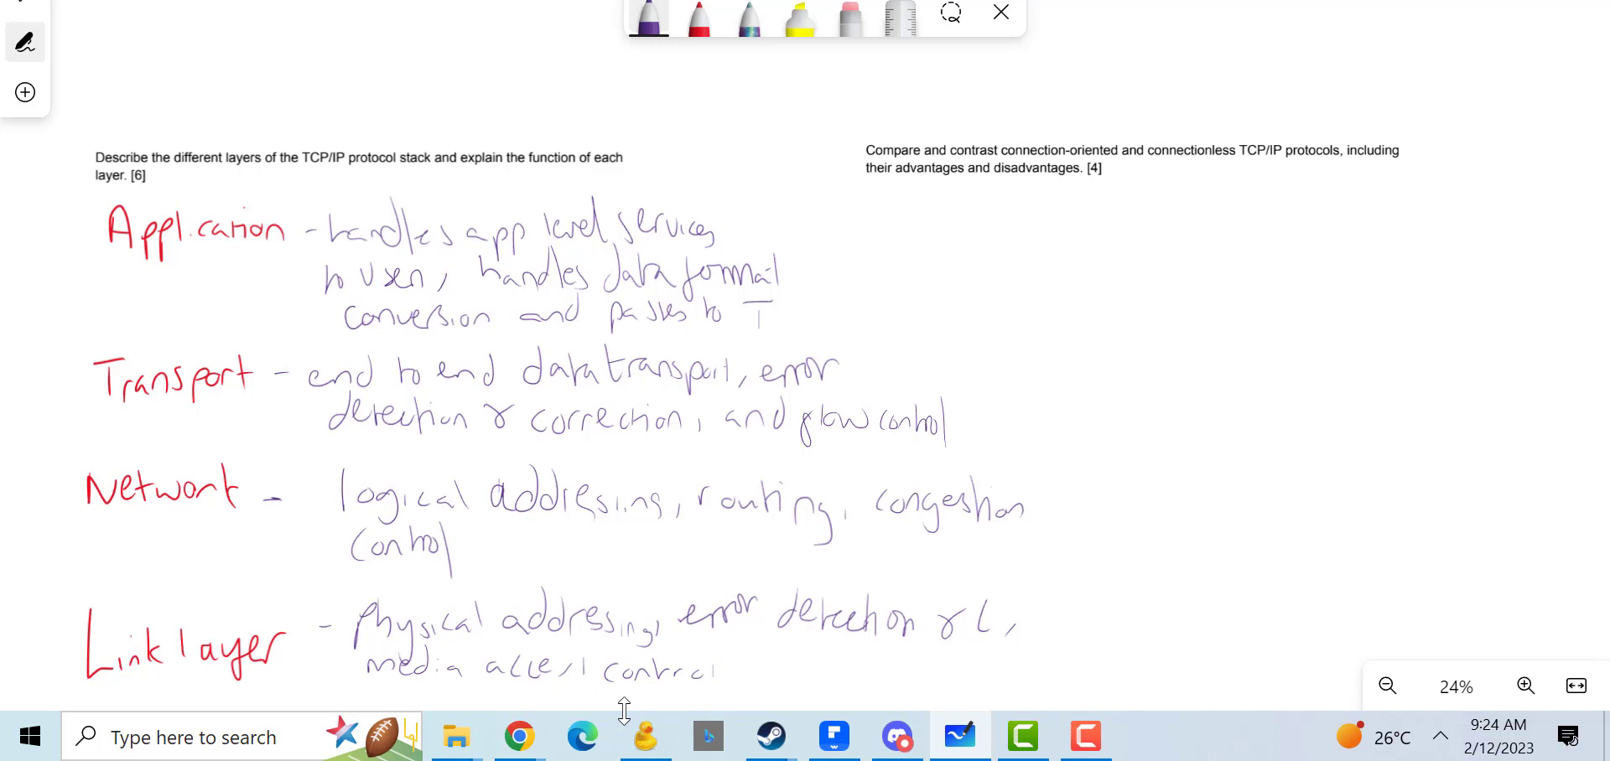
{"action": "left_click_drag", "start_coordinate": [118, 276], "coordinate": [253, 276]}
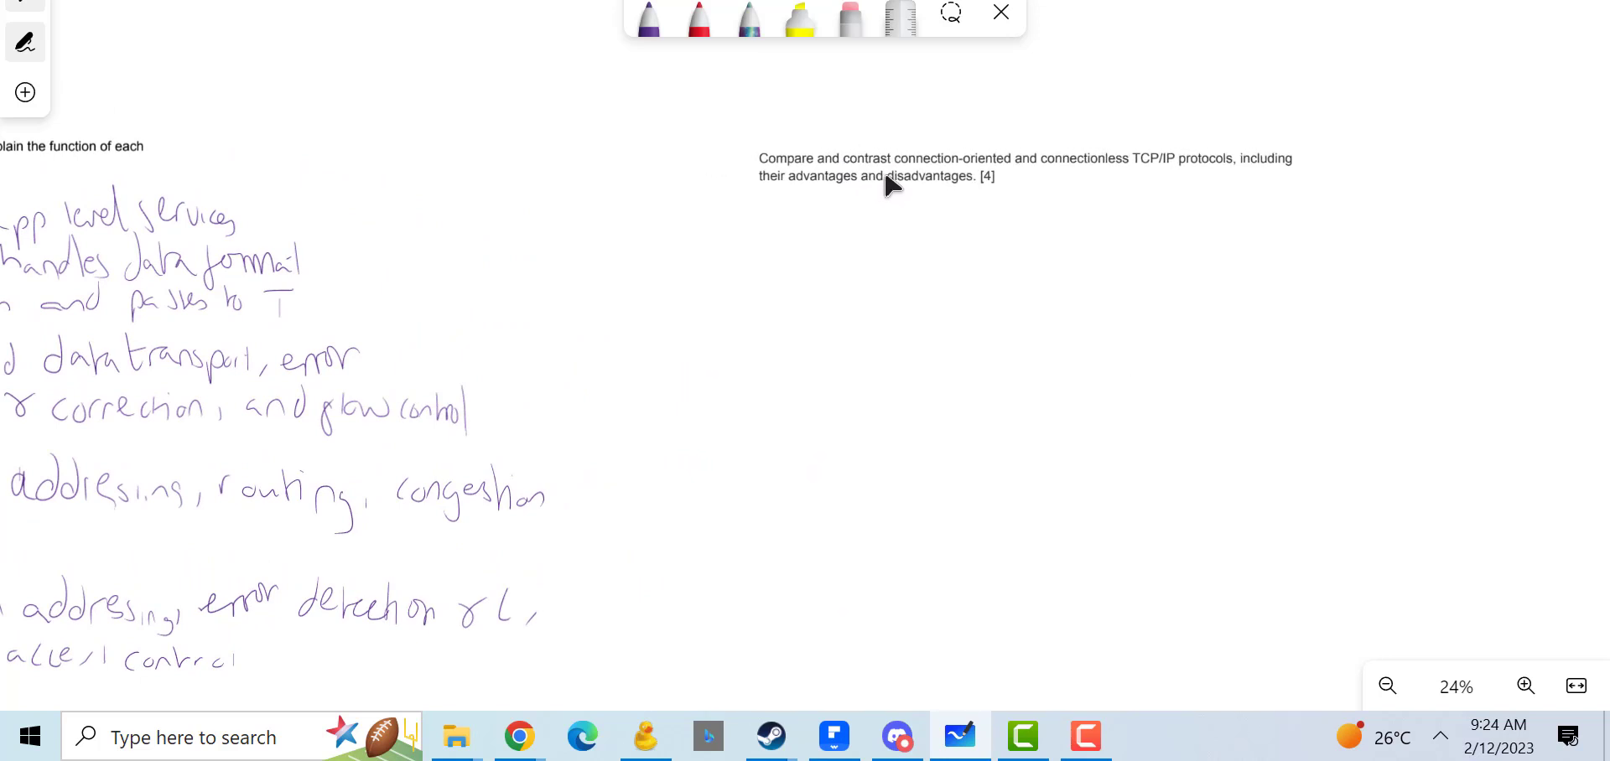
Step: Write the red connection-oriented TCP heading under question two
{"action": "left_click", "coordinate": [888, 185]}
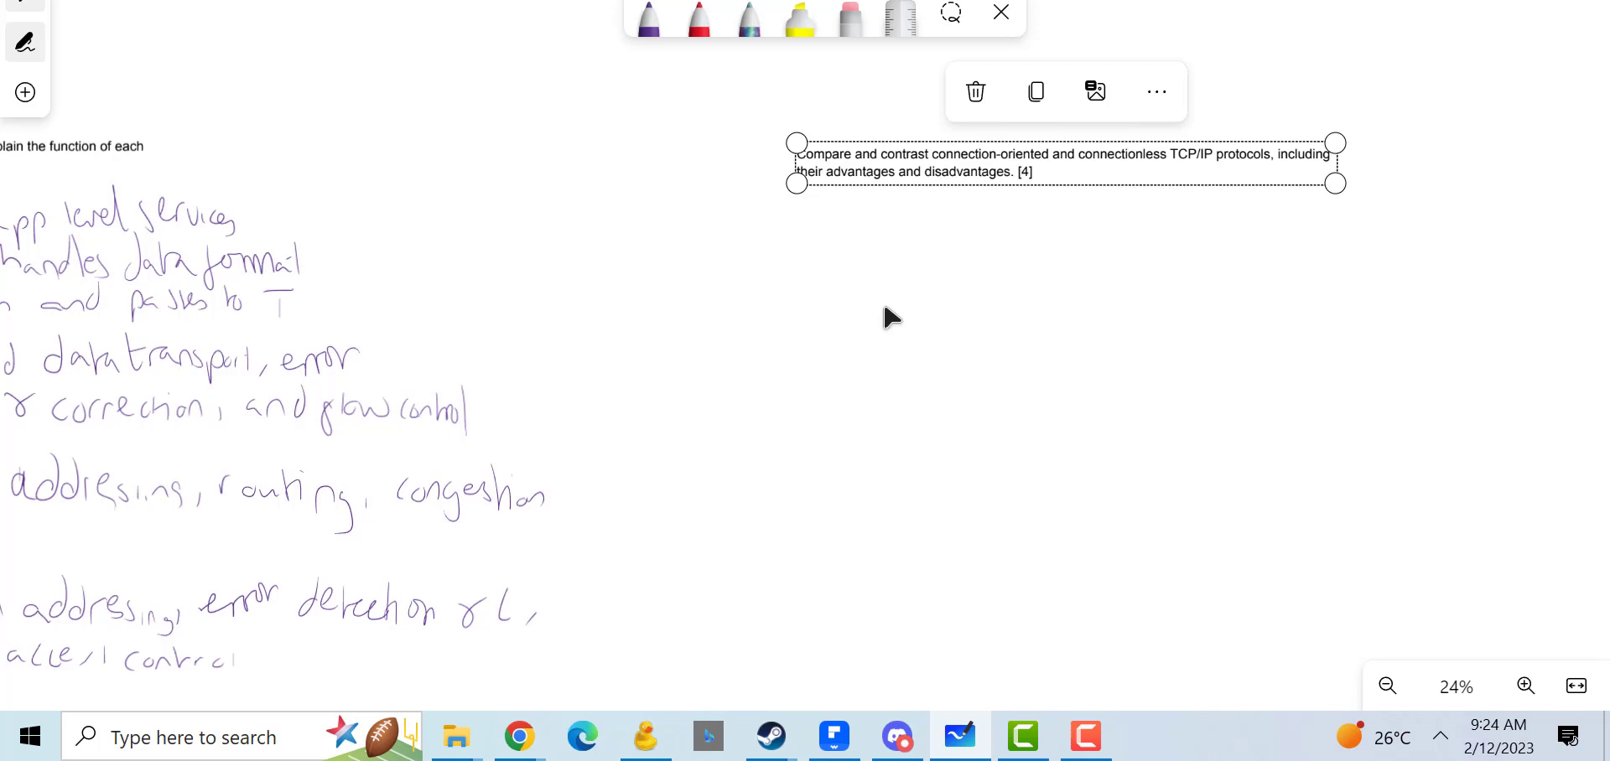
{"action": "left_click", "coordinate": [699, 18]}
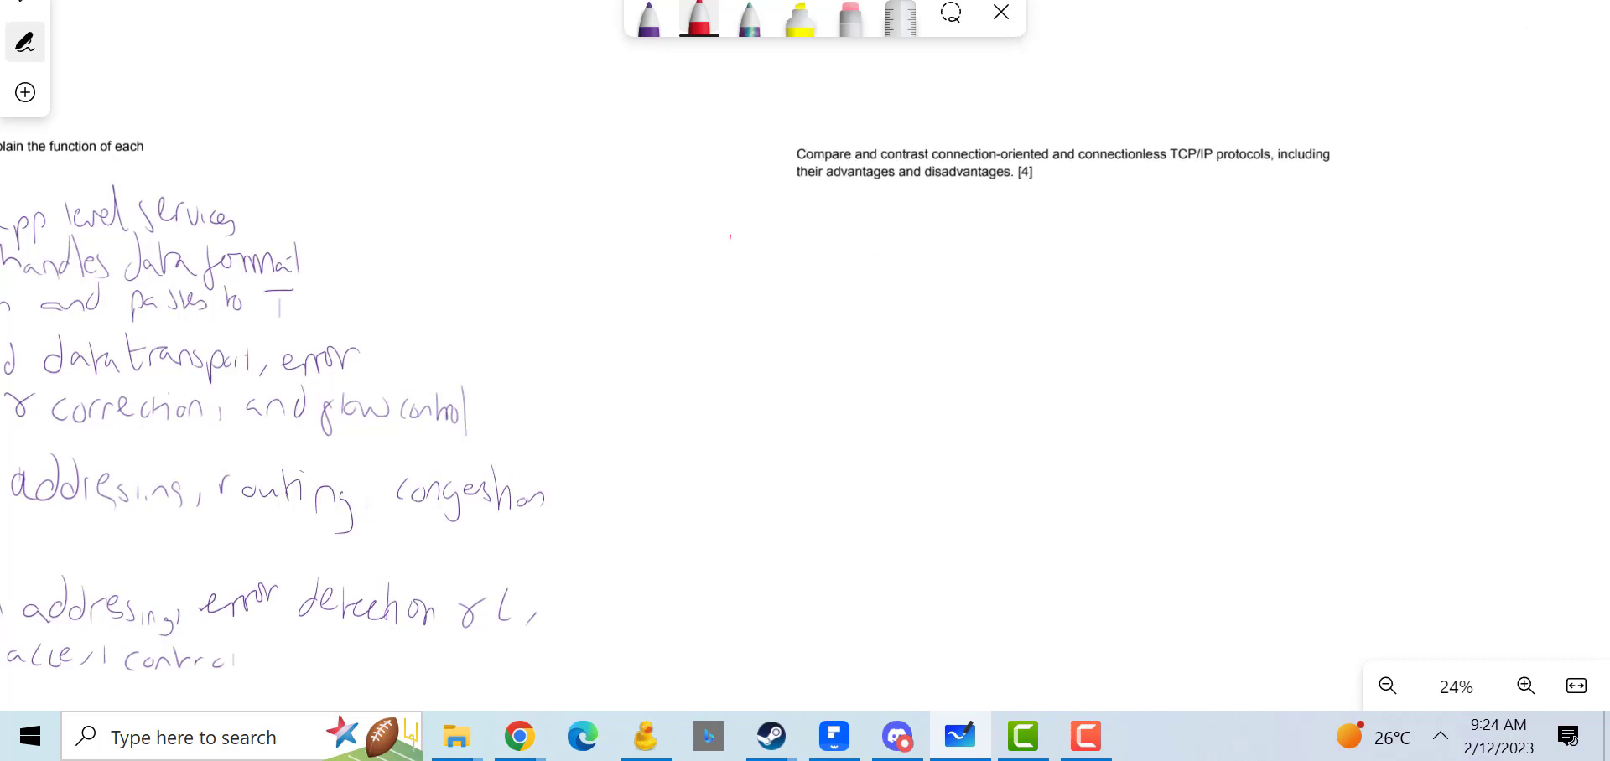
{"action": "left_click", "coordinate": [698, 19]}
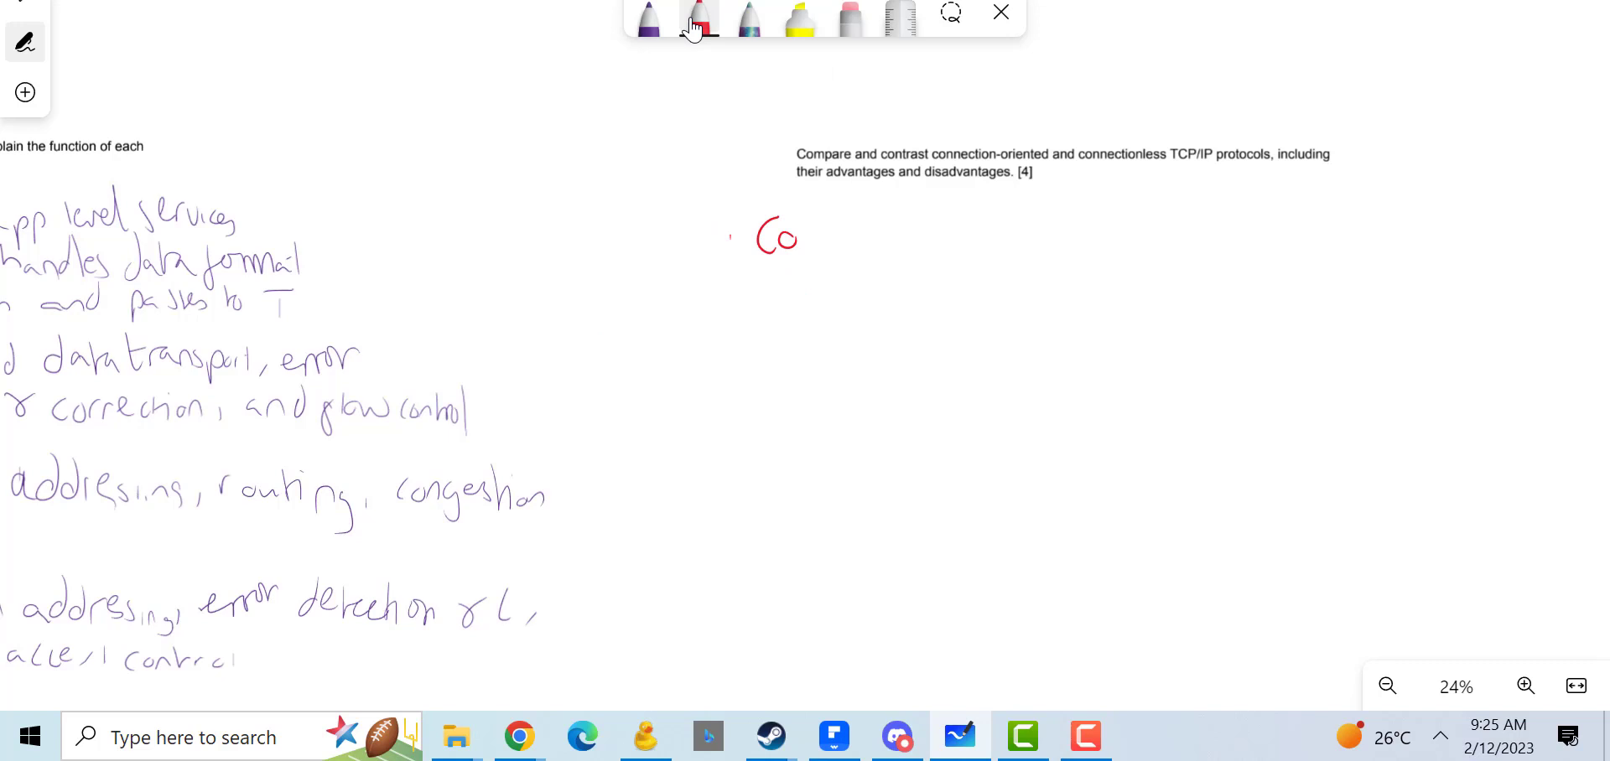
{"action": "left_click_drag", "start_coordinate": [796, 238], "coordinate": [909, 239]}
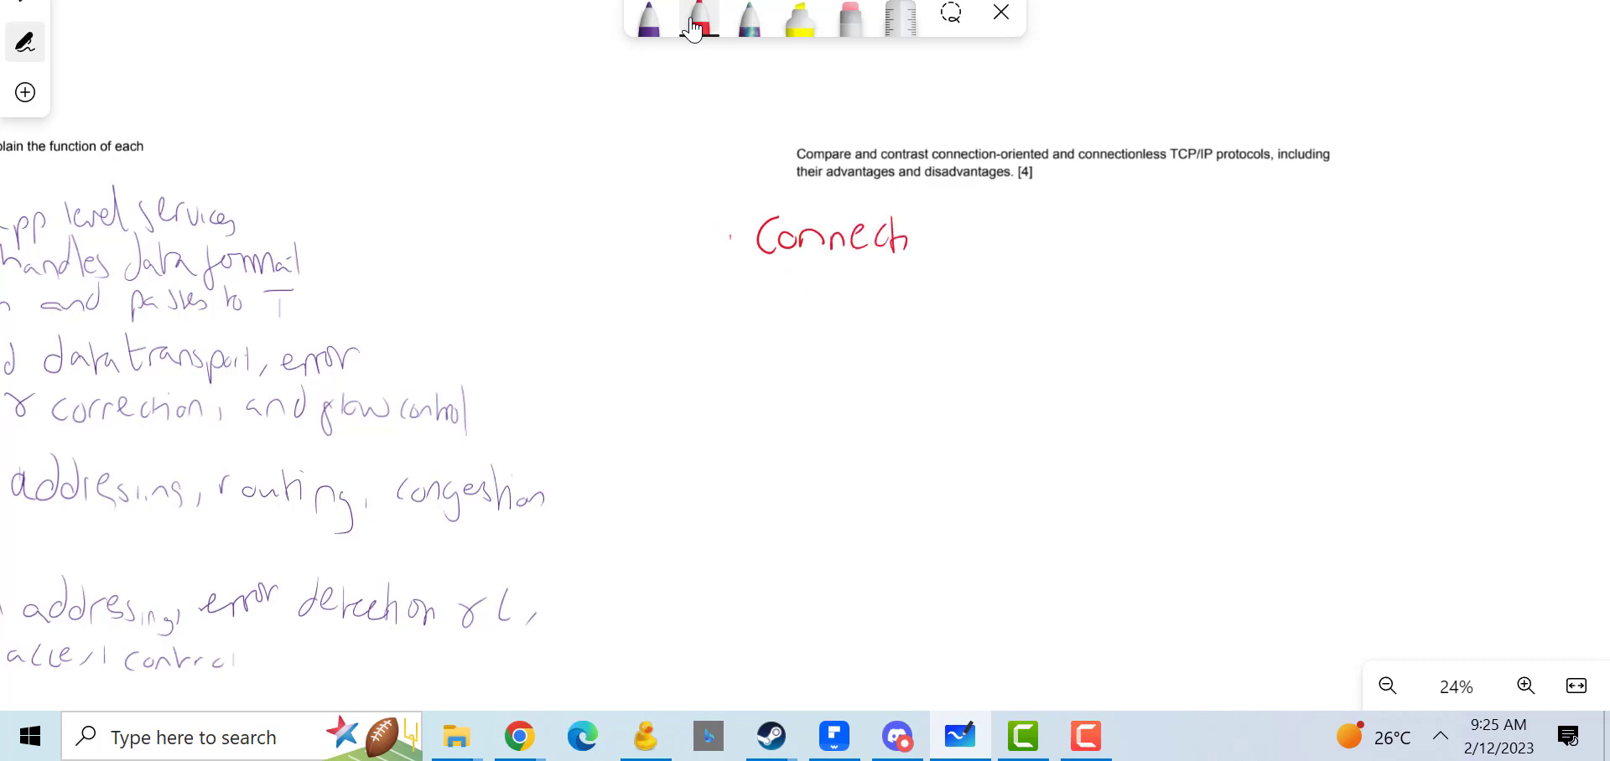
{"action": "left_click_drag", "start_coordinate": [914, 235], "coordinate": [1037, 236]}
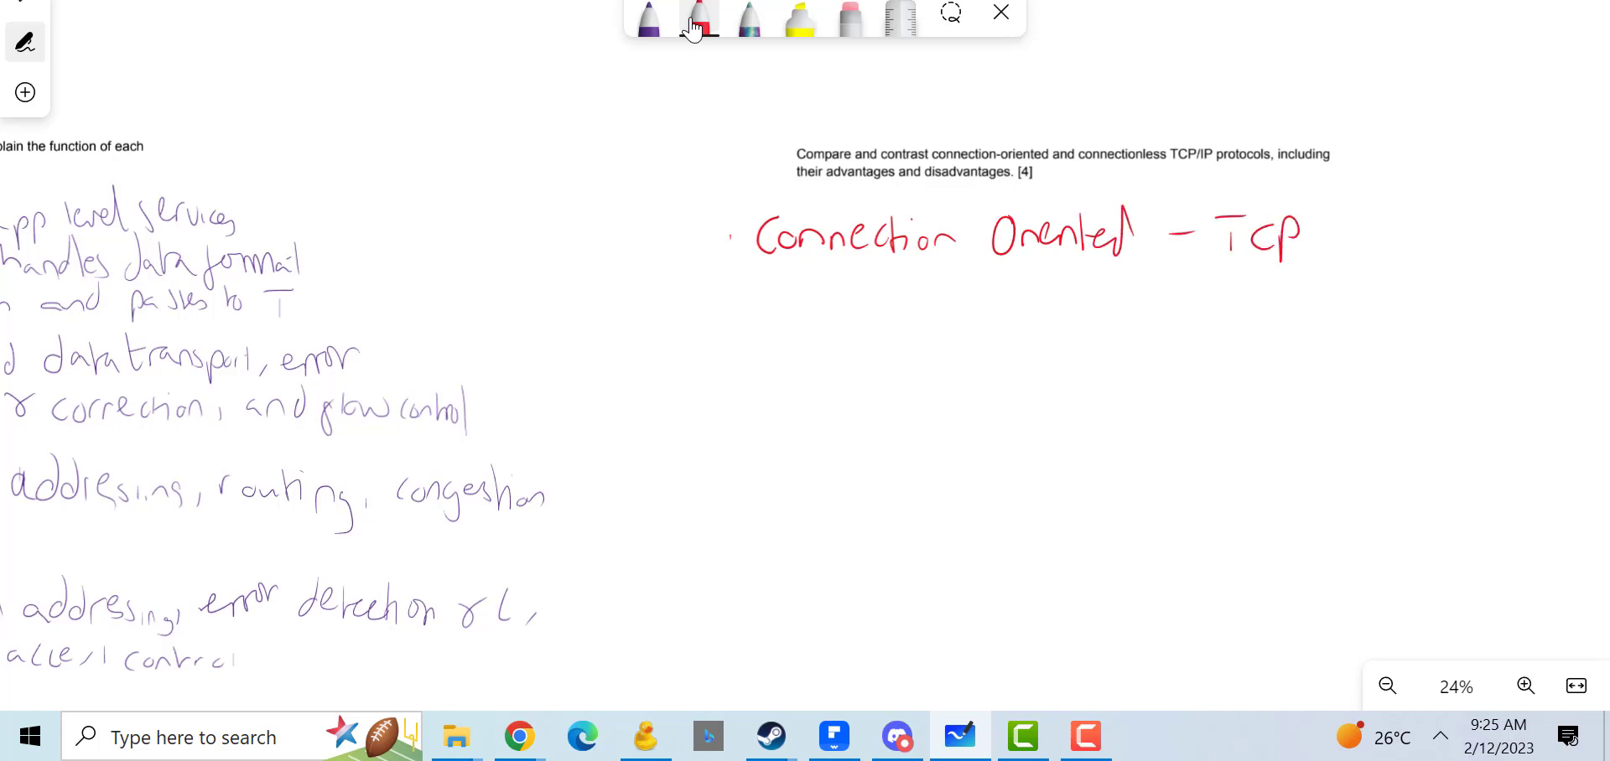
{"action": "left_click_drag", "start_coordinate": [1306, 238], "coordinate": [1340, 241]}
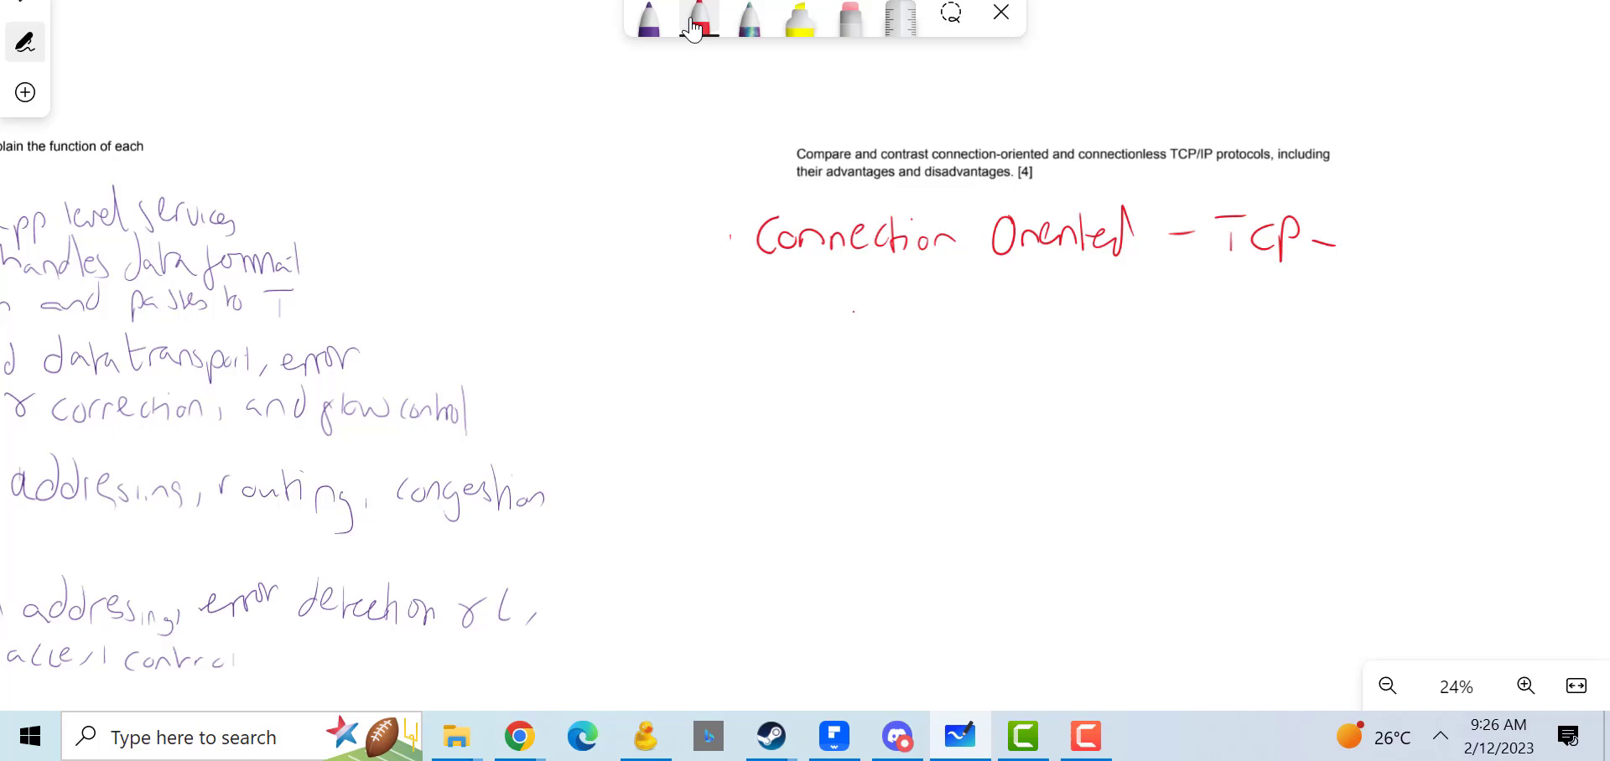
Step: Write the dedicated-connection-before-transmitting definition, underline 'dedicated', and begin 'Connectionless'
{"action": "left_click_drag", "start_coordinate": [836, 312], "coordinate": [919, 313]}
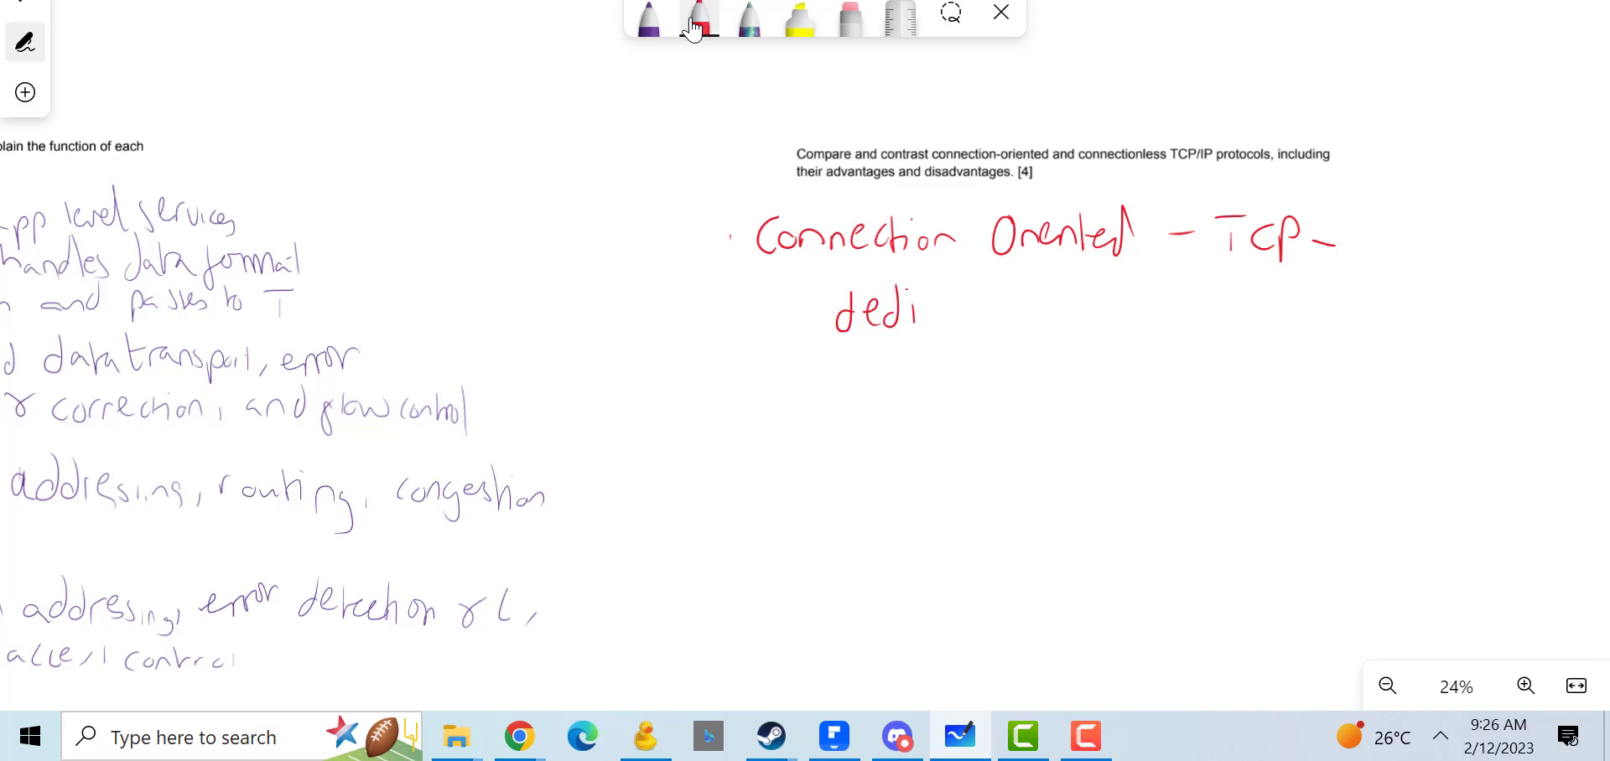
{"action": "left_click_drag", "start_coordinate": [914, 313], "coordinate": [1068, 312]}
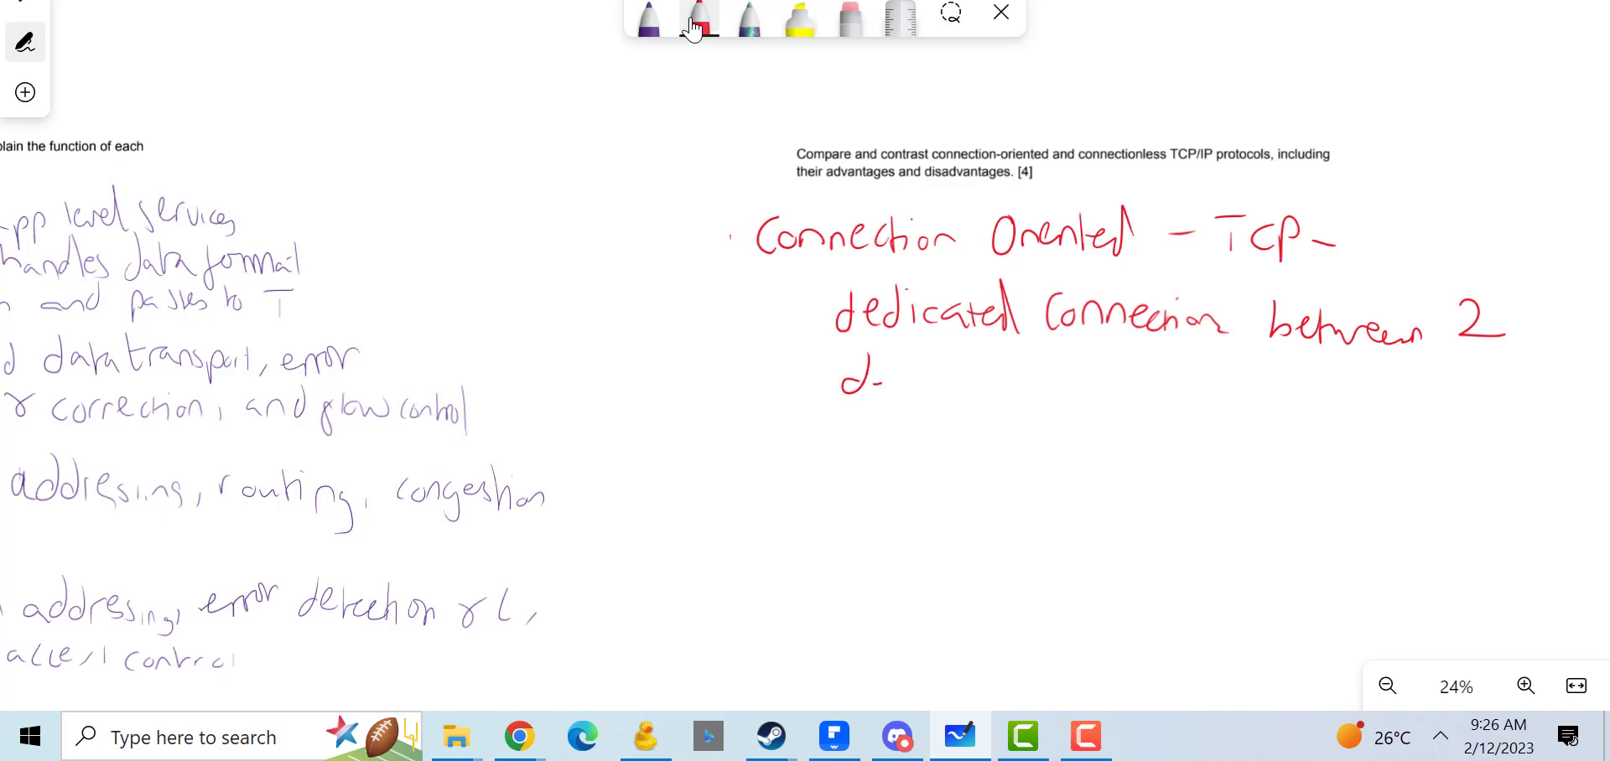
{"action": "left_click_drag", "start_coordinate": [857, 380], "coordinate": [965, 390]}
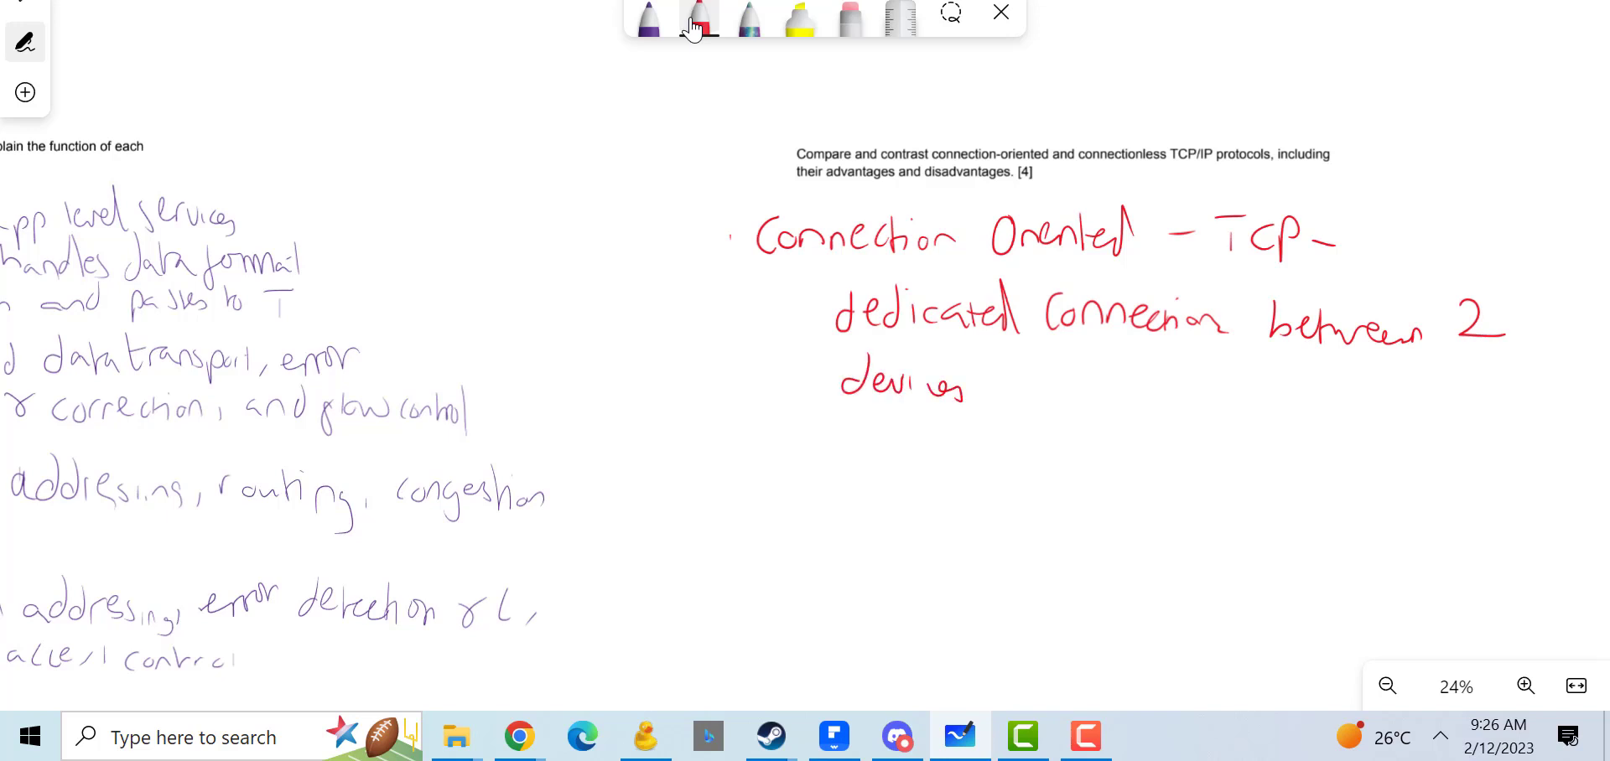
{"action": "left_click_drag", "start_coordinate": [986, 370], "coordinate": [1001, 400]}
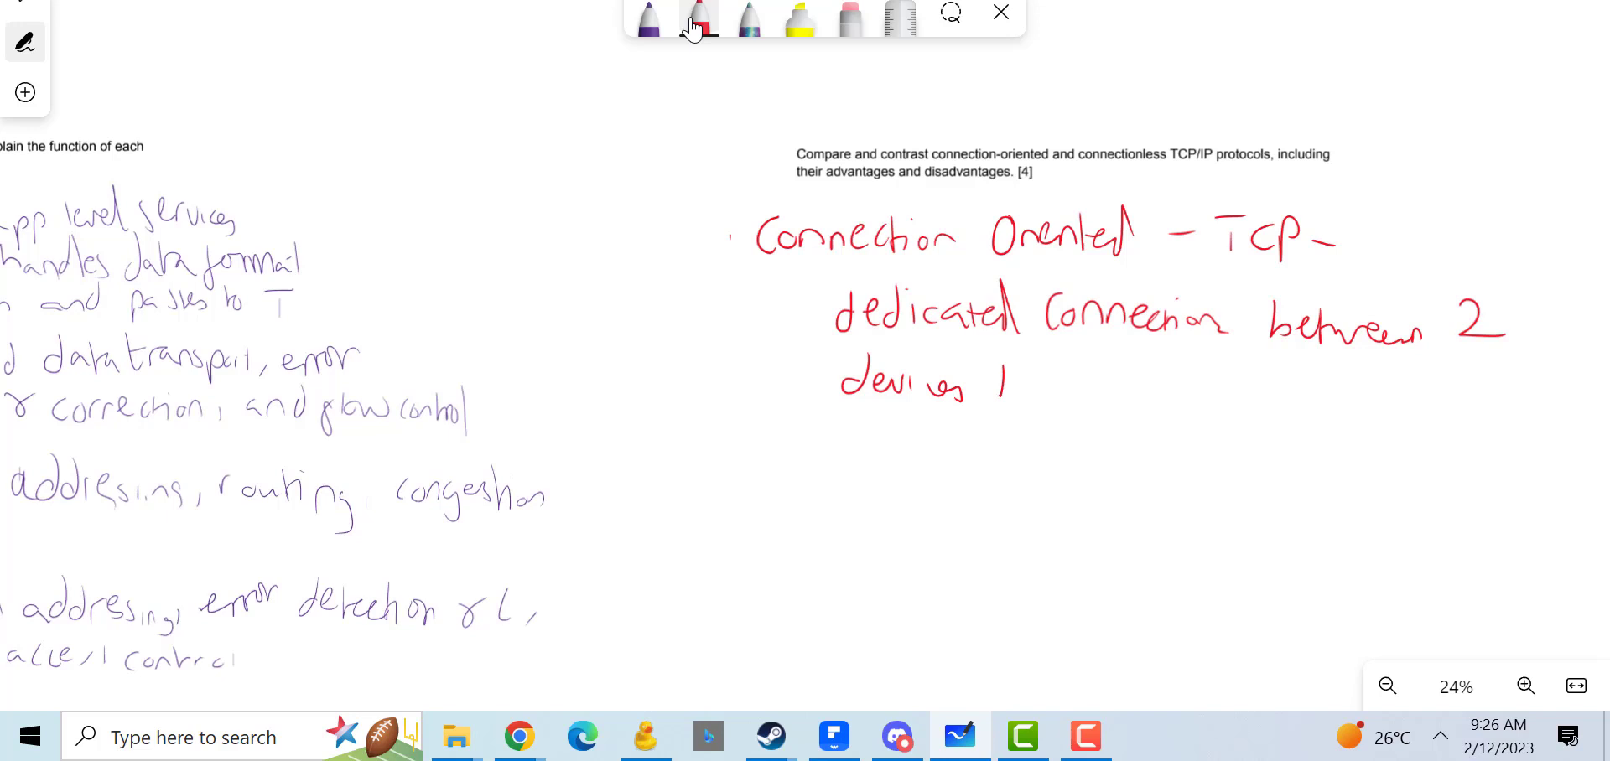
{"action": "left_click_drag", "start_coordinate": [996, 385], "coordinate": [1119, 390]}
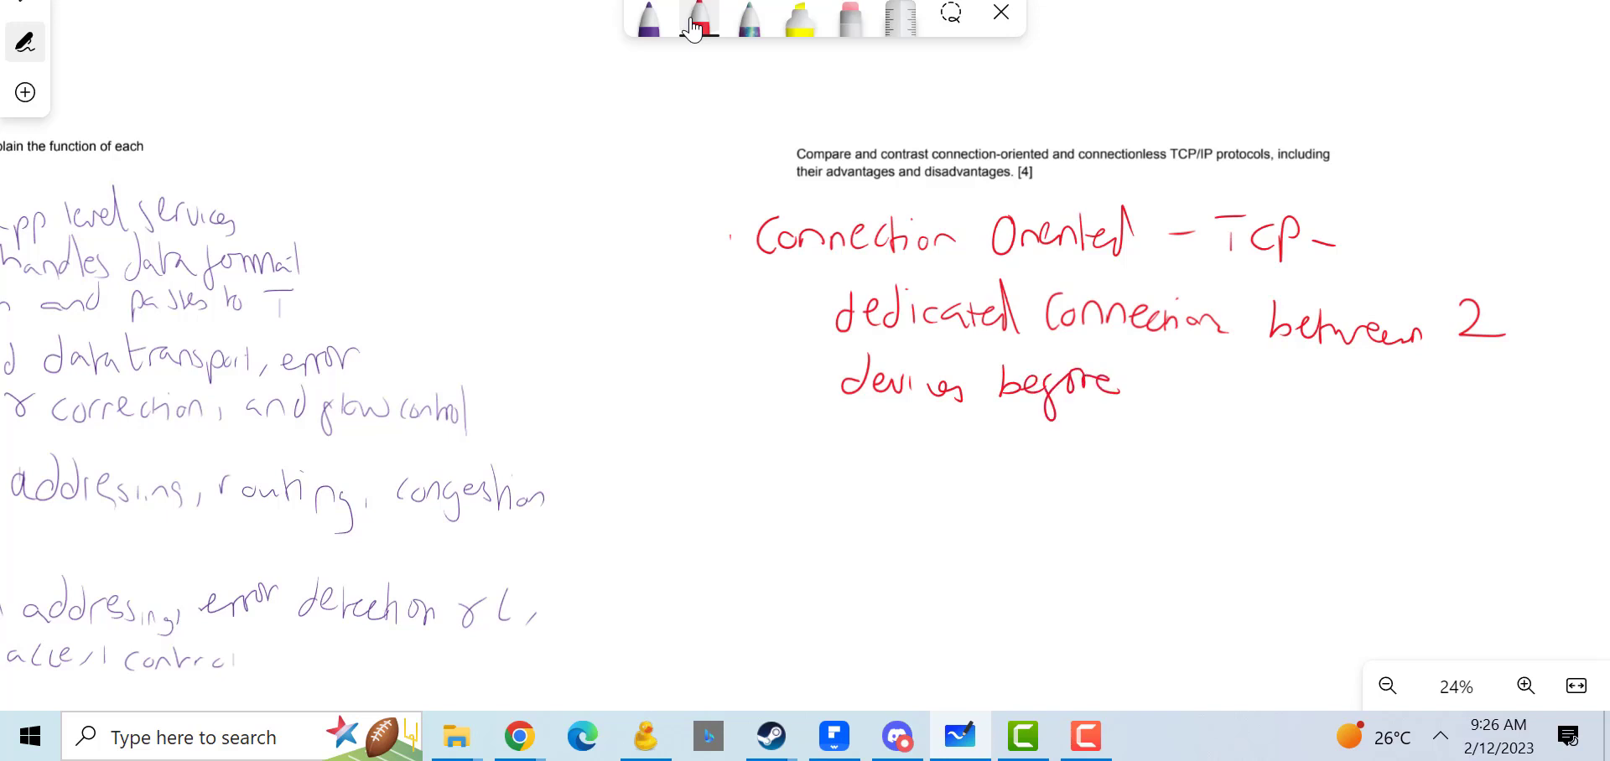
{"action": "left_click_drag", "start_coordinate": [1150, 389], "coordinate": [1242, 395]}
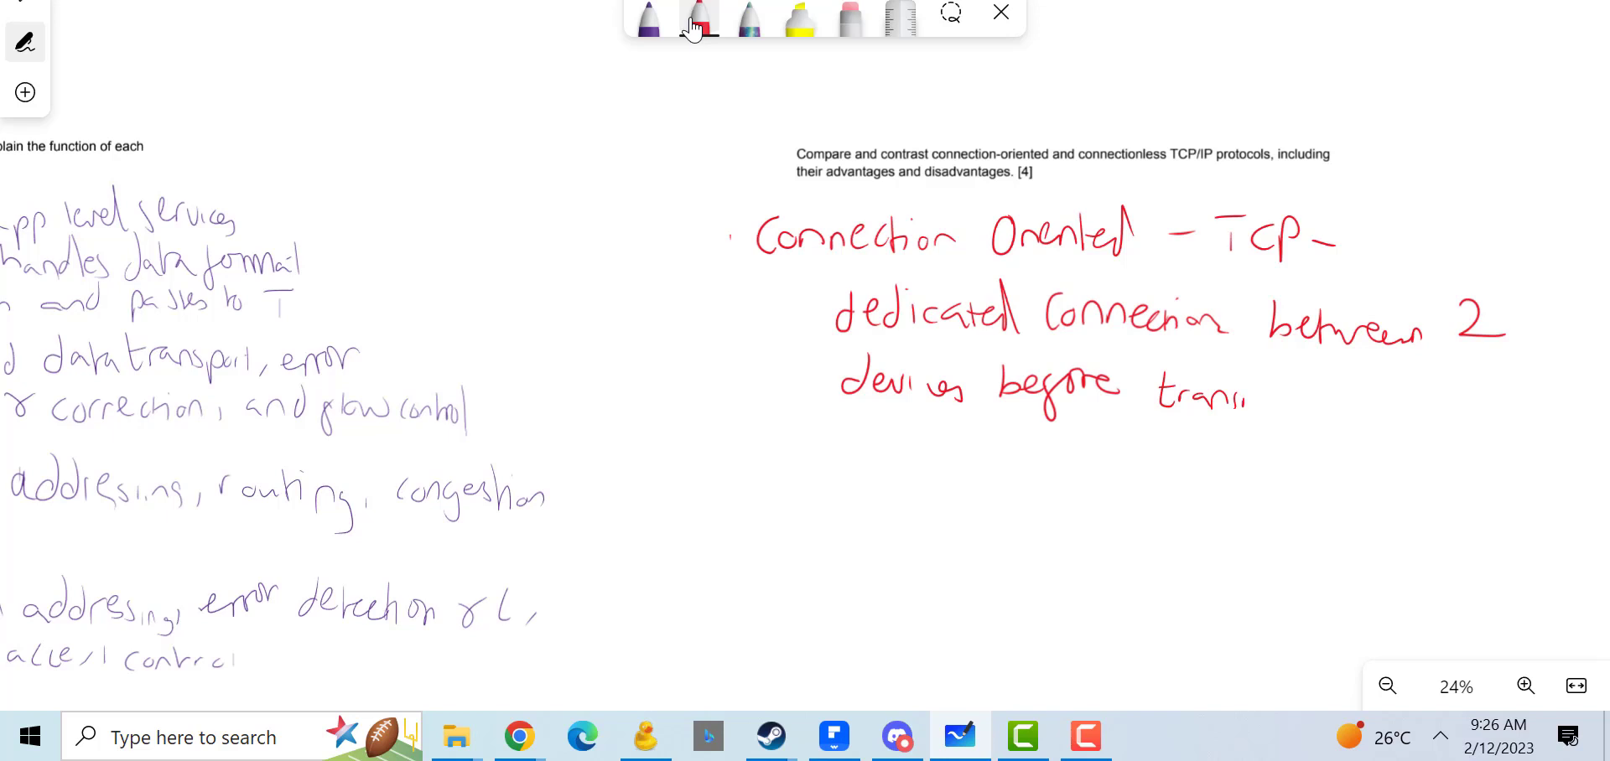
{"action": "left_click_drag", "start_coordinate": [1212, 395], "coordinate": [1294, 395]}
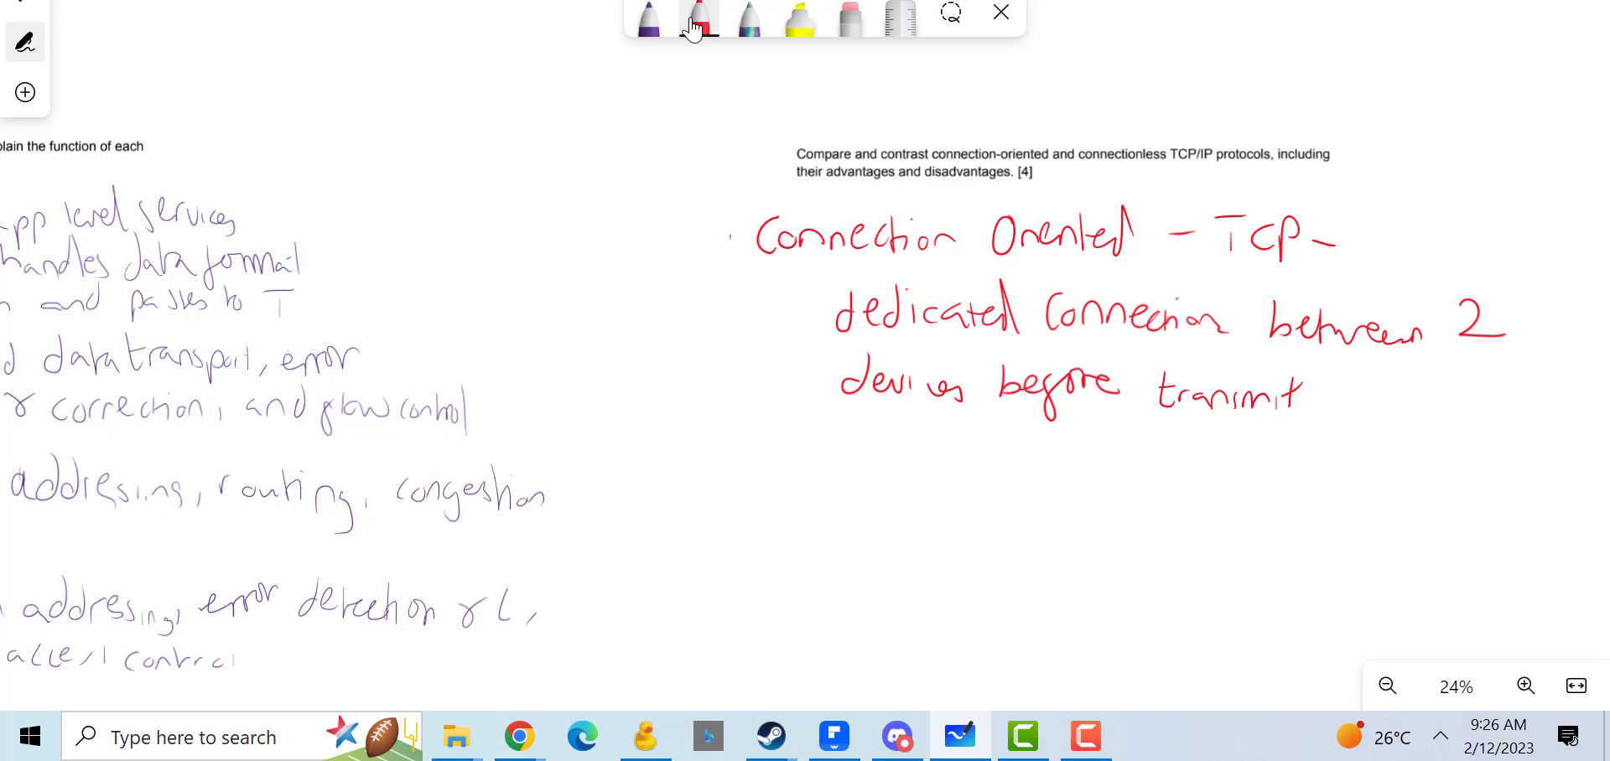
{"action": "left_click_drag", "start_coordinate": [1304, 395], "coordinate": [1418, 395]}
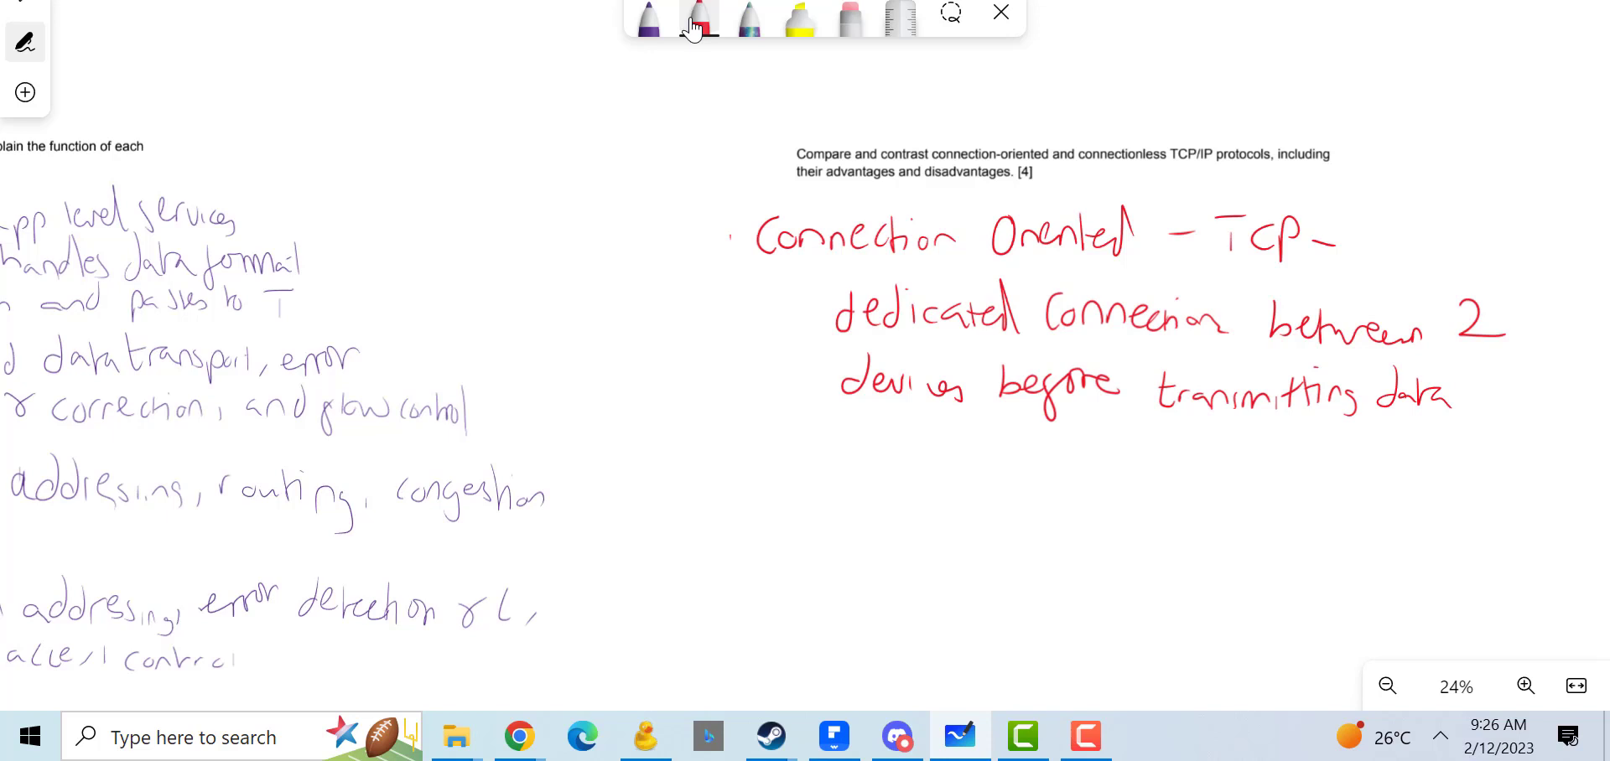
{"action": "left_click_drag", "start_coordinate": [1458, 395], "coordinate": [1505, 395]}
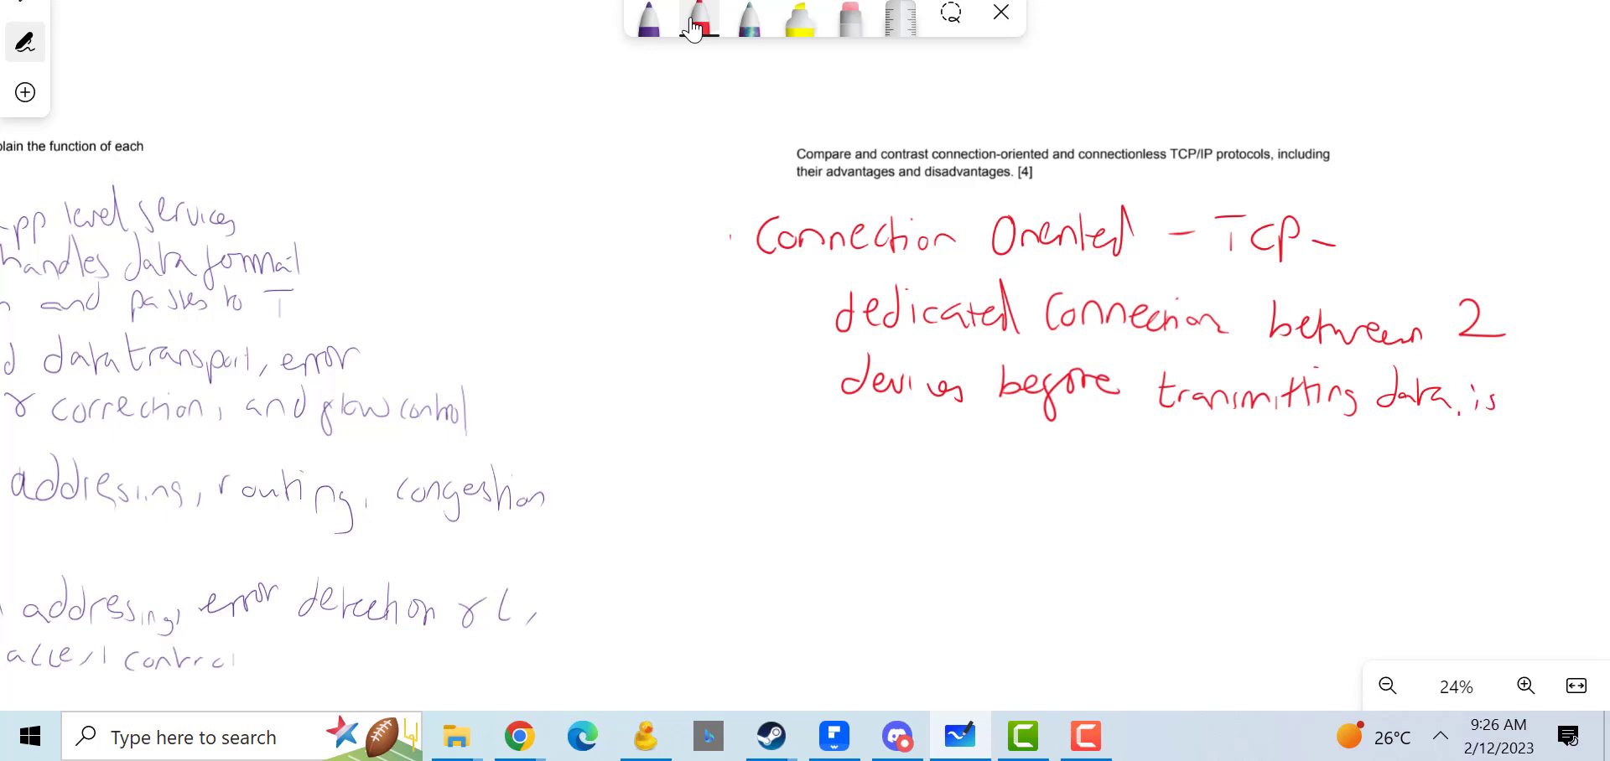
{"action": "left_click_drag", "start_coordinate": [1515, 395], "coordinate": [1601, 395]}
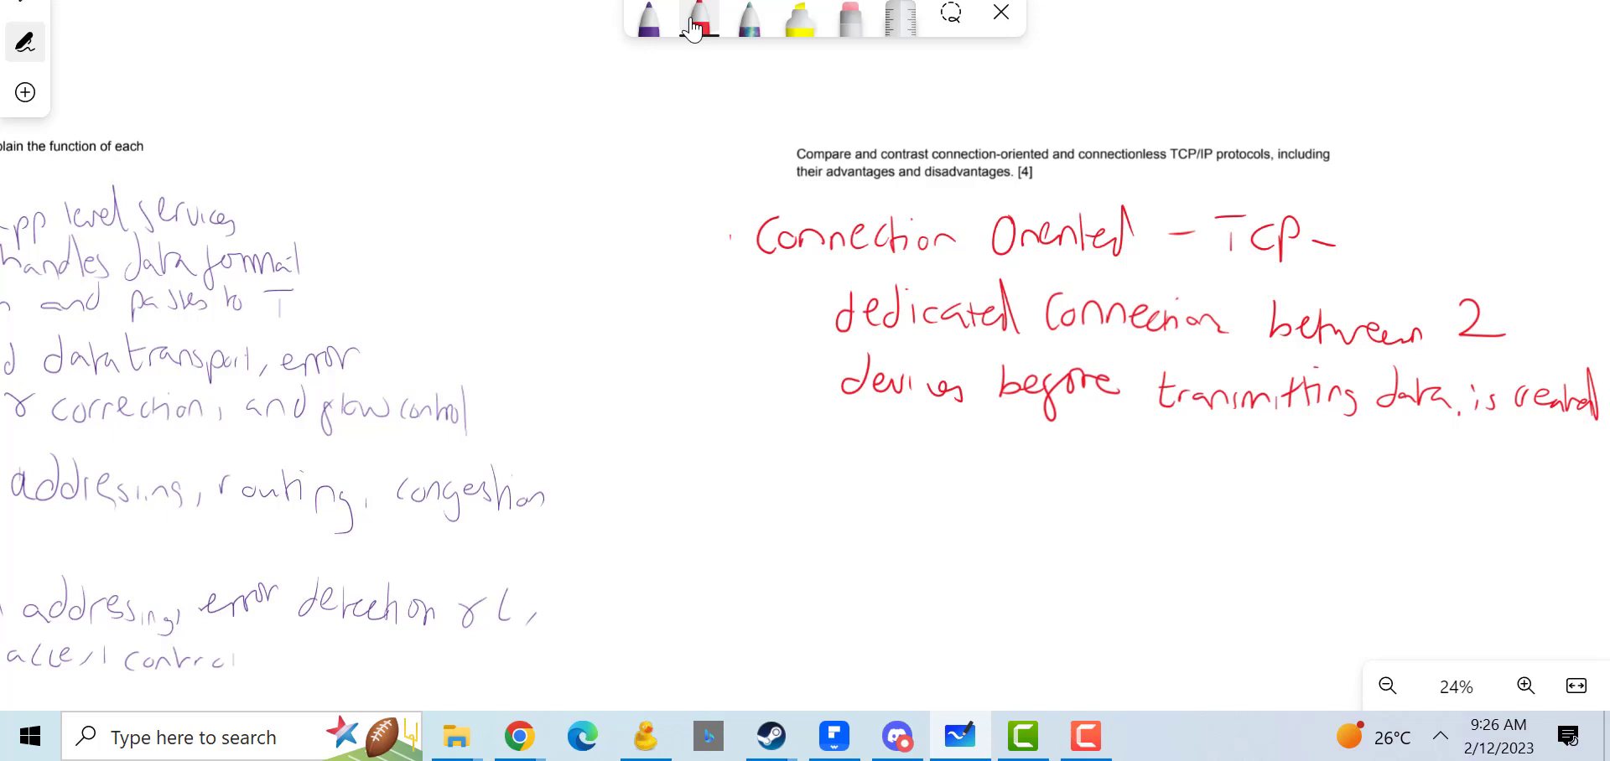
{"action": "left_click_drag", "start_coordinate": [893, 336], "coordinate": [1001, 331]}
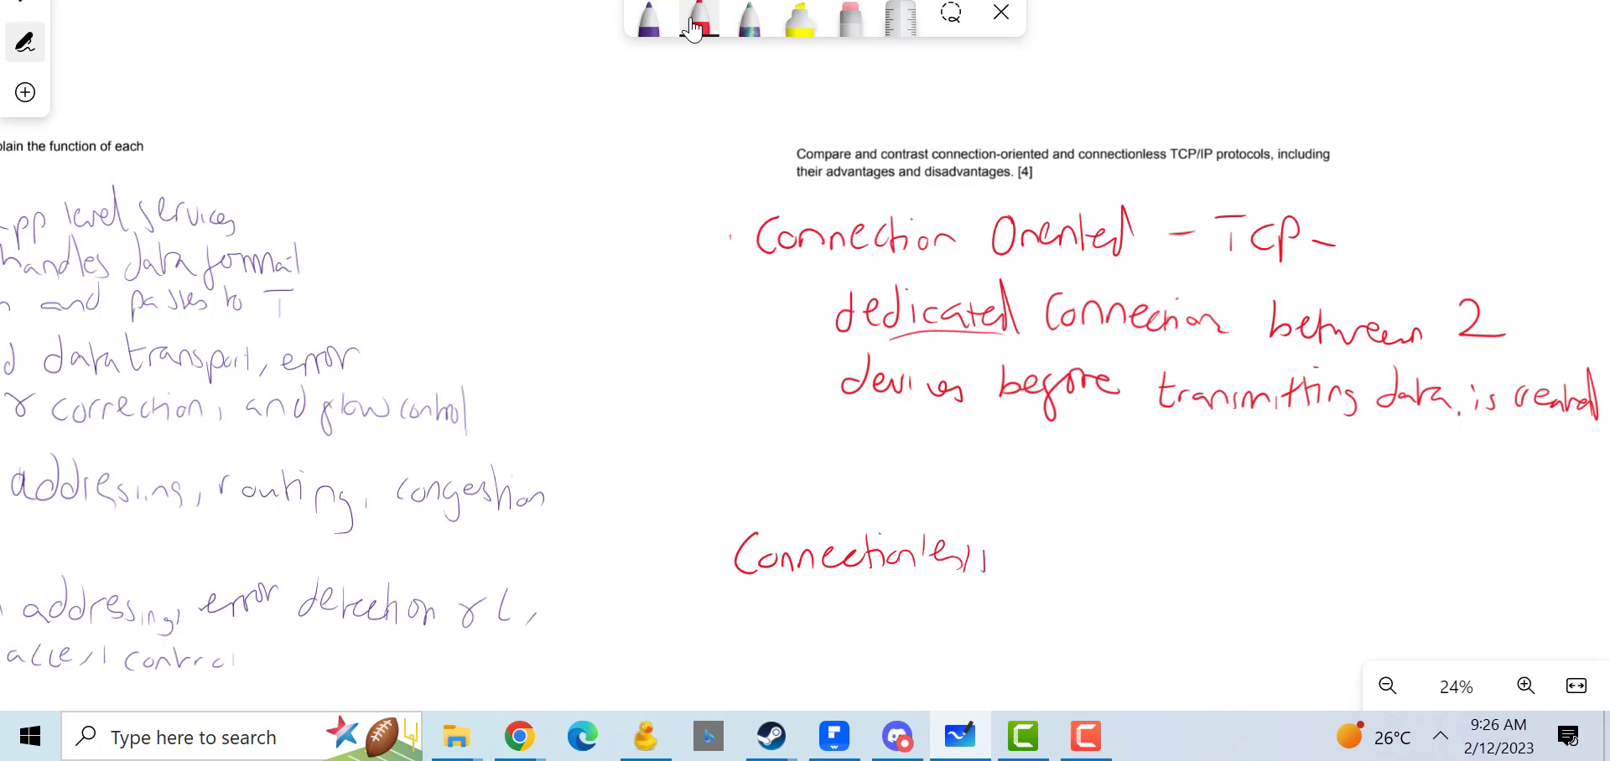
Step: Add '– UDP' and note it transmits without a dedicated connection or prior arrangement
{"action": "left_click_drag", "start_coordinate": [1011, 559], "coordinate": [1078, 560]}
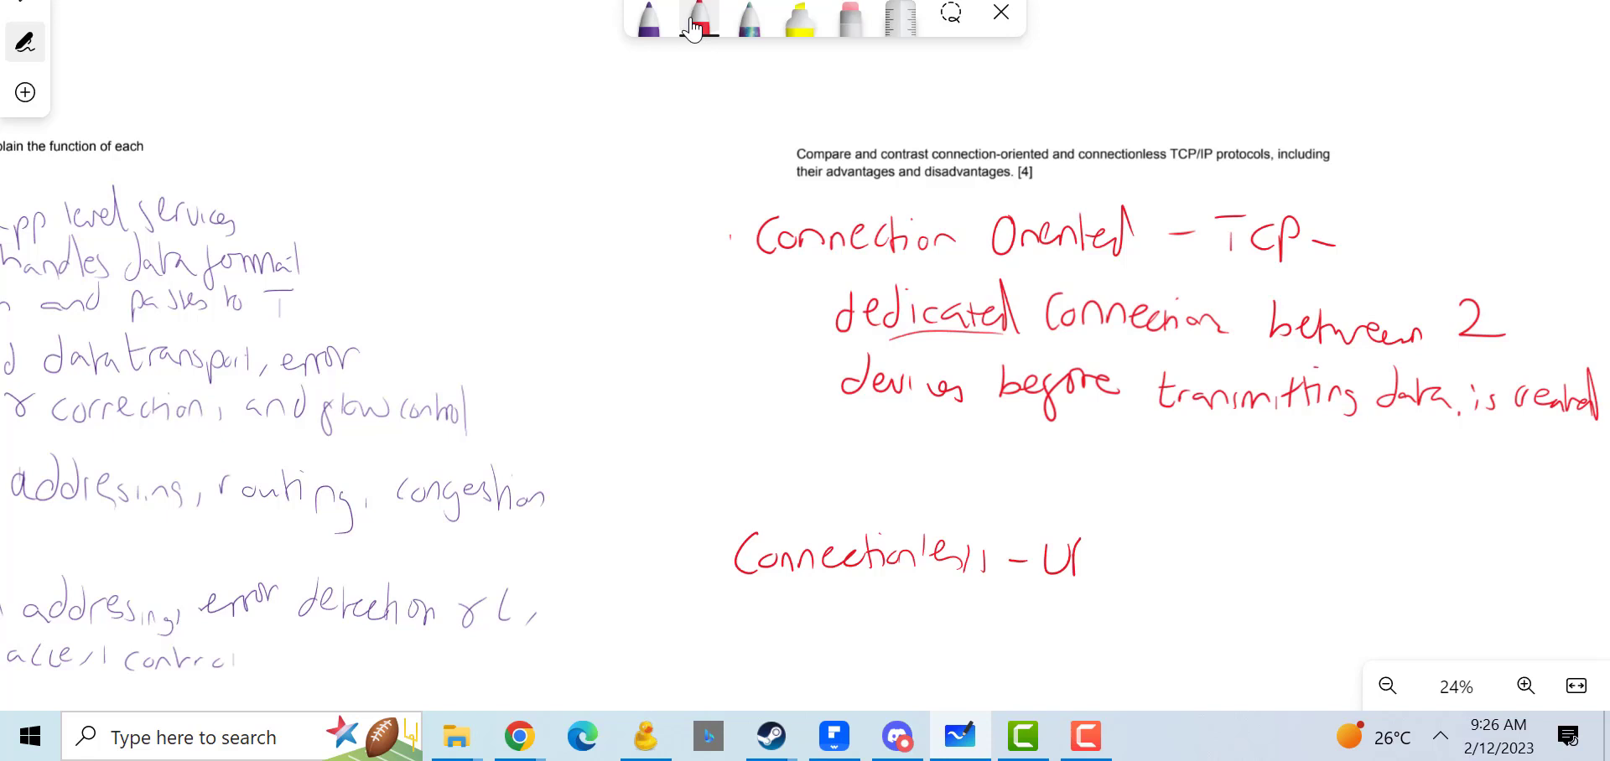
{"action": "left_click_drag", "start_coordinate": [1083, 560], "coordinate": [1130, 559]}
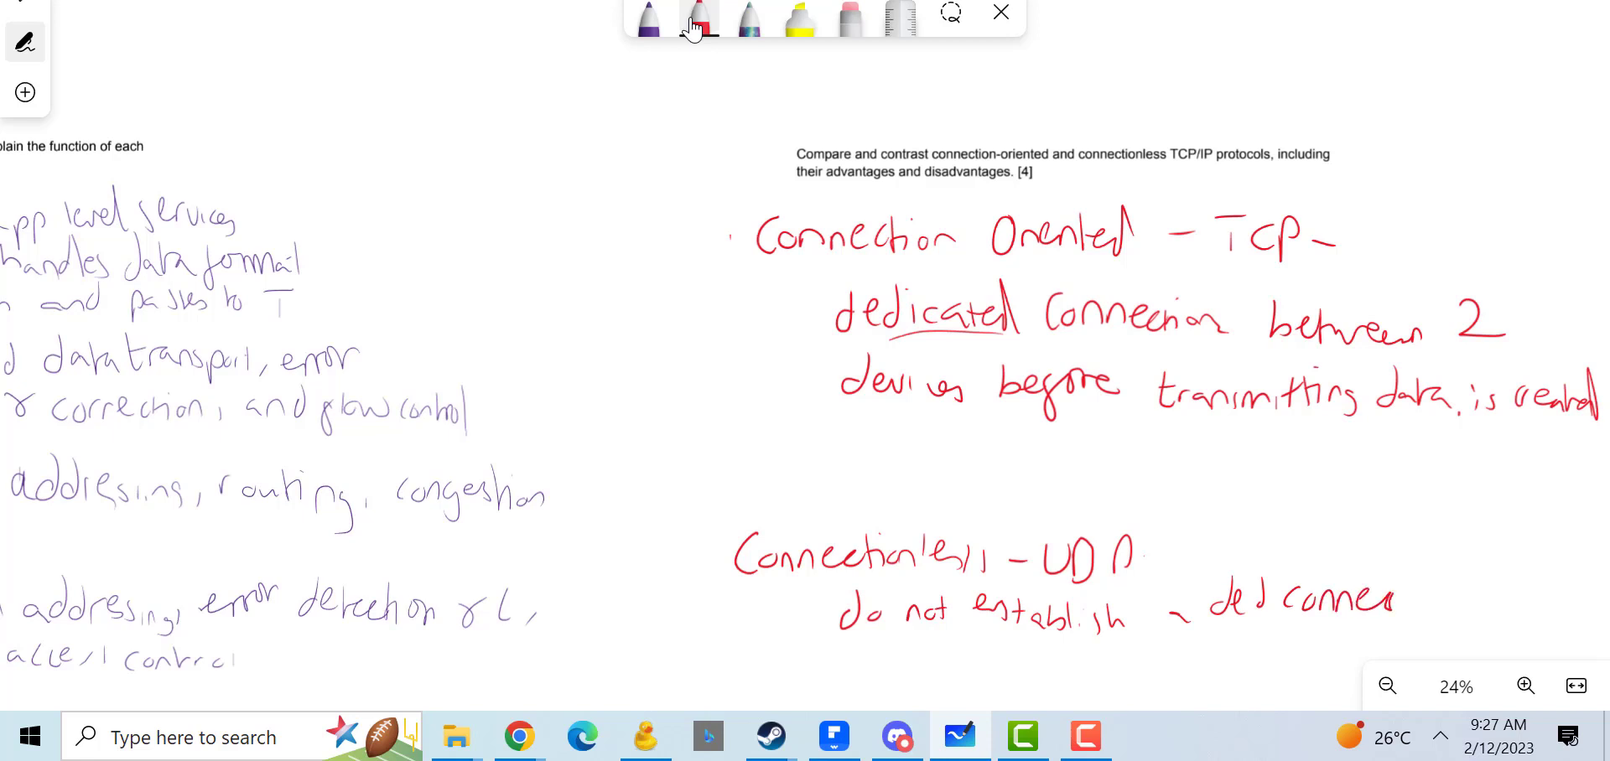
{"action": "left_click_drag", "start_coordinate": [1345, 605], "coordinate": [1428, 595]}
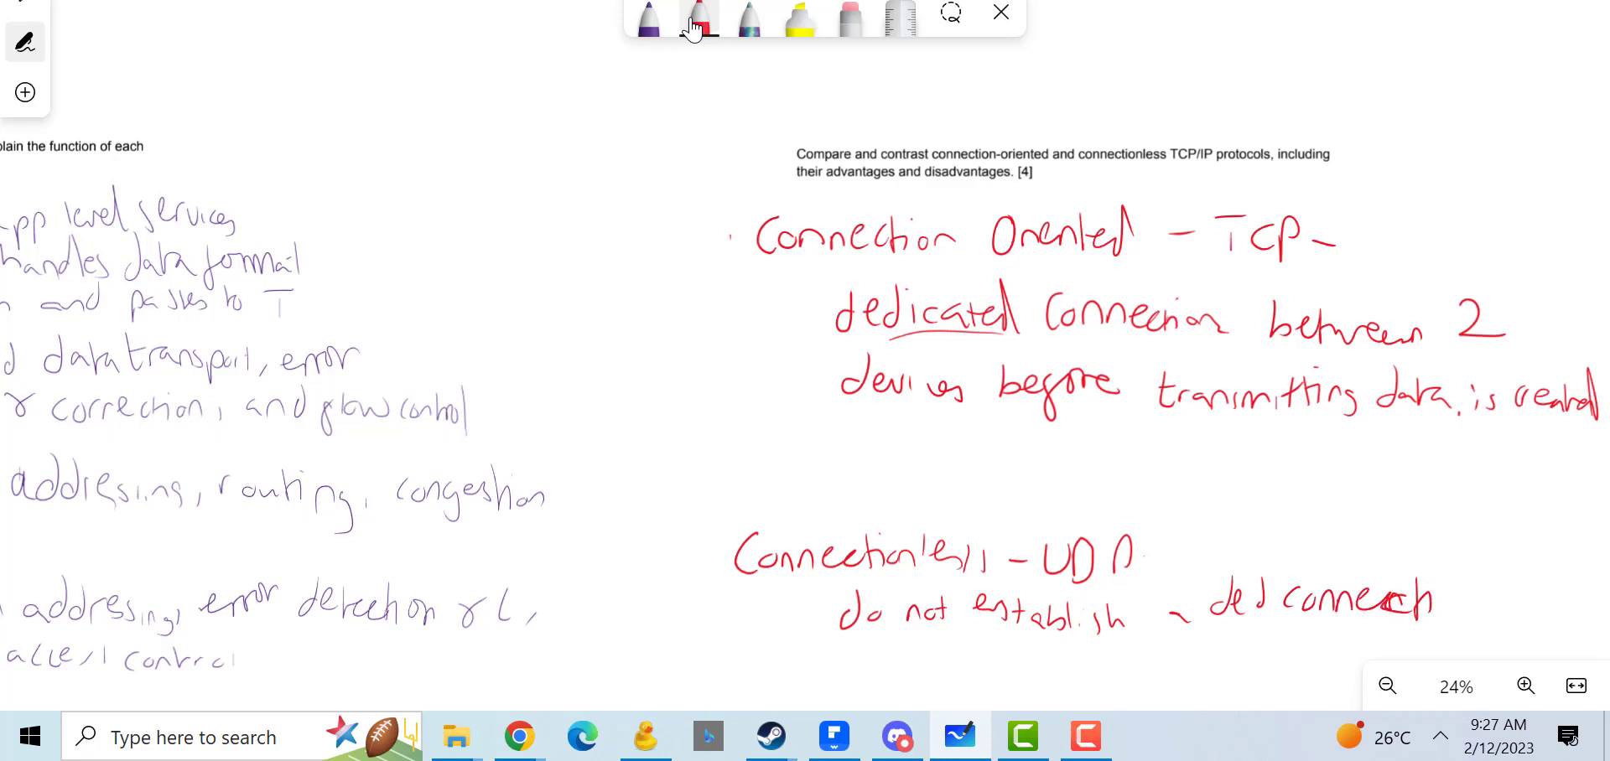
{"action": "left_click_drag", "start_coordinate": [1437, 601], "coordinate": [1520, 616]}
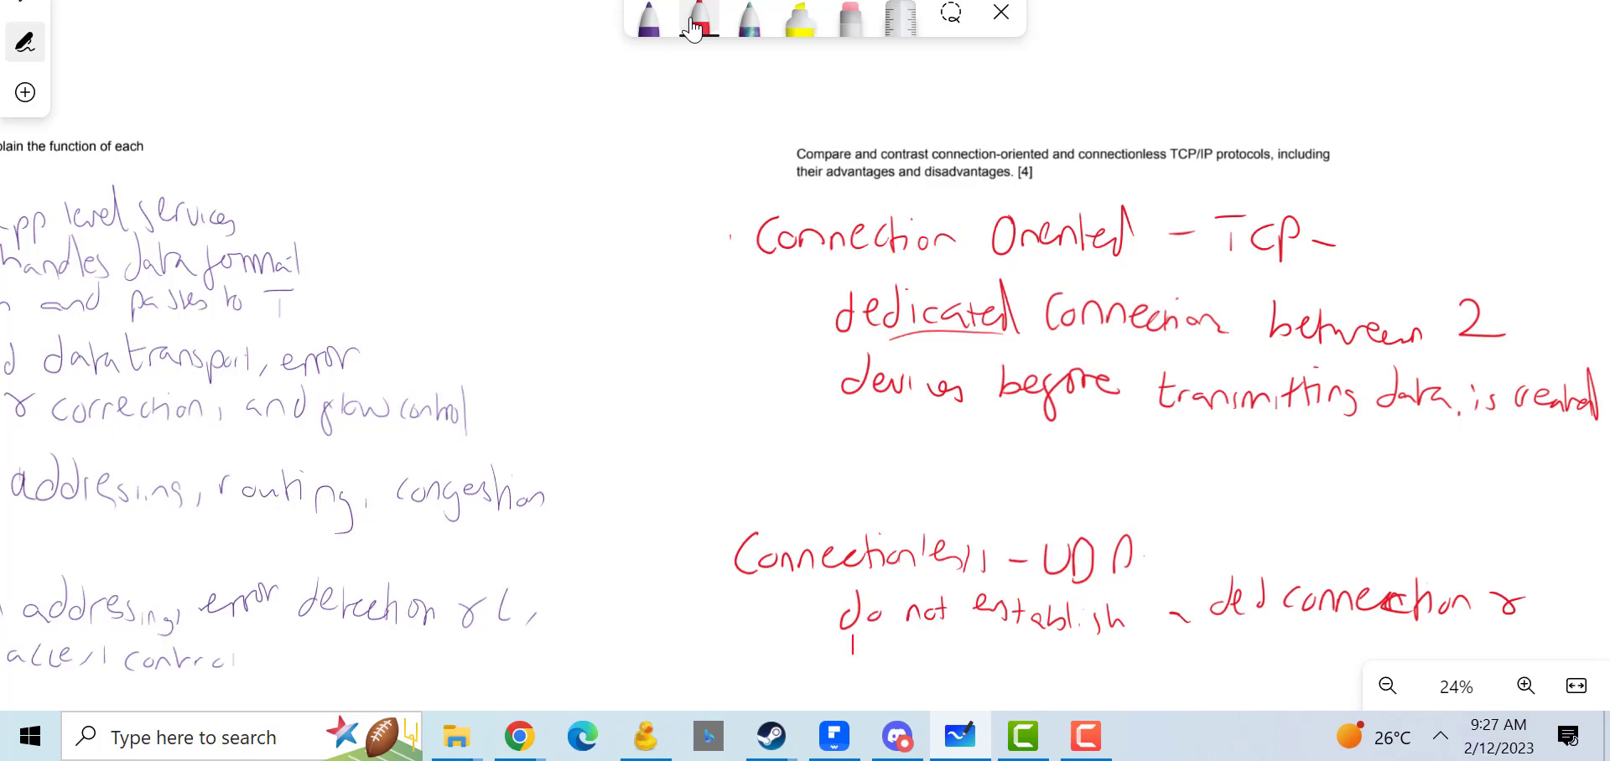
{"action": "left_click_drag", "start_coordinate": [847, 657], "coordinate": [1001, 656]}
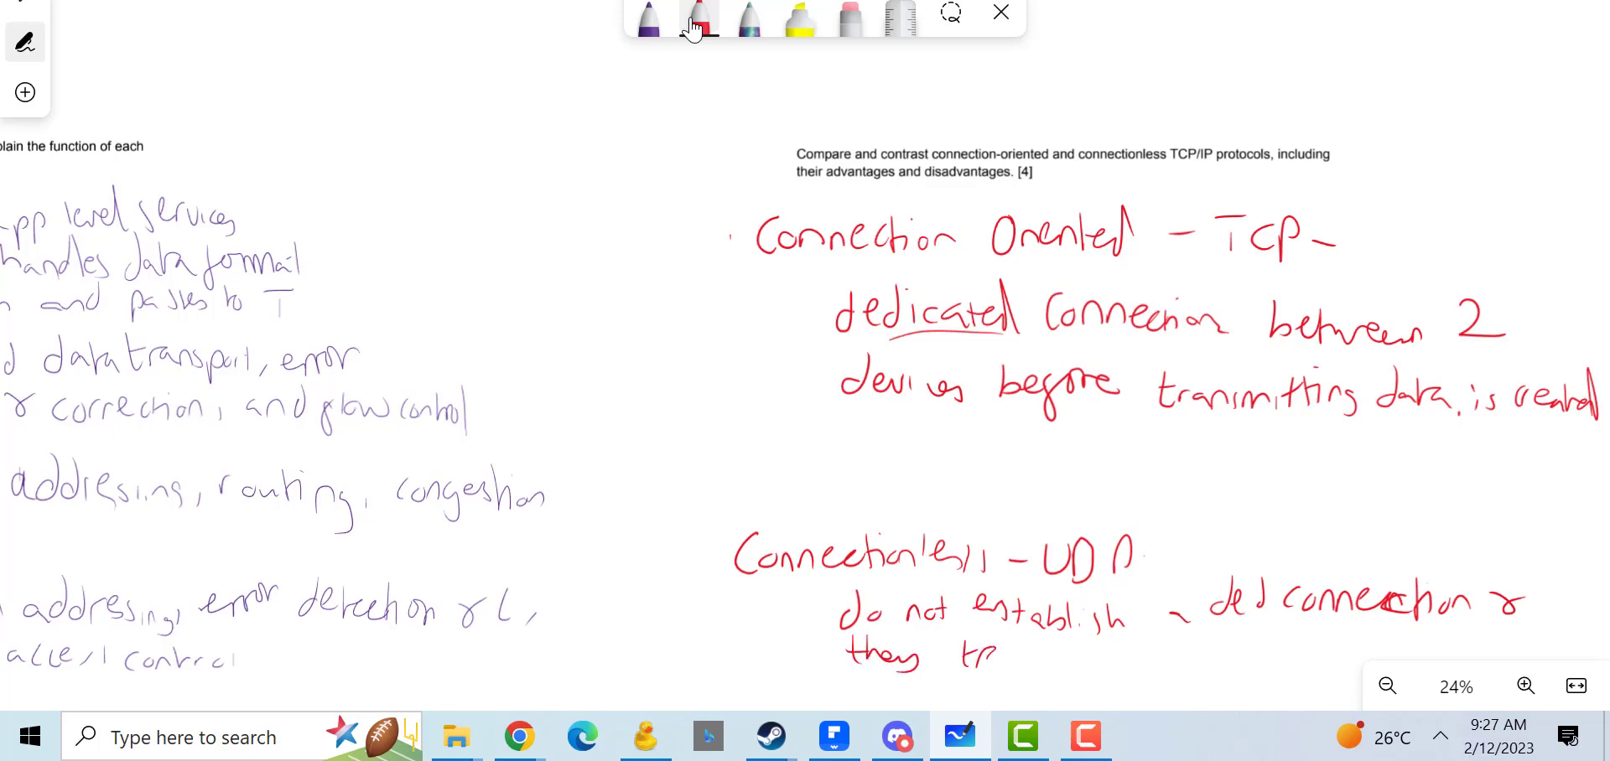
{"action": "left_click_drag", "start_coordinate": [950, 662], "coordinate": [1074, 662]}
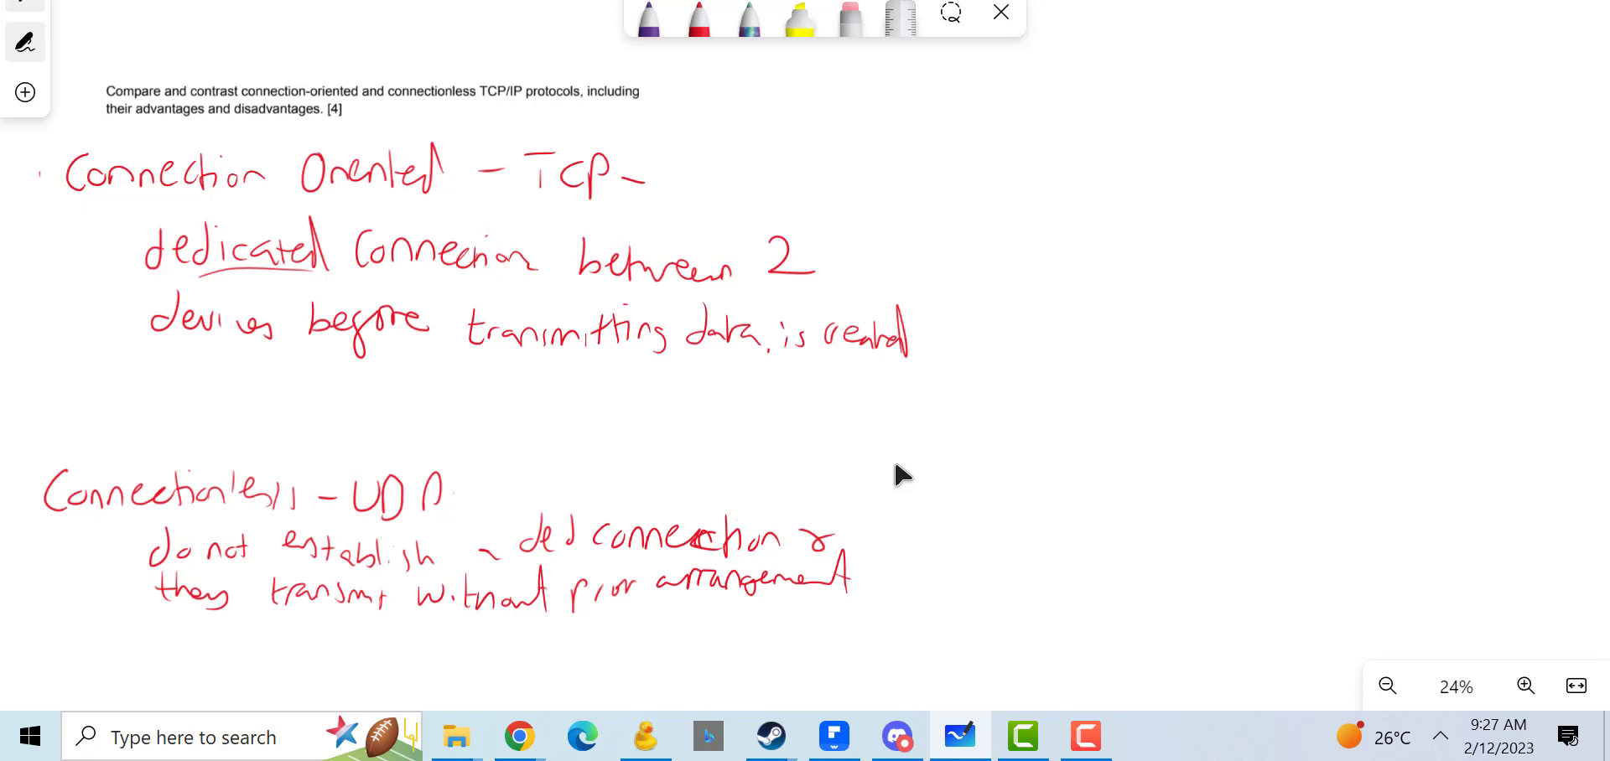
Step: Draw a purple column: more reliable with acknowledgement; speed is choice – fire and forget
{"action": "left_click_drag", "start_coordinate": [965, 183], "coordinate": [980, 347]}
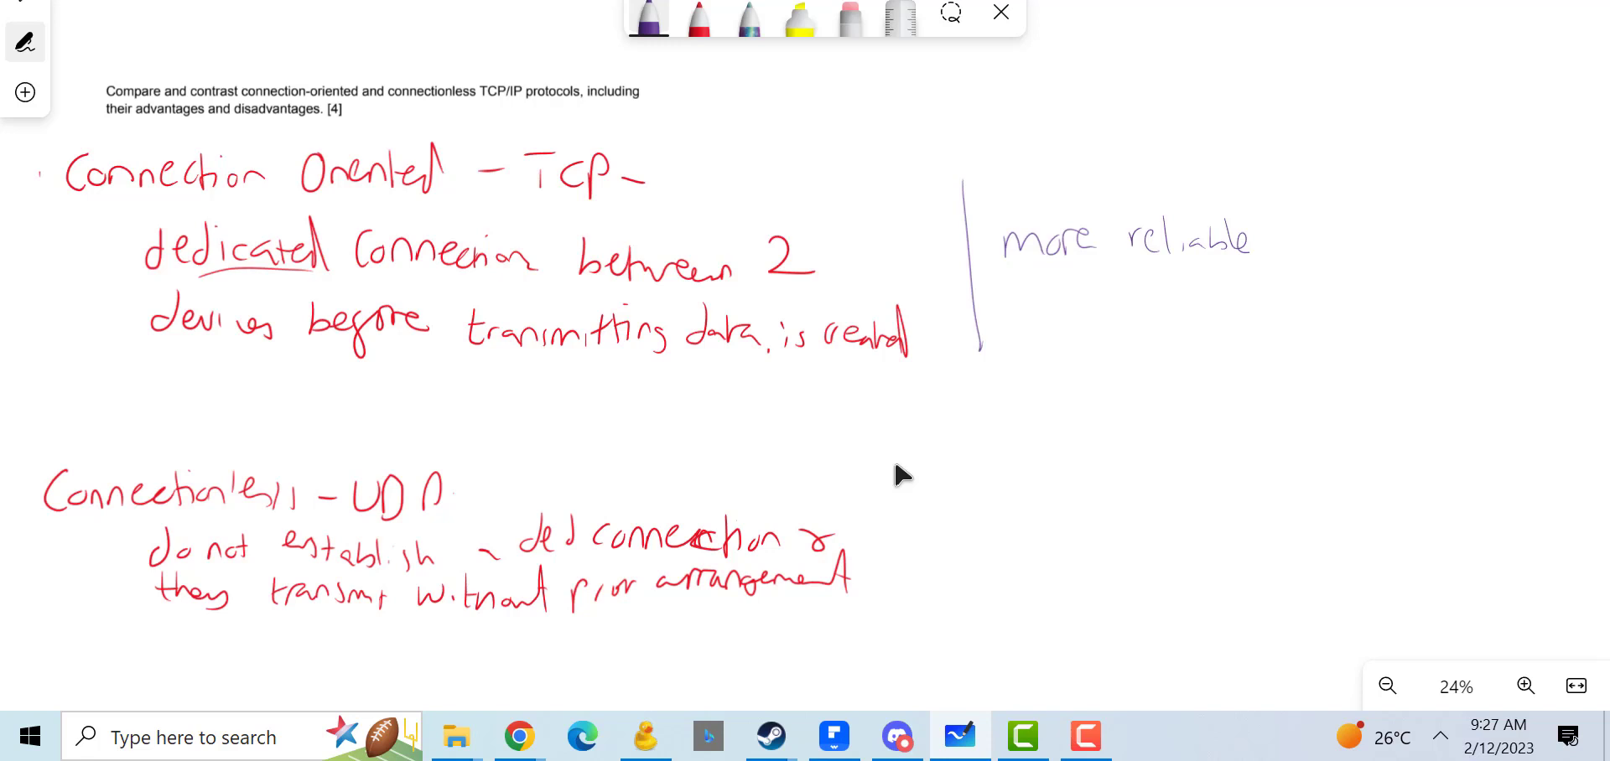
{"action": "left_click_drag", "start_coordinate": [1037, 283], "coordinate": [1032, 307]}
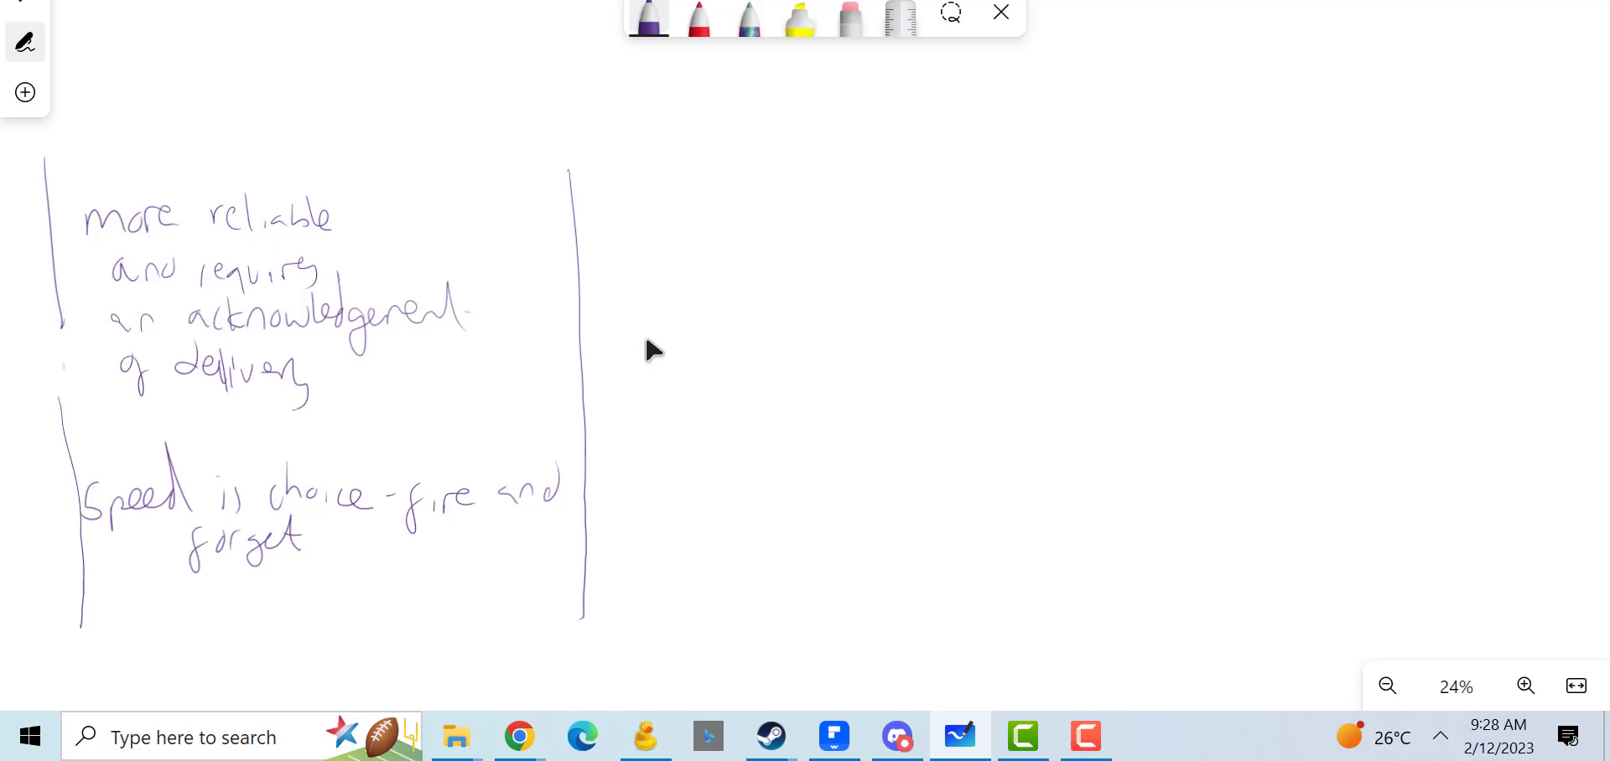
Step: In red, brace the reliability points: guarantees data delivery, error correction and flow control
{"action": "left_click", "coordinate": [483, 405]}
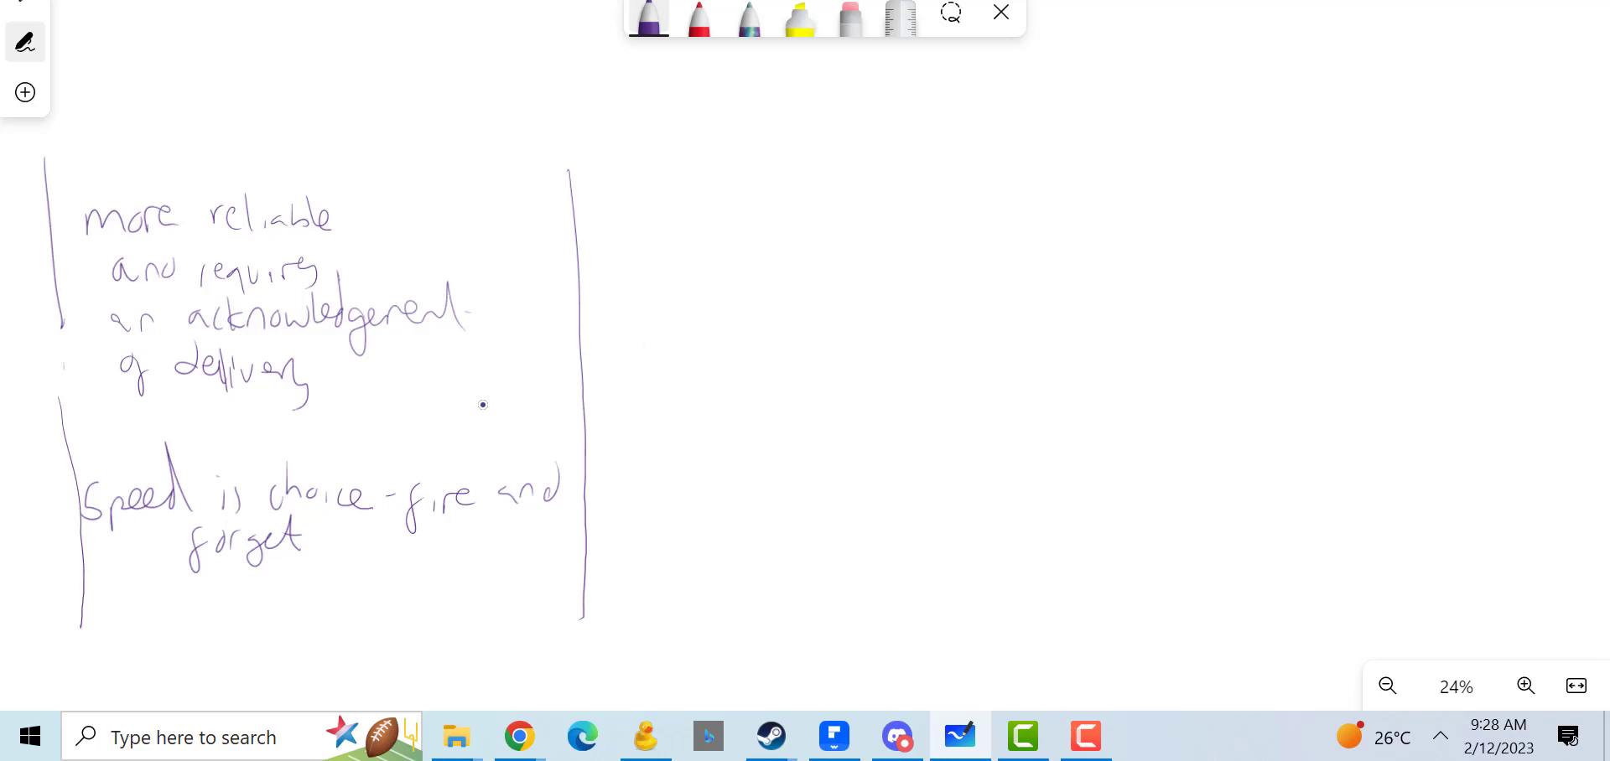
{"action": "left_click", "coordinate": [696, 18]}
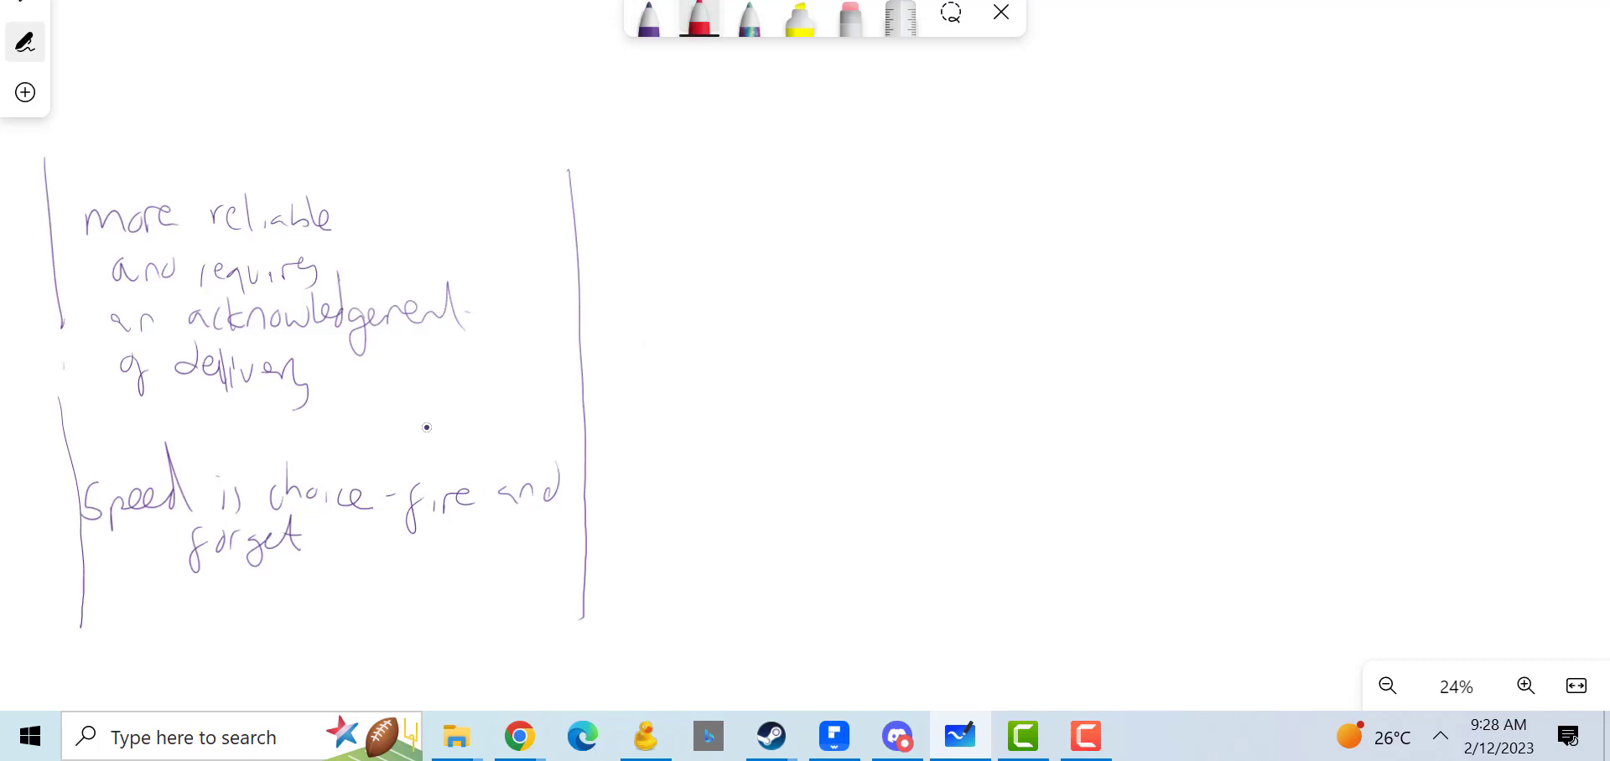
{"action": "left_click_drag", "start_coordinate": [503, 215], "coordinate": [513, 385]}
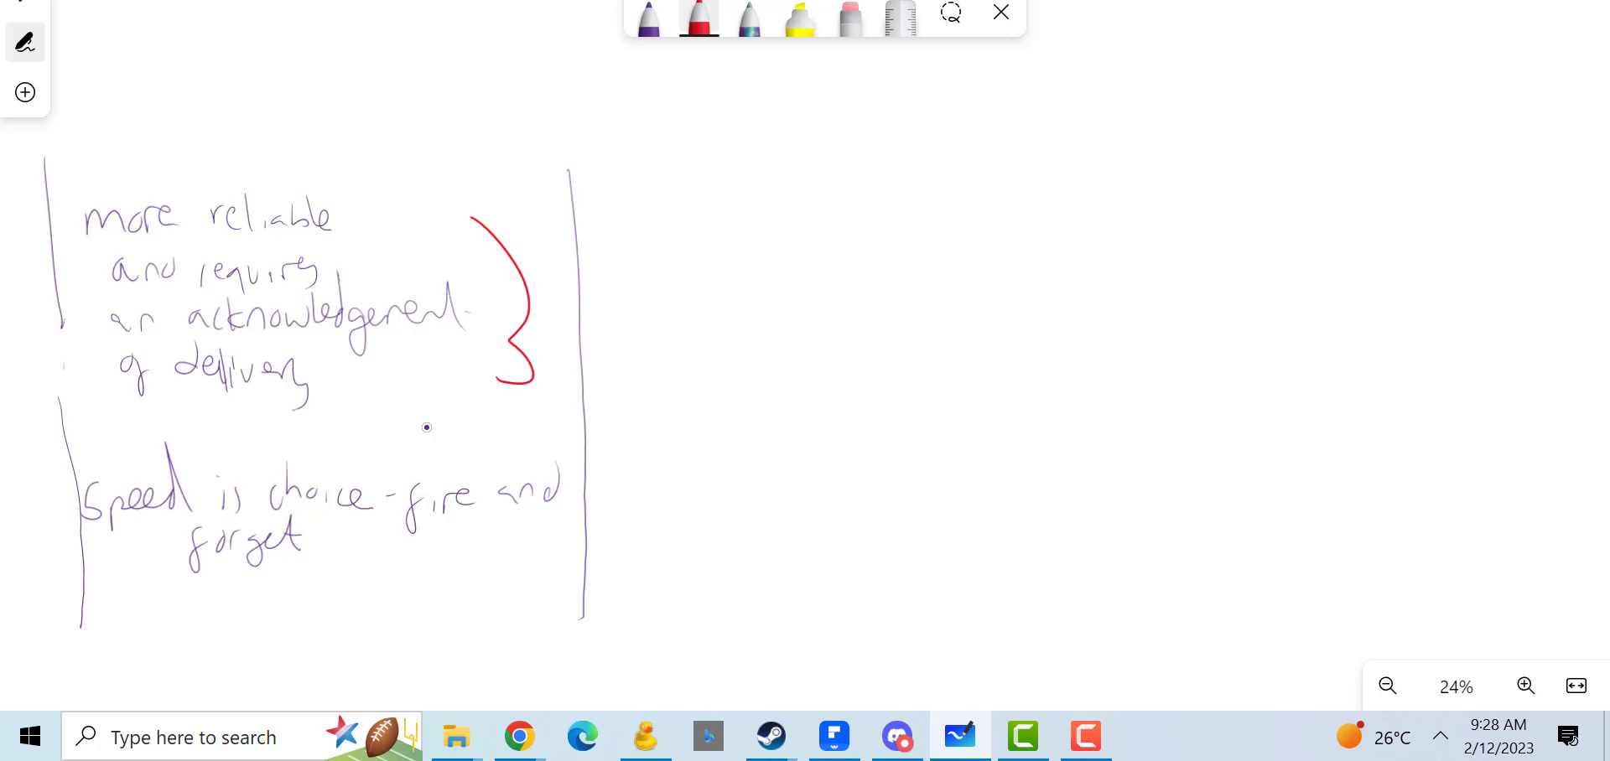
{"action": "left_click_drag", "start_coordinate": [580, 313], "coordinate": [616, 298]}
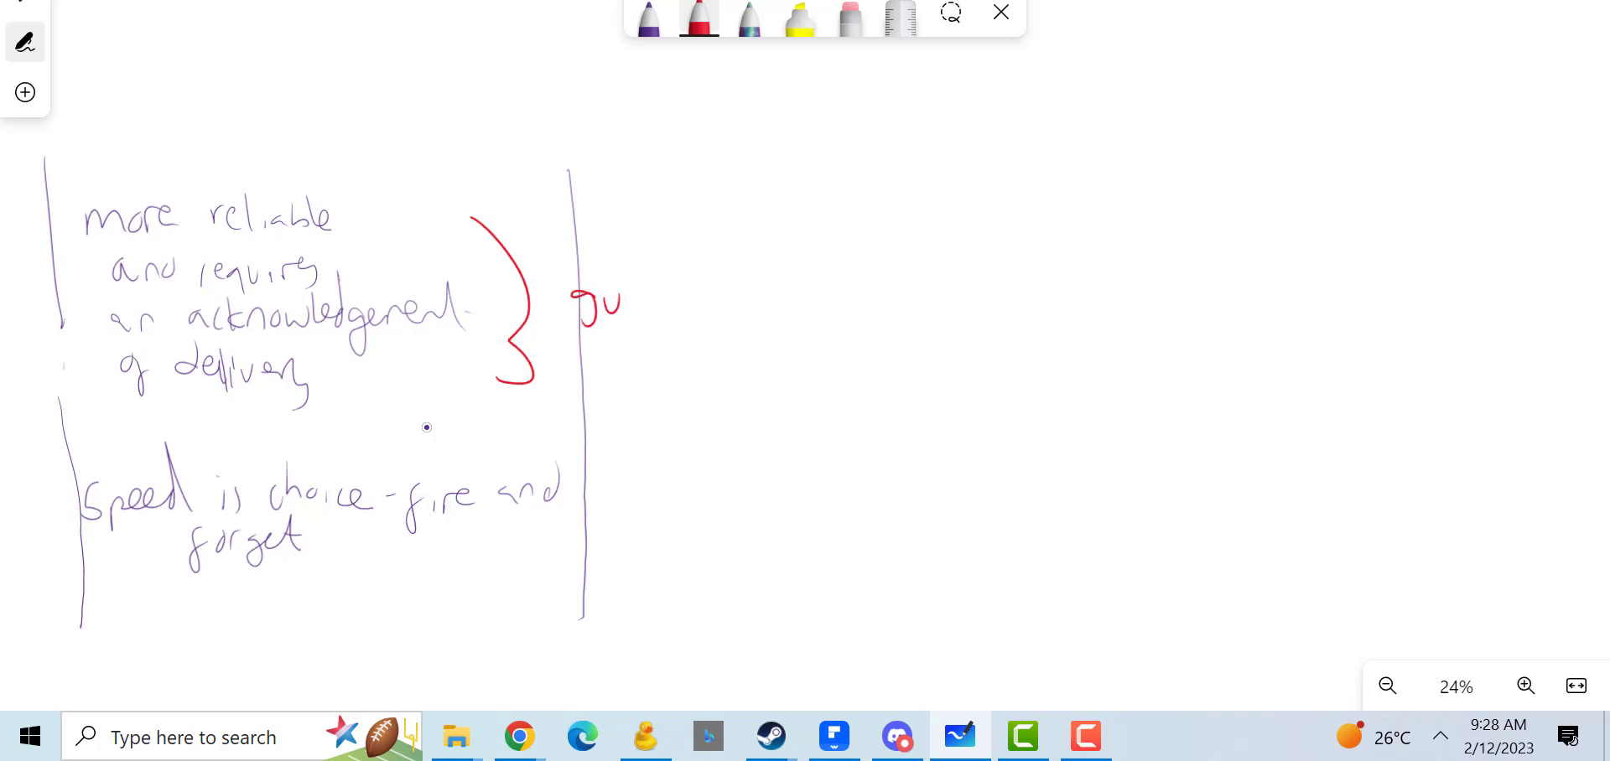
{"action": "left_click_drag", "start_coordinate": [601, 303], "coordinate": [745, 302]}
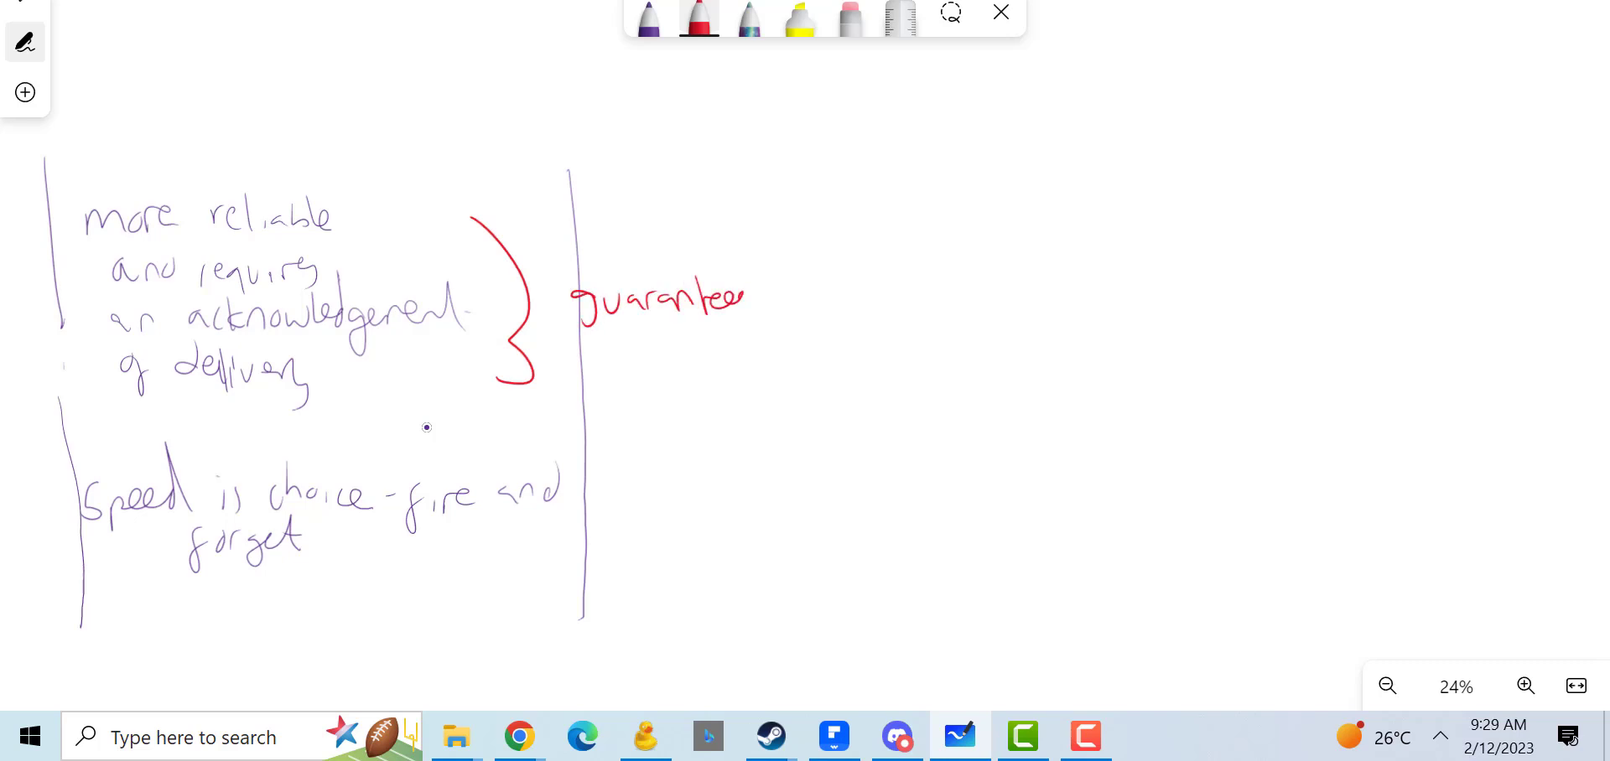
{"action": "left_click_drag", "start_coordinate": [616, 349], "coordinate": [728, 354]}
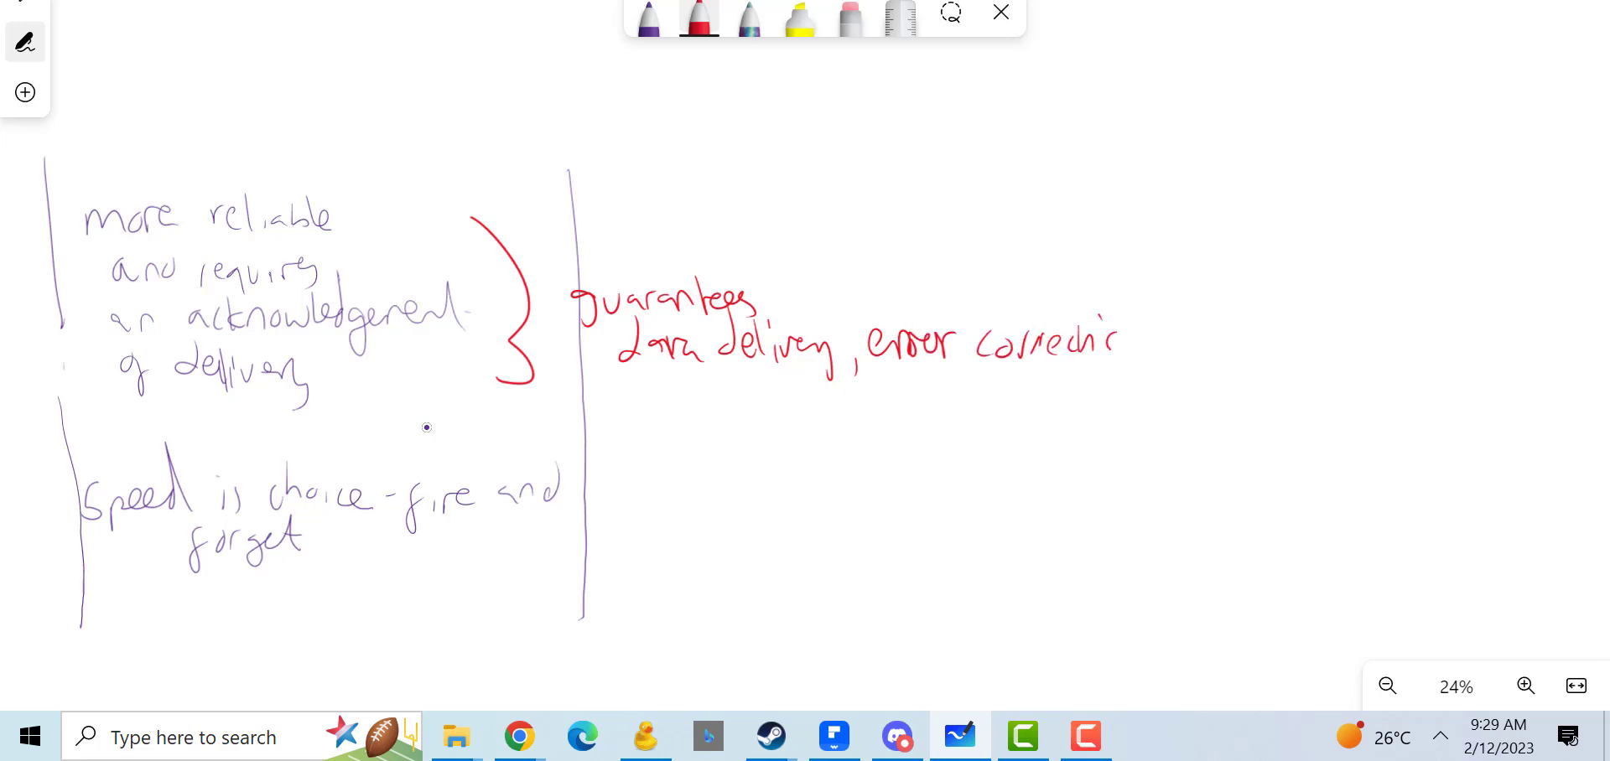
{"action": "left_click_drag", "start_coordinate": [1119, 338], "coordinate": [1242, 344]}
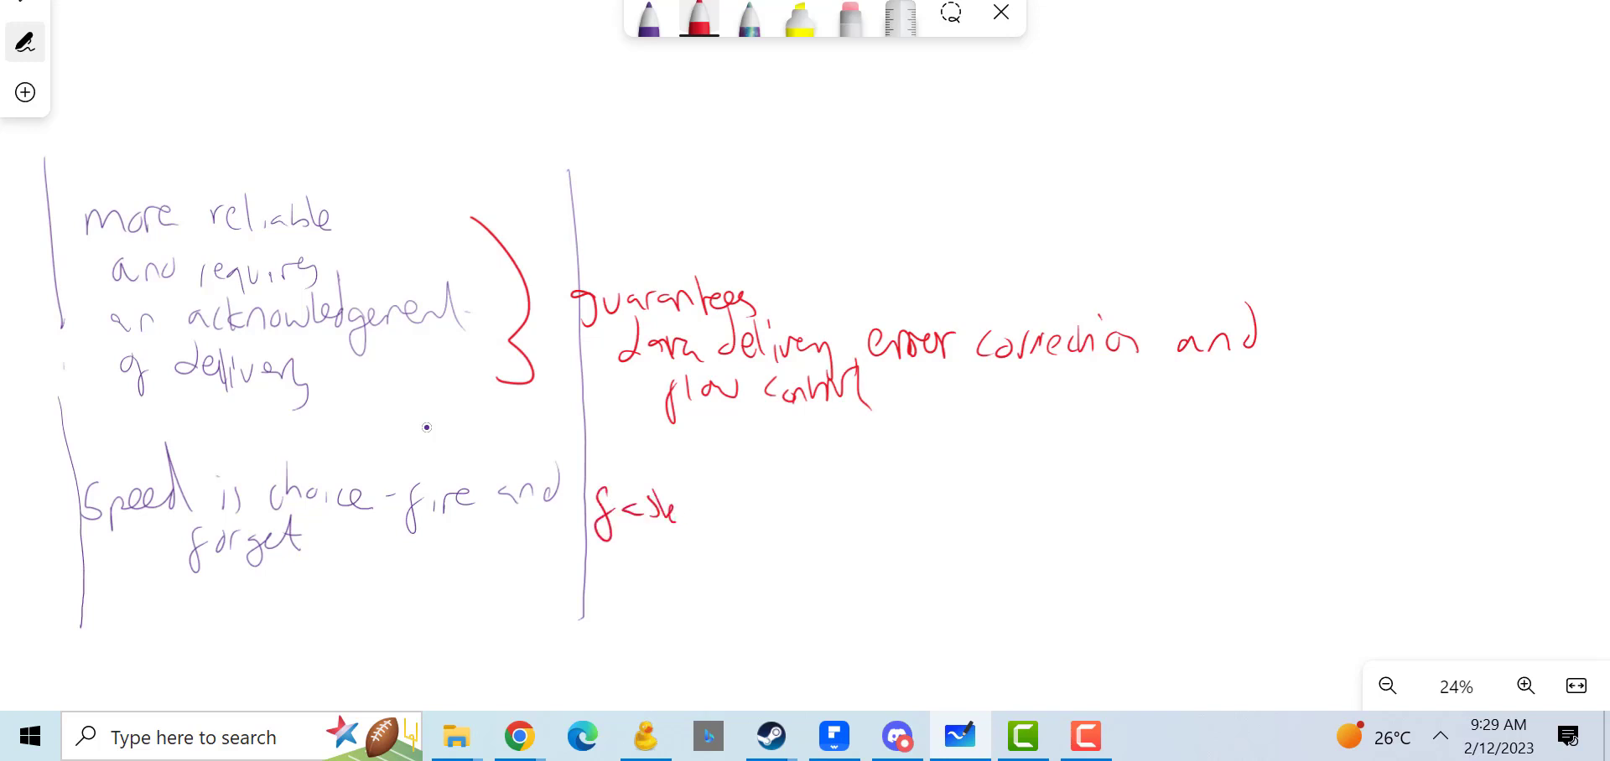
Step: Add the speed note: faster transmission, efficient for…
{"action": "left_click_drag", "start_coordinate": [677, 513], "coordinate": [811, 508]}
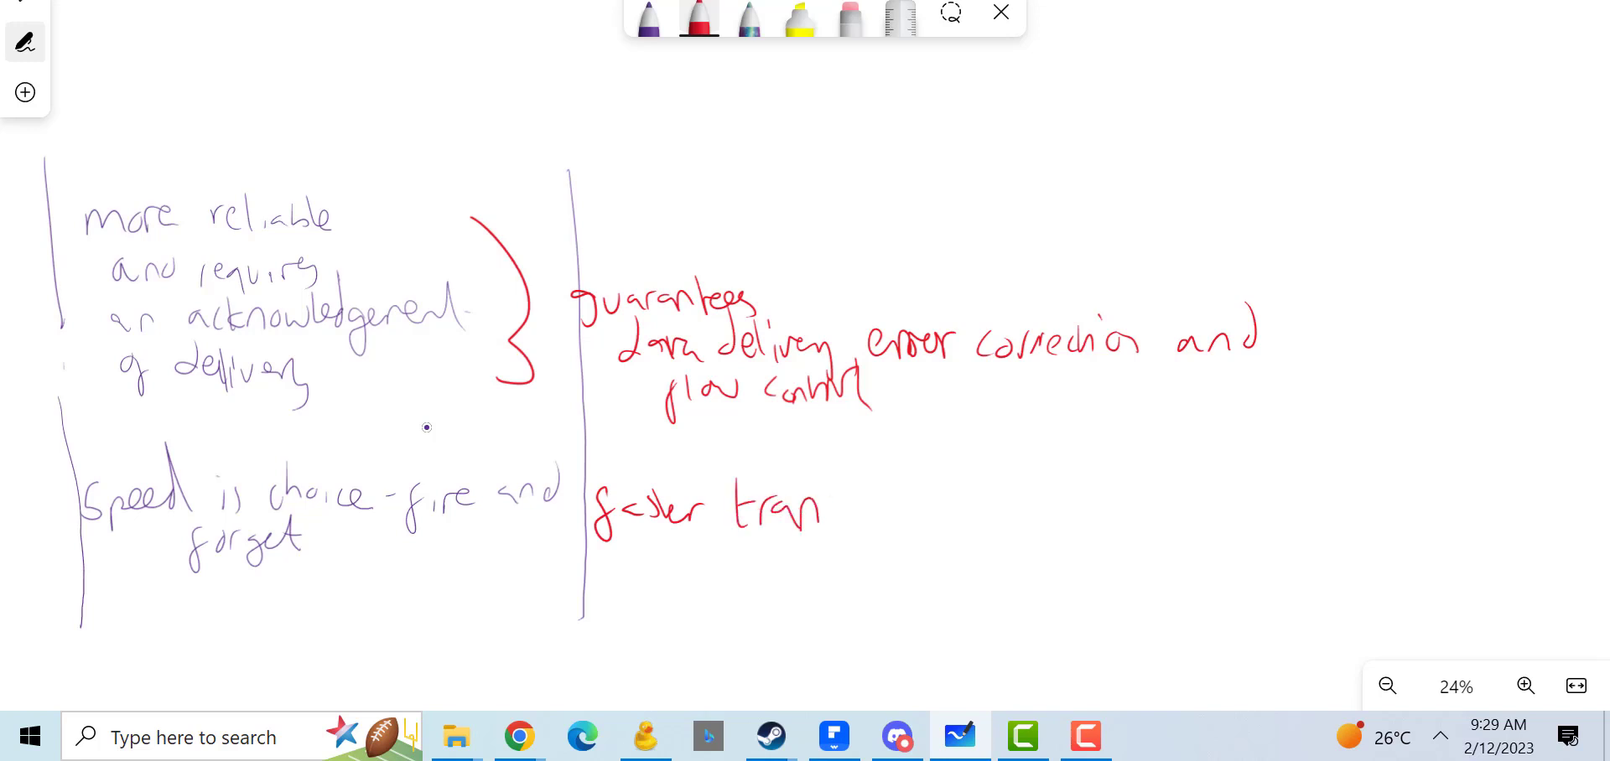
{"action": "left_click_drag", "start_coordinate": [821, 503], "coordinate": [898, 528]}
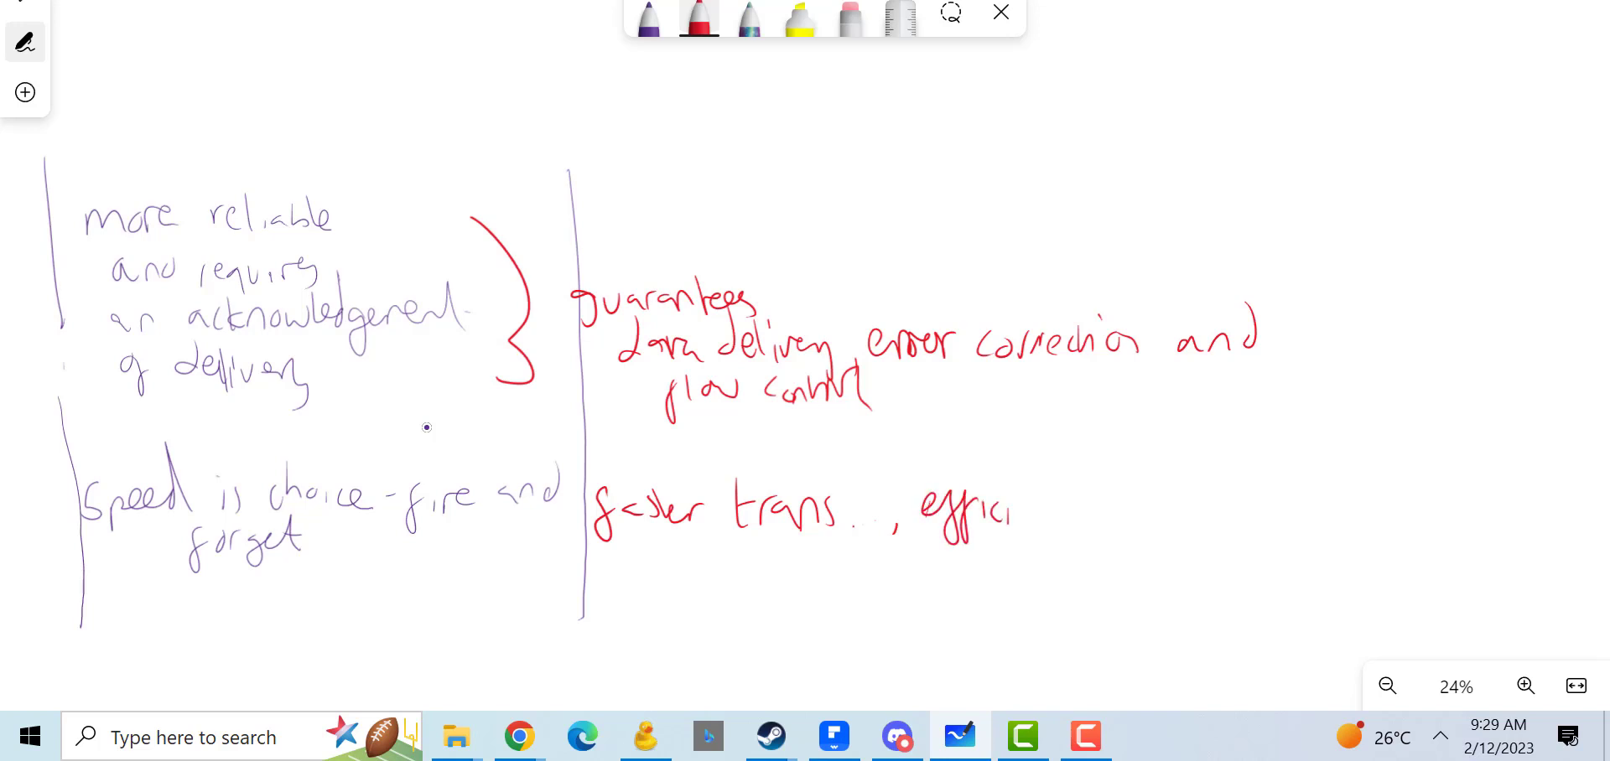
{"action": "left_click_drag", "start_coordinate": [975, 513], "coordinate": [1115, 523]}
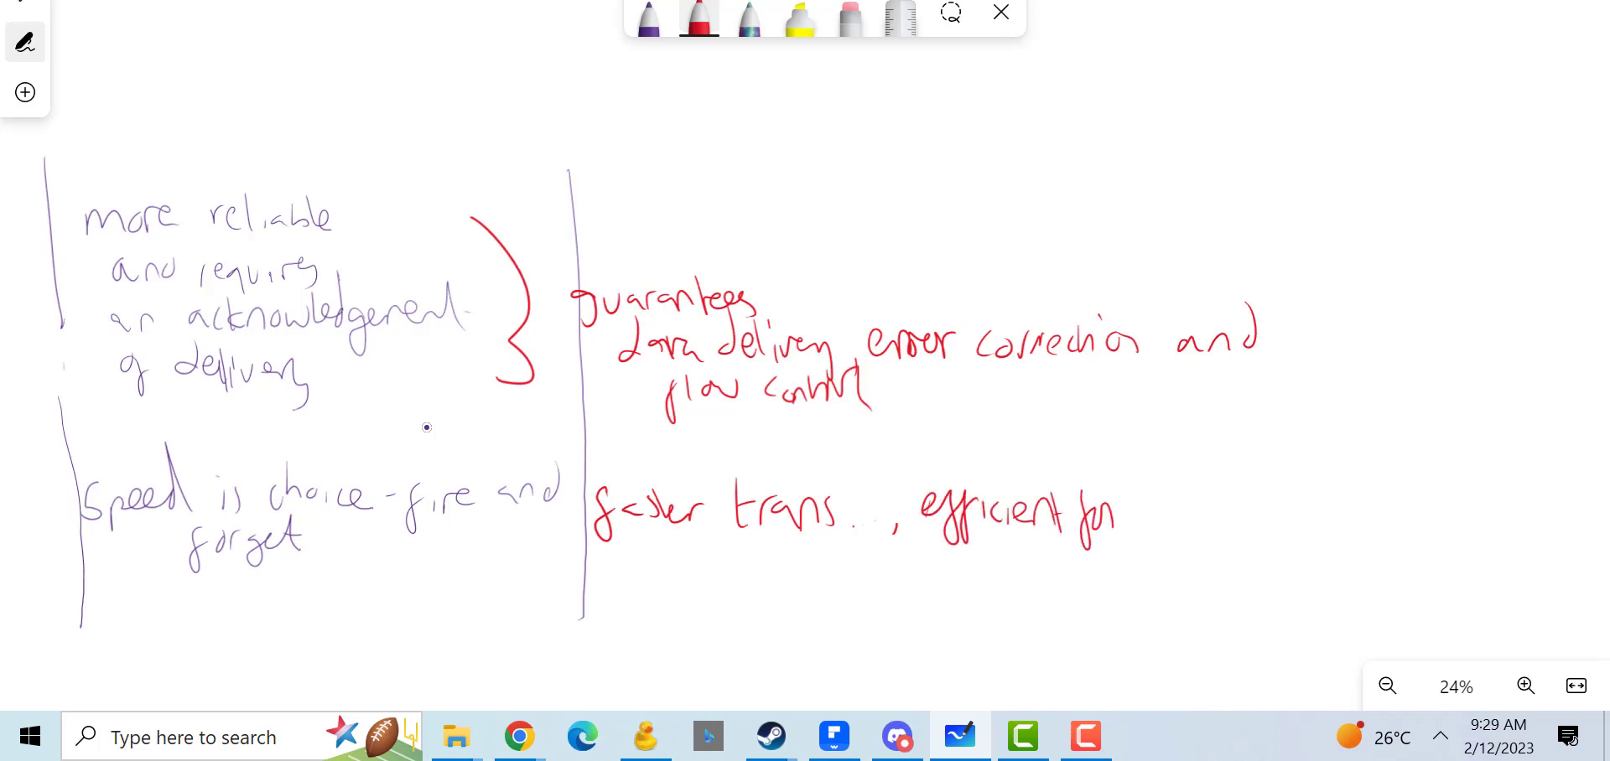